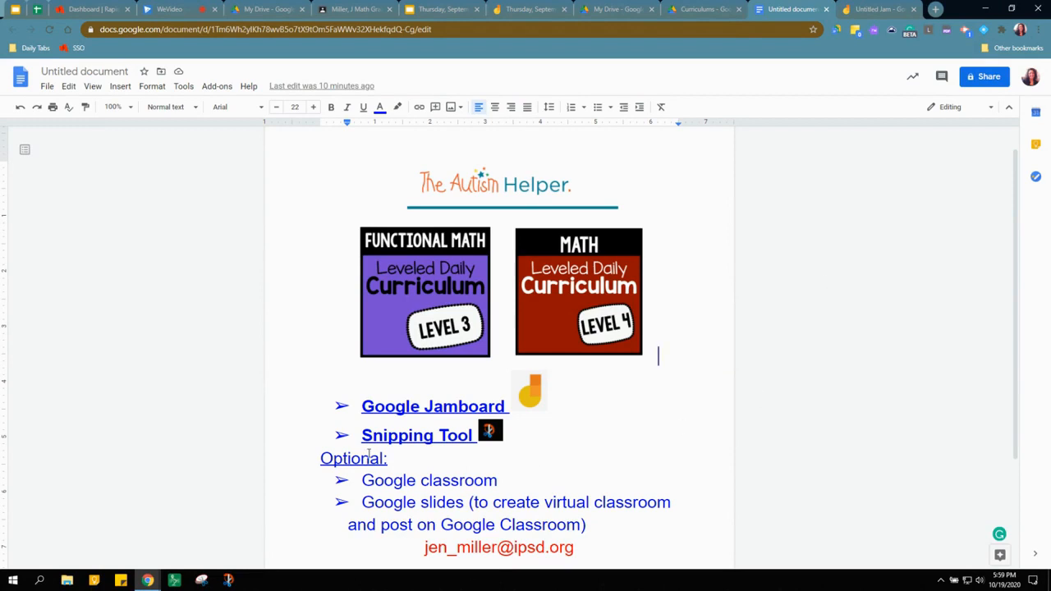
pyautogui.moveTo(550, 306)
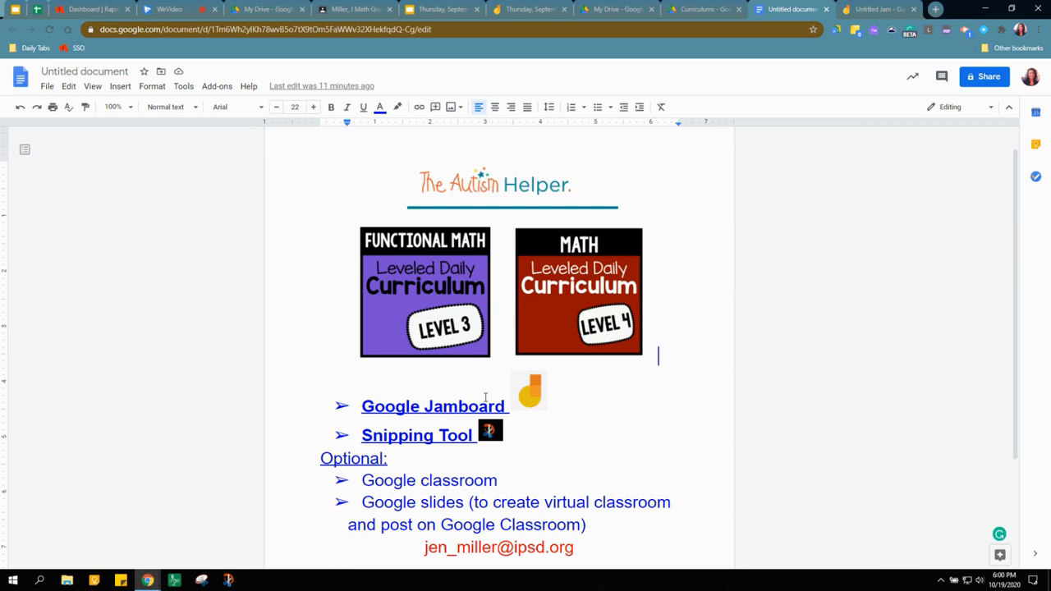
pyautogui.moveTo(464, 411)
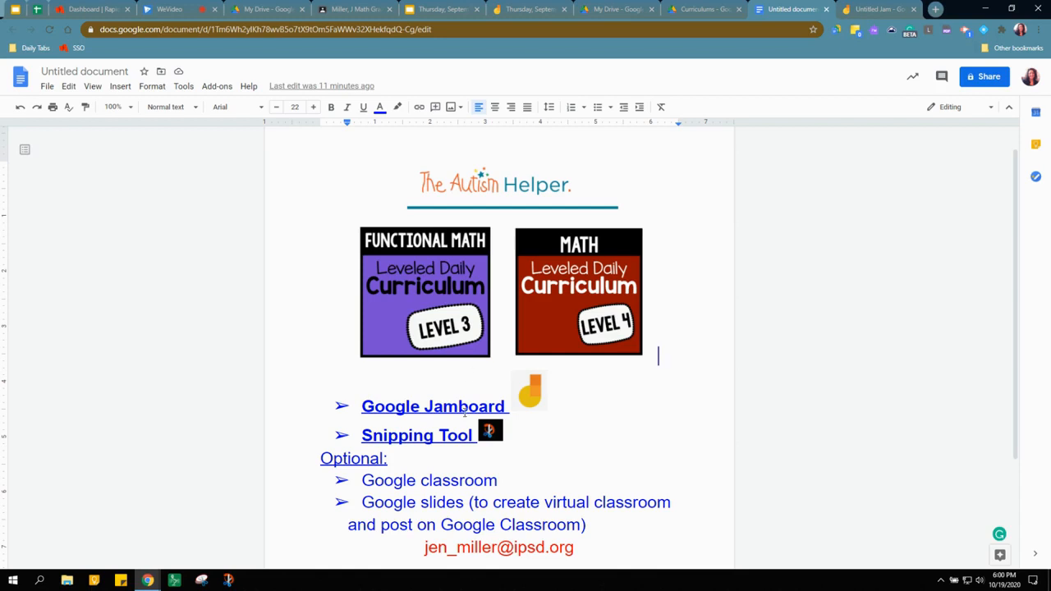
pyautogui.moveTo(505, 386)
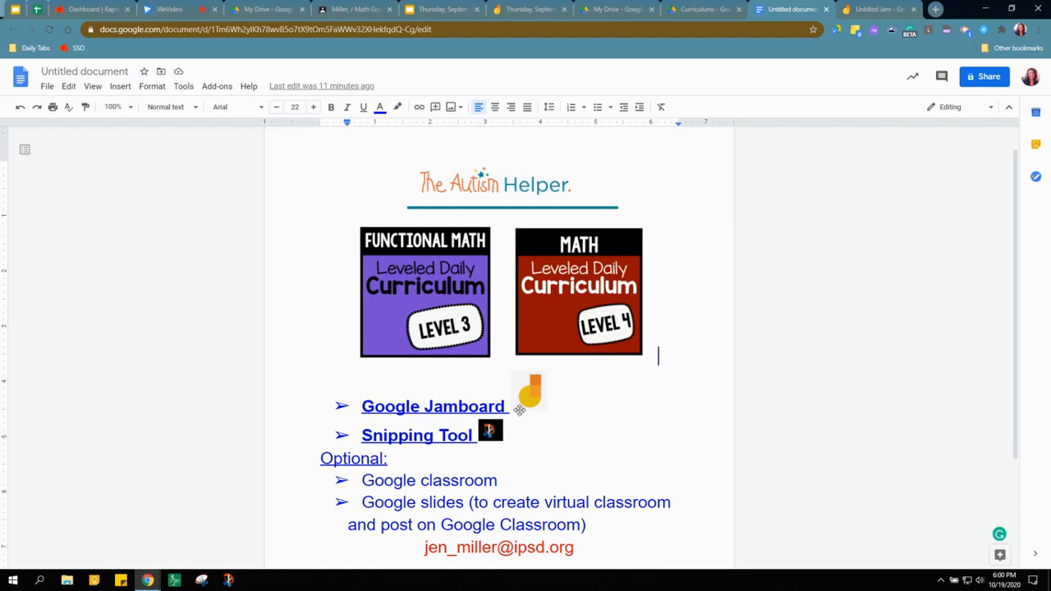
pyautogui.moveTo(418, 446)
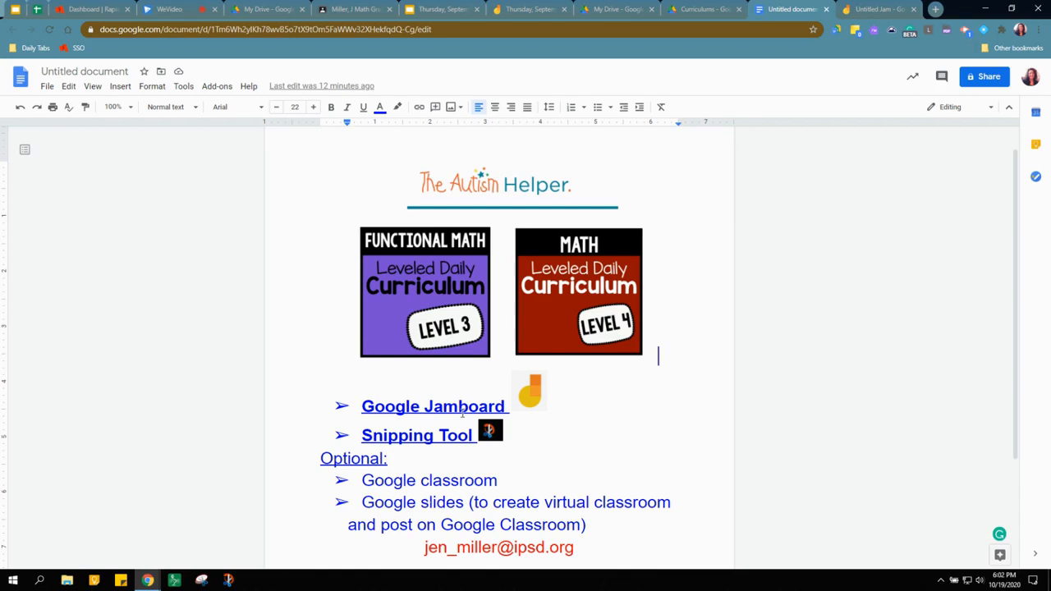
pyautogui.moveTo(267, 9)
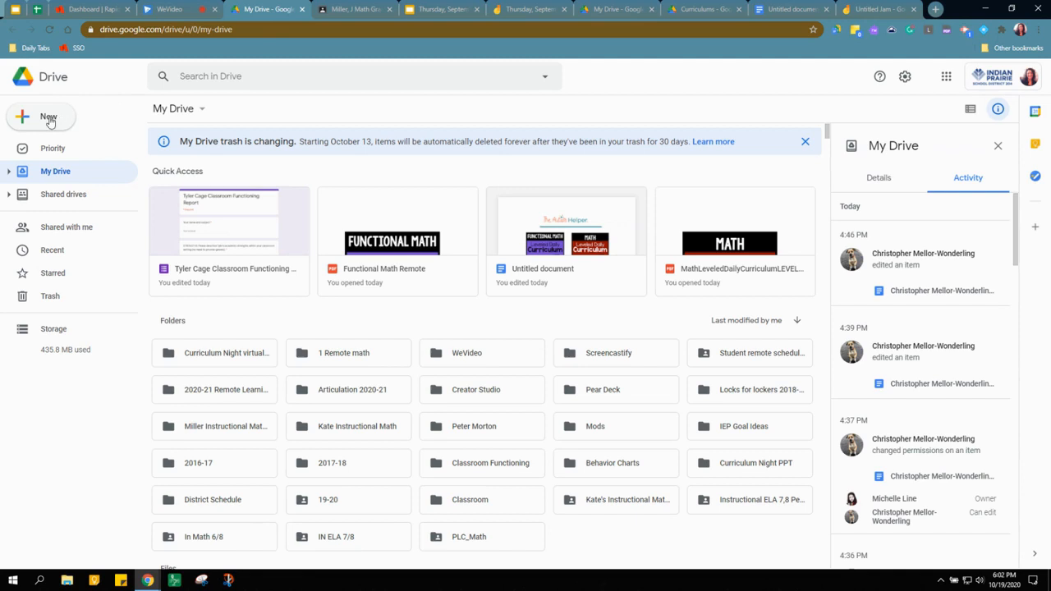
# Open Drive's New menu to reveal more apps, including Google Jamboard.
pyautogui.click(41, 117)
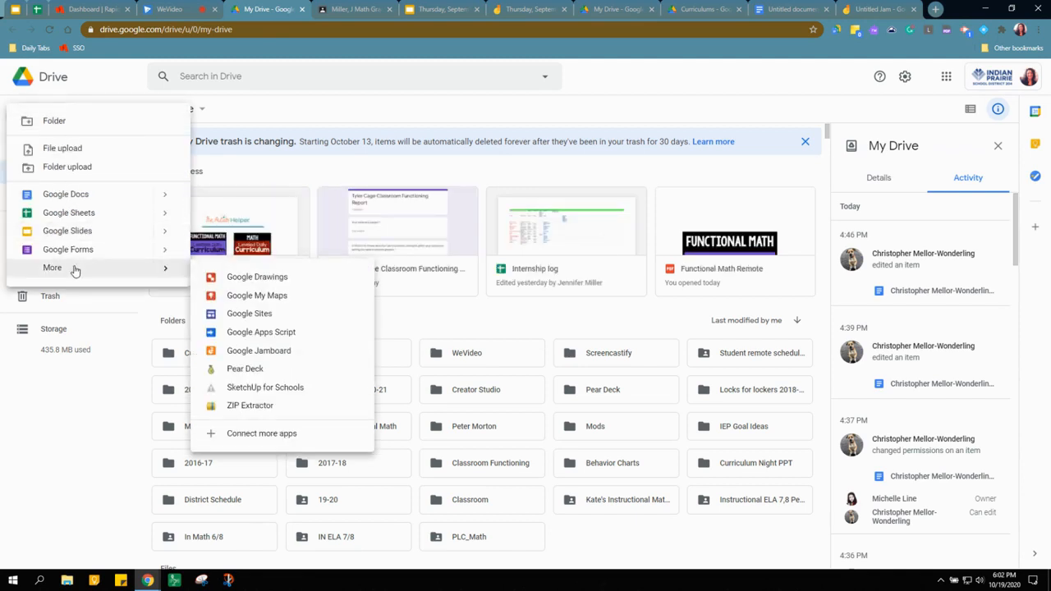
pyautogui.moveTo(89, 278)
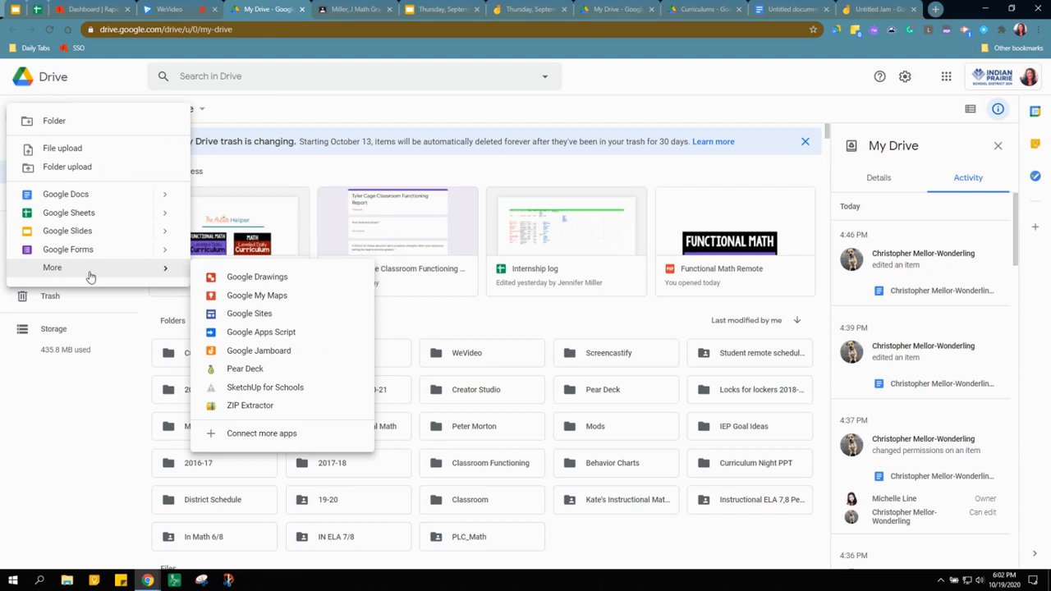
pyautogui.moveTo(258, 350)
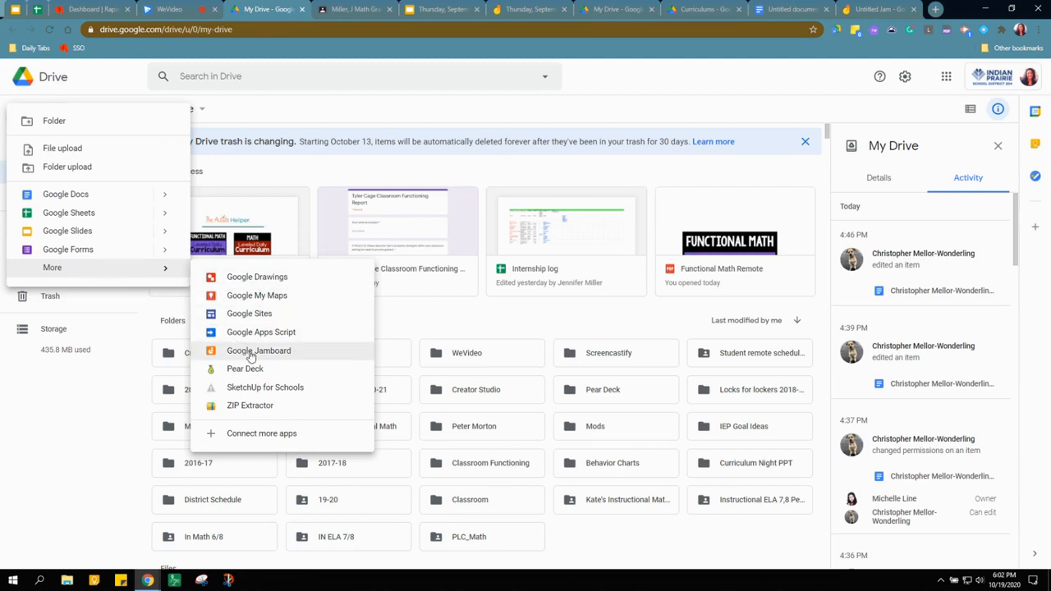
pyautogui.moveTo(285, 356)
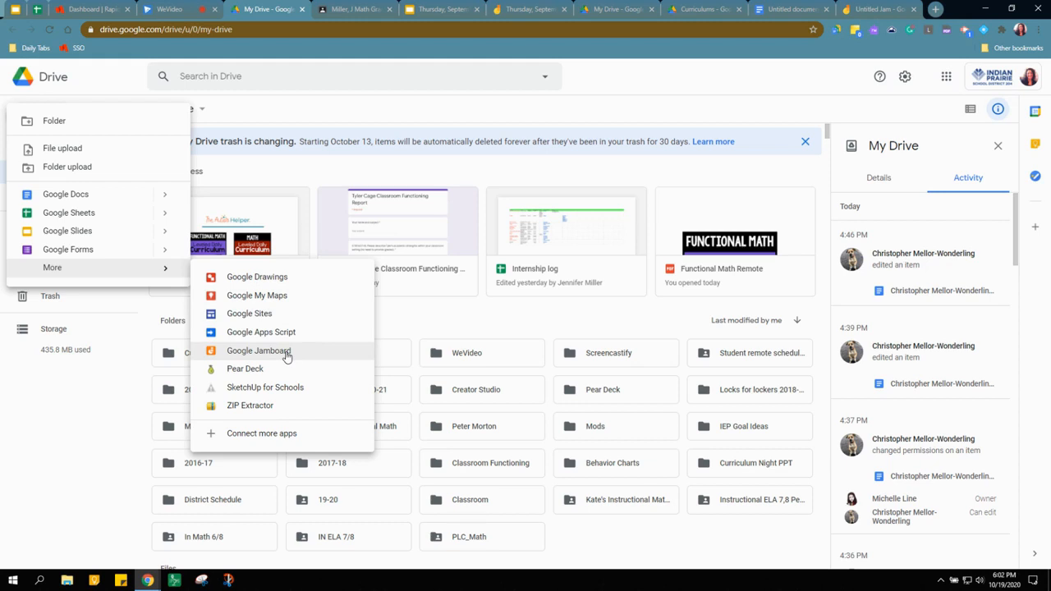
pyautogui.moveTo(934, 9)
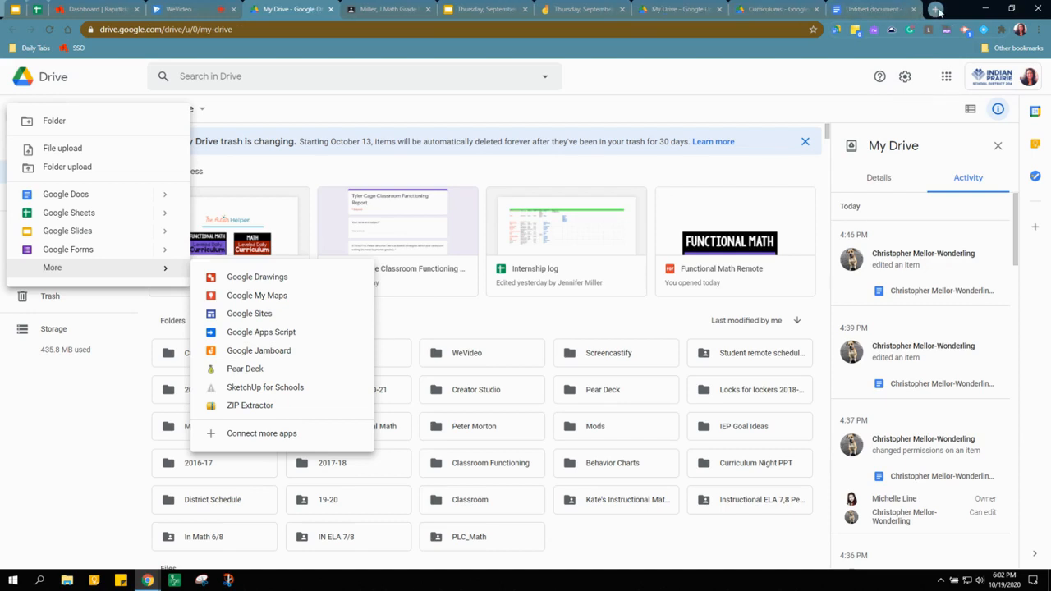
# Launch Google Jamboard from the Google apps grid in a new Chrome tab.
pyautogui.click(936, 9)
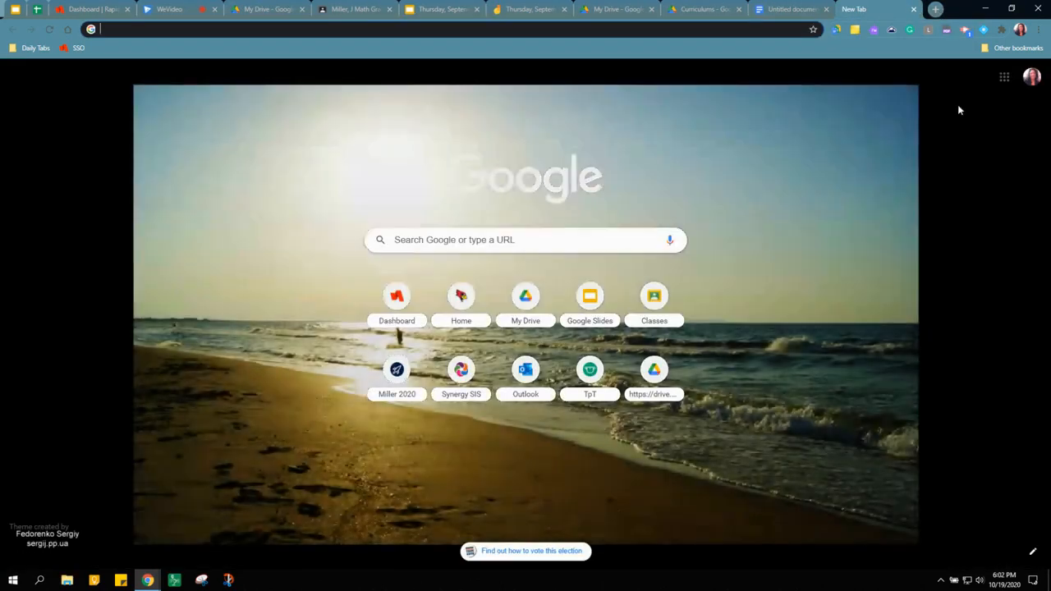
pyautogui.moveTo(1004, 77)
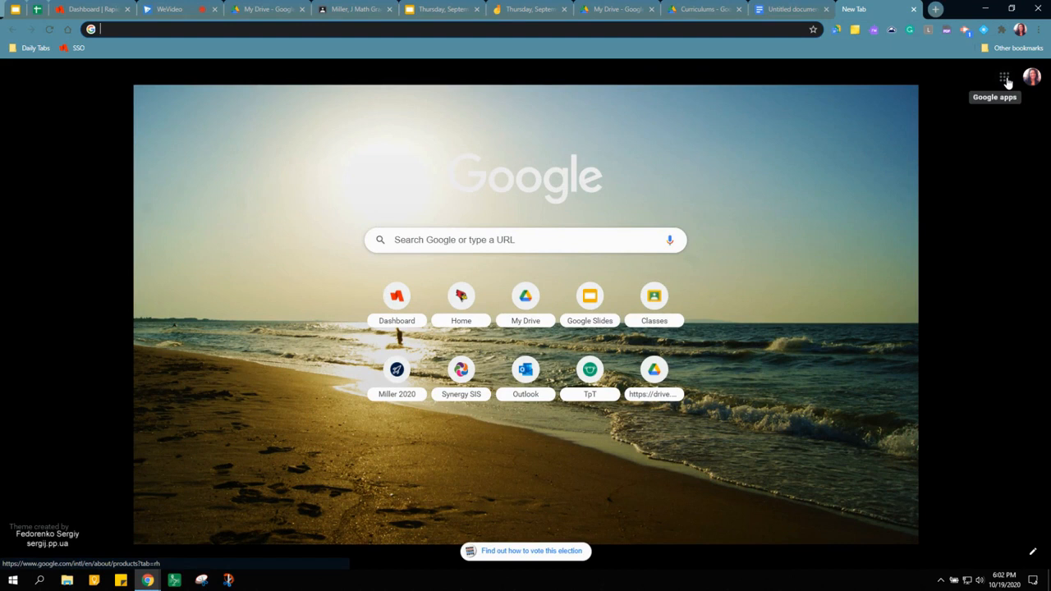
pyautogui.moveTo(876, 139)
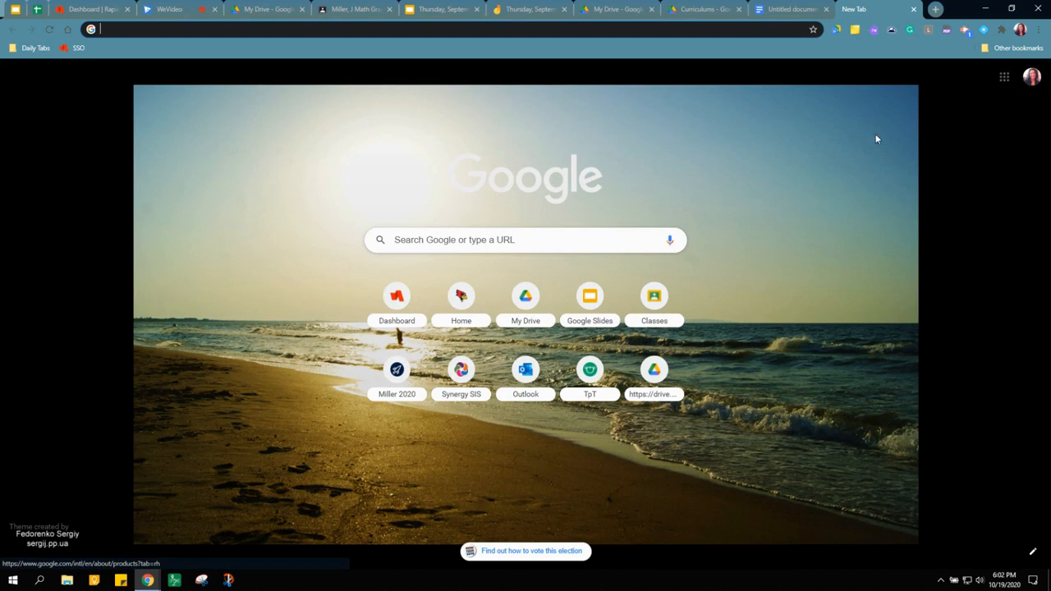
pyautogui.click(1003, 76)
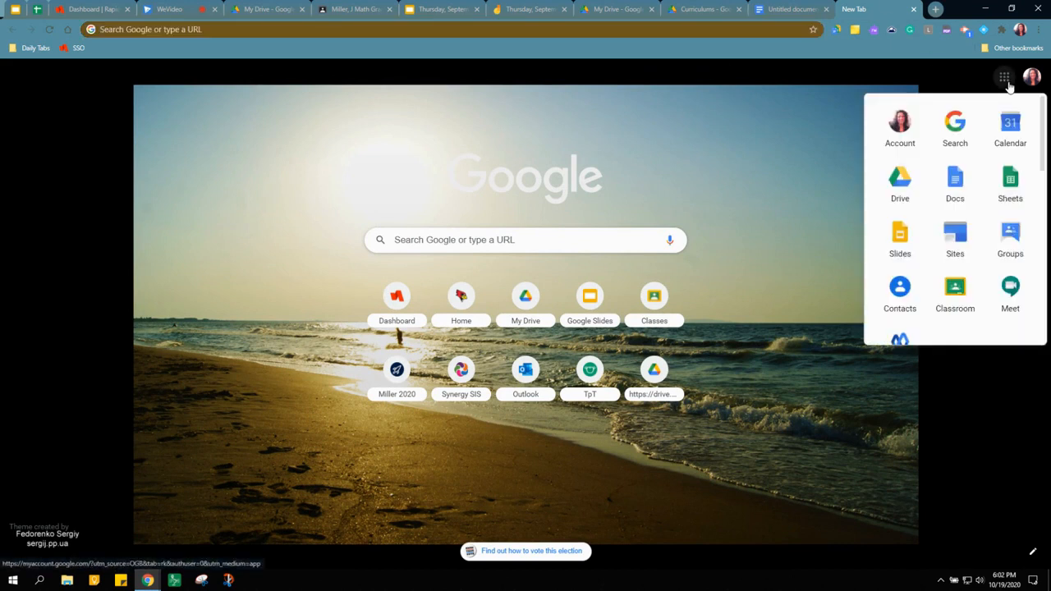
pyautogui.scroll(-3)
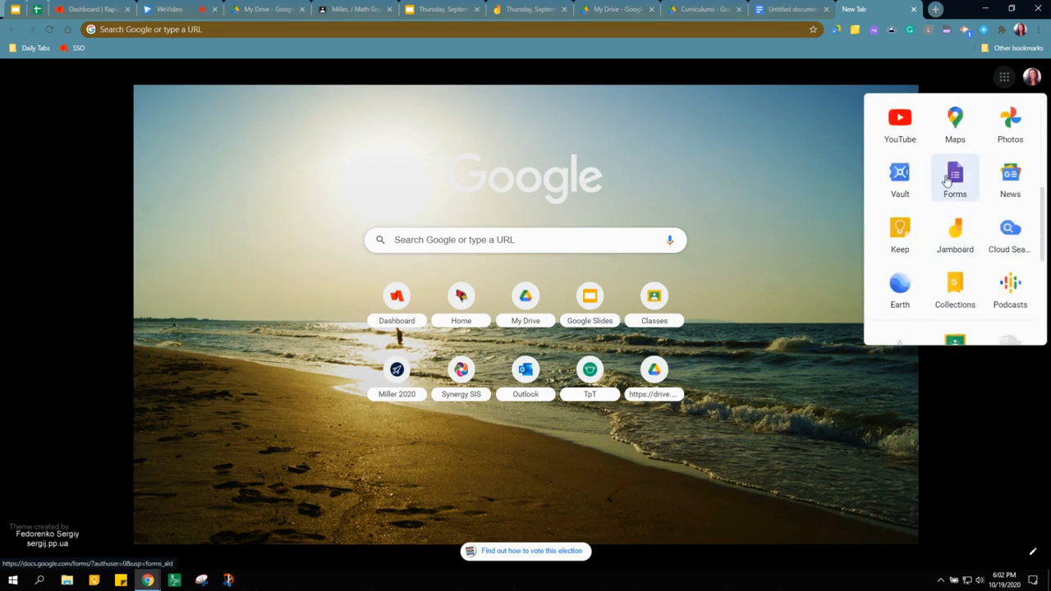
pyautogui.moveTo(955, 233)
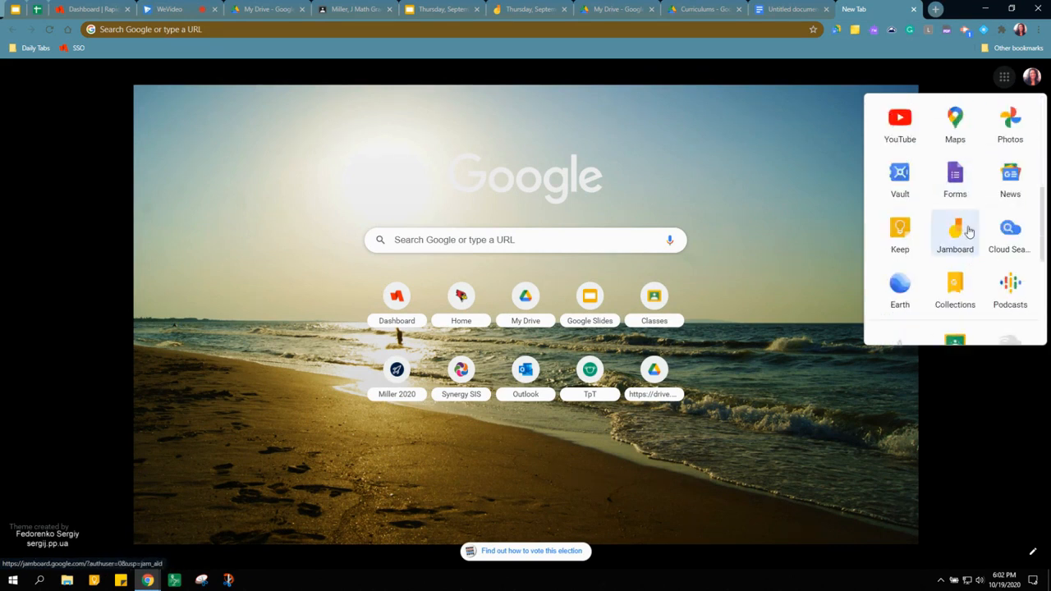
pyautogui.click(955, 233)
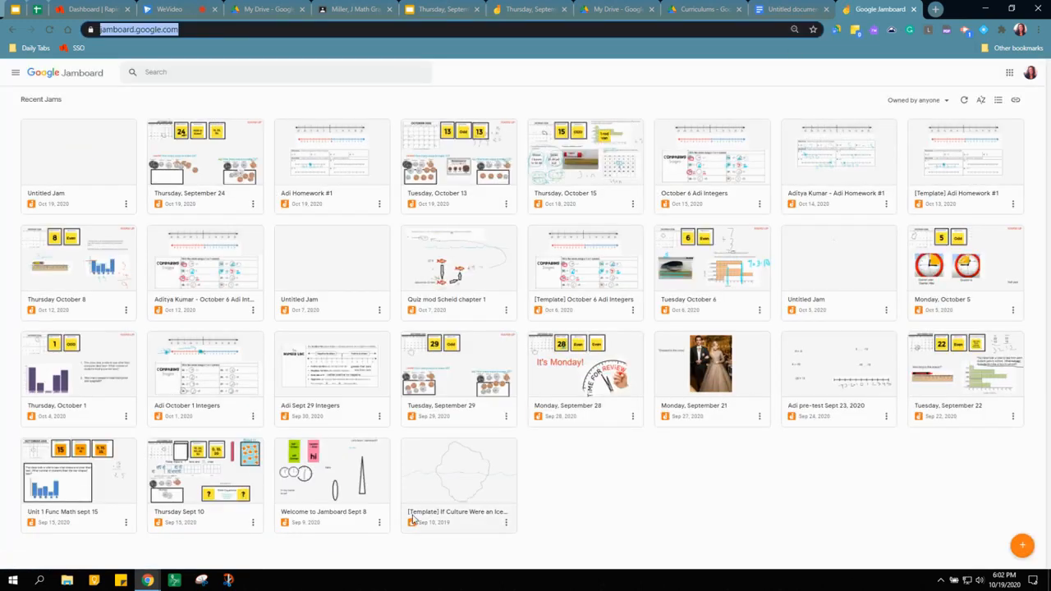
pyautogui.moveTo(450, 422)
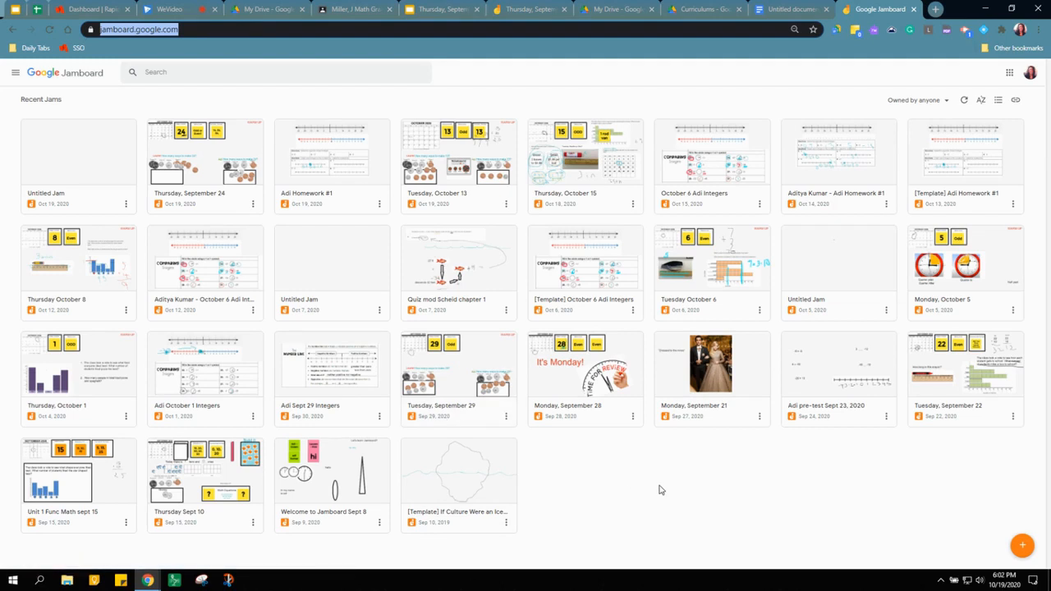
pyautogui.moveTo(1007, 547)
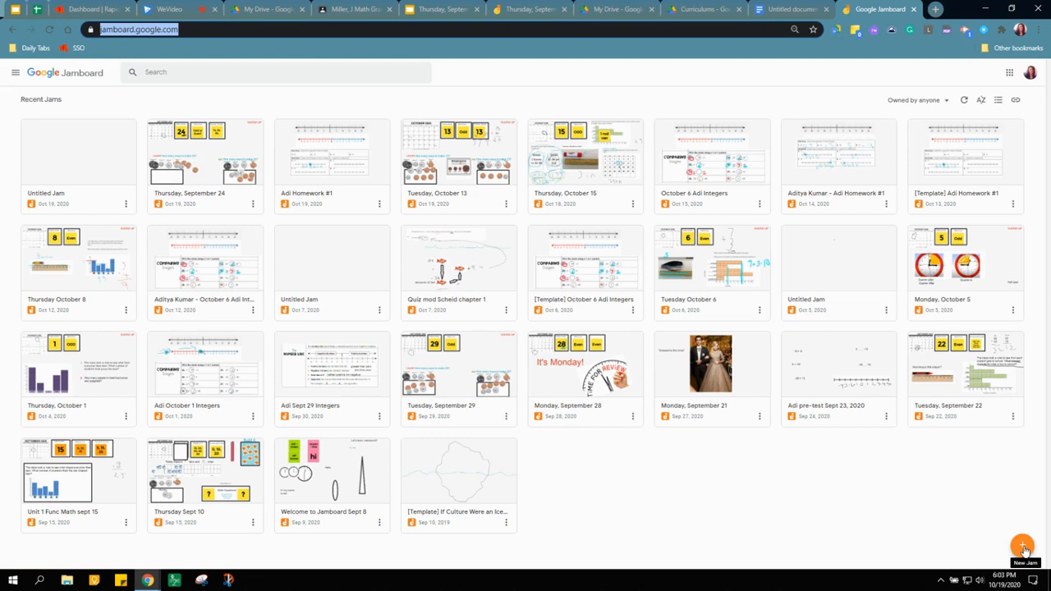
# Create a new blank jam with the + New Jam button.
pyautogui.click(1023, 549)
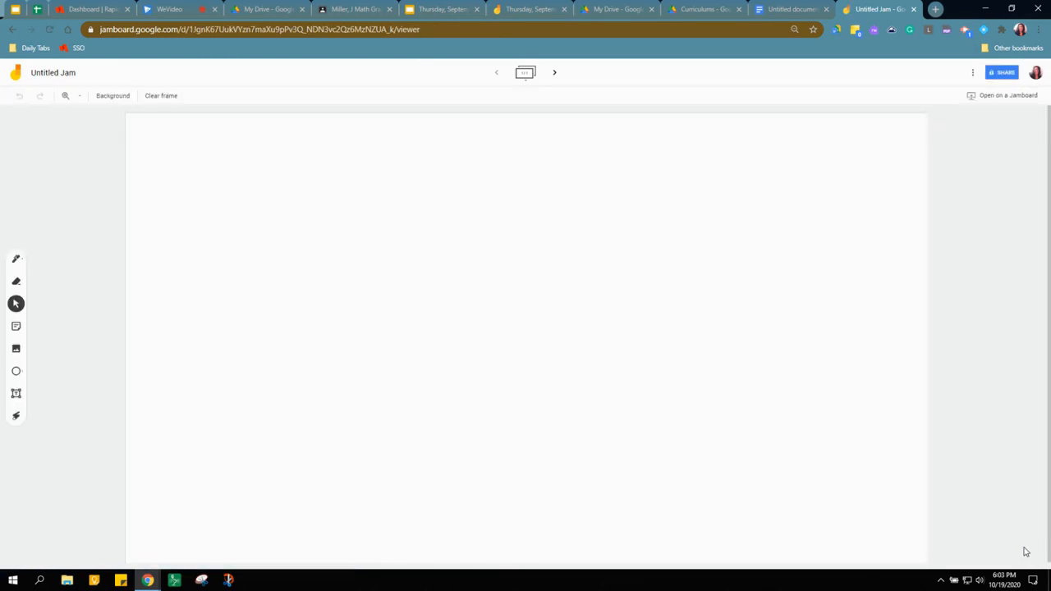
pyautogui.moveTo(589, 154)
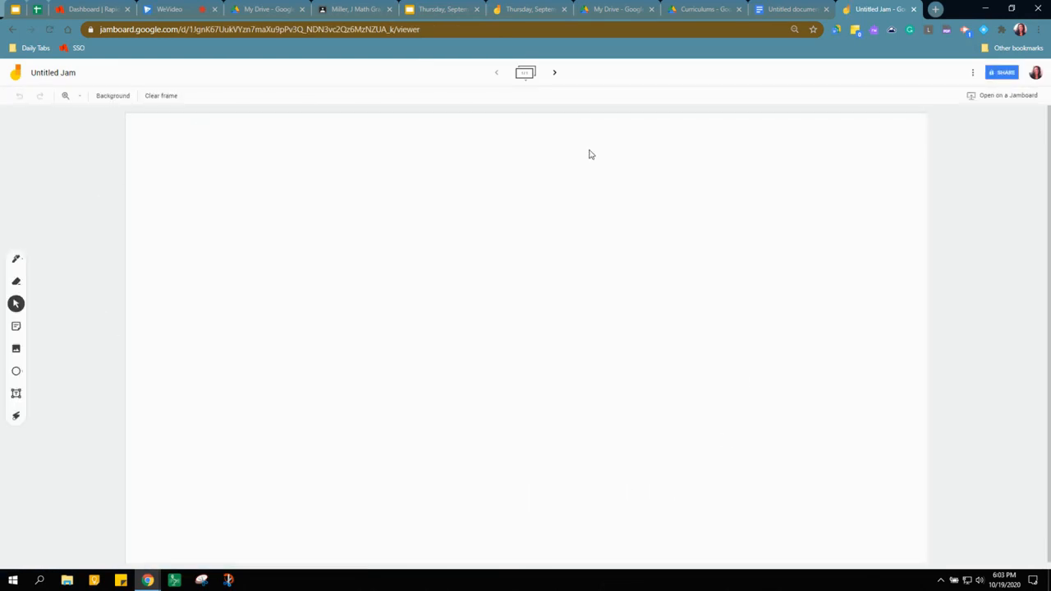
pyautogui.moveTo(503, 313)
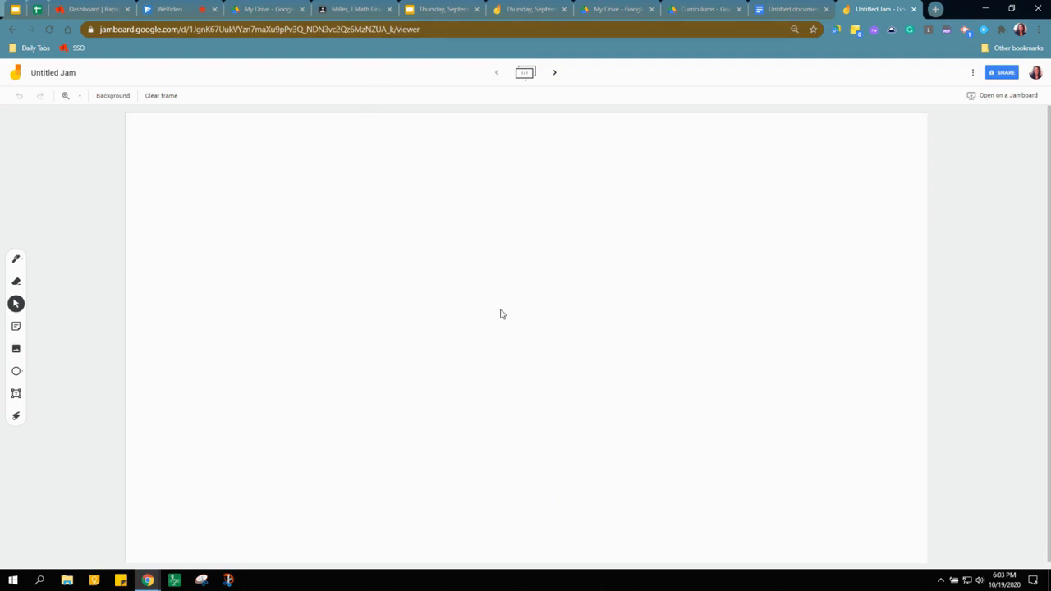
pyautogui.moveTo(15, 326)
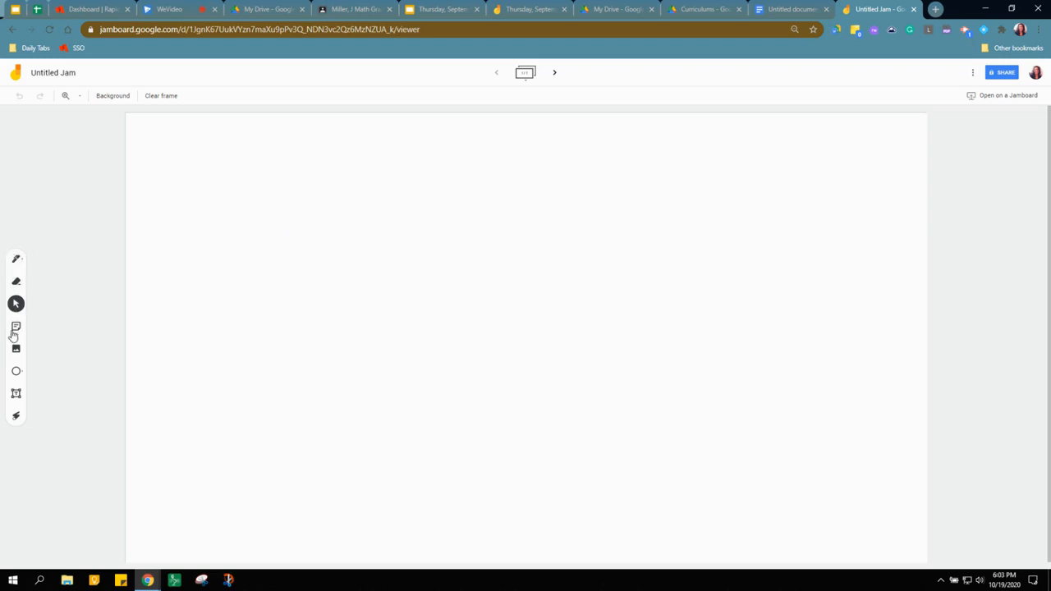
pyautogui.moveTo(6, 359)
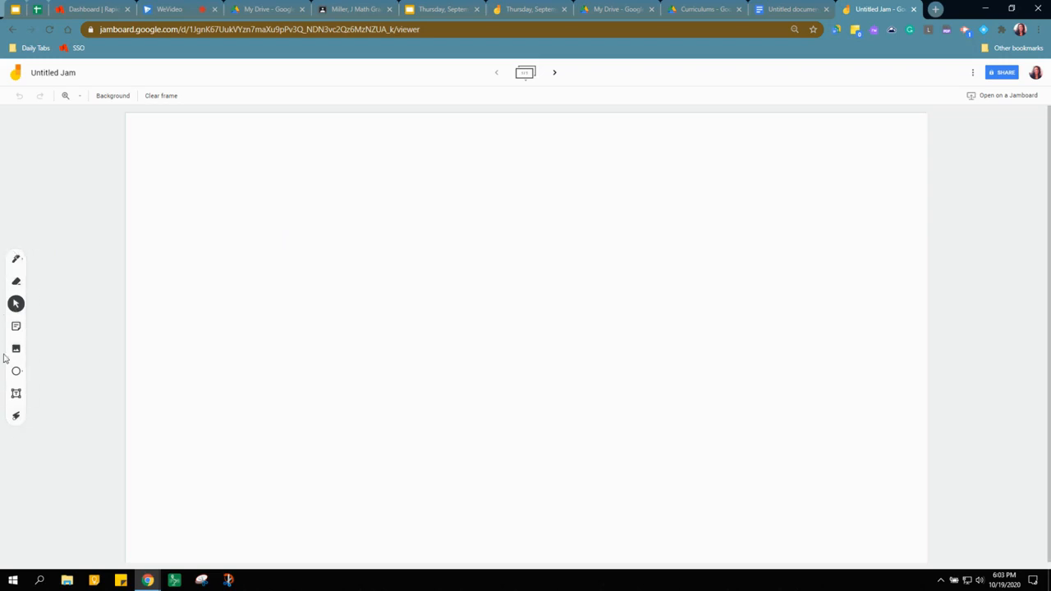
pyautogui.moveTo(4, 413)
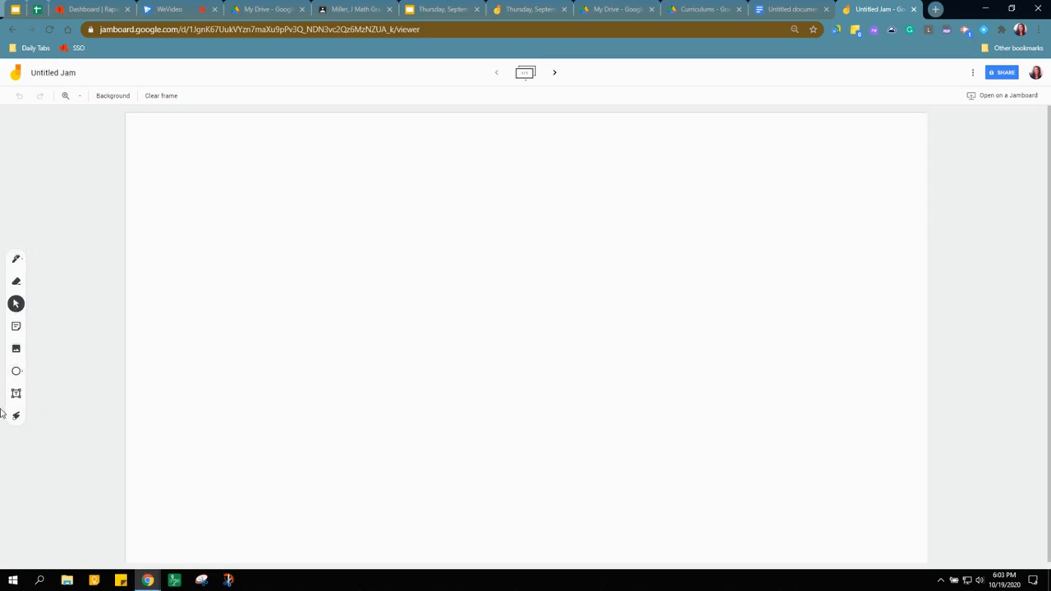
pyautogui.moveTo(11, 415)
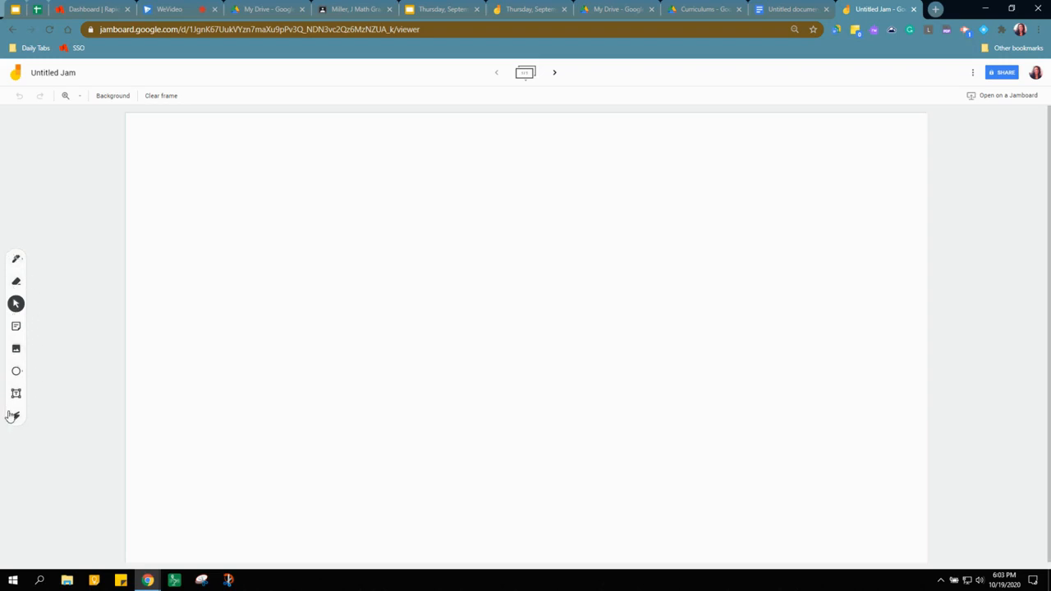
pyautogui.moveTo(611, 351)
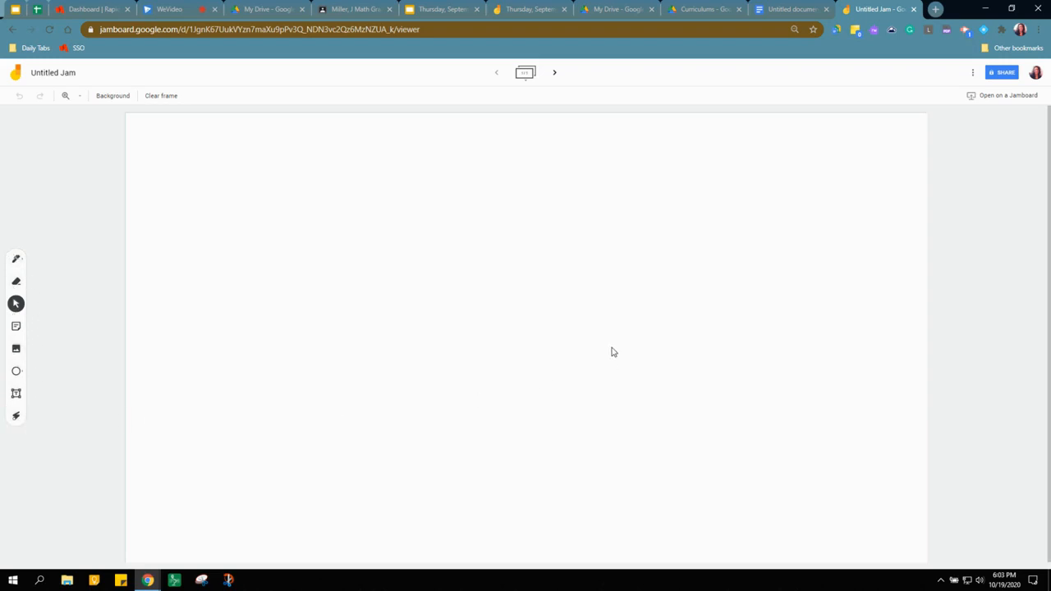
pyautogui.moveTo(336, 208)
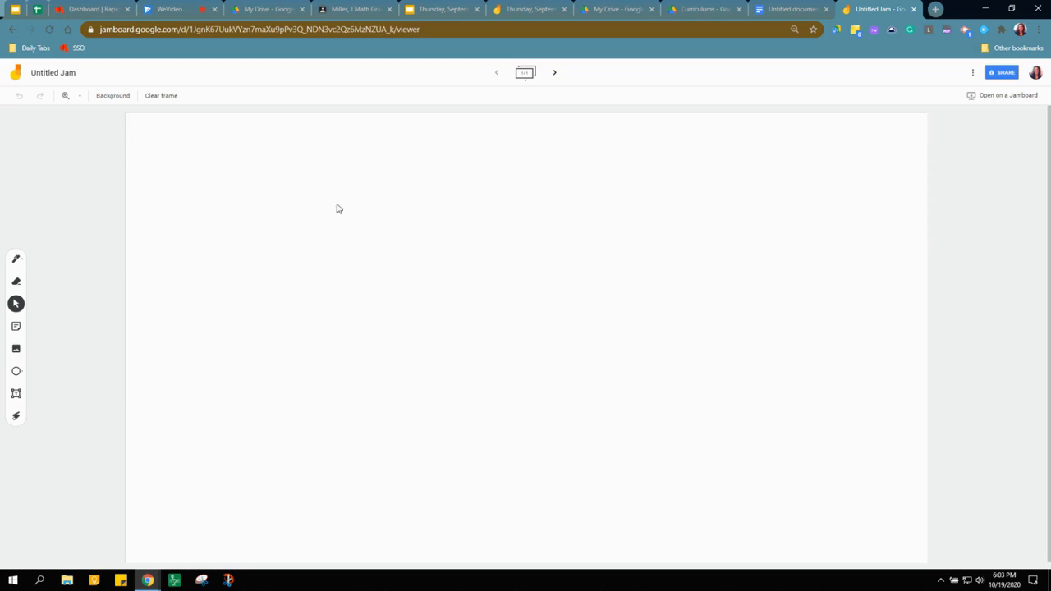
pyautogui.moveTo(555, 72)
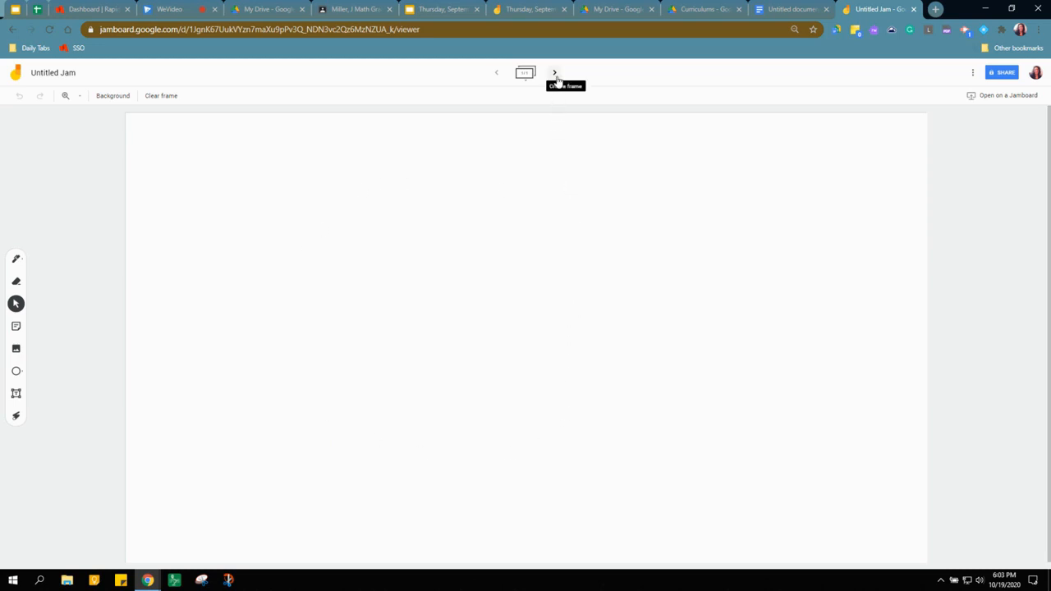
# Add a second frame, then return to the first blank frame.
pyautogui.click(555, 73)
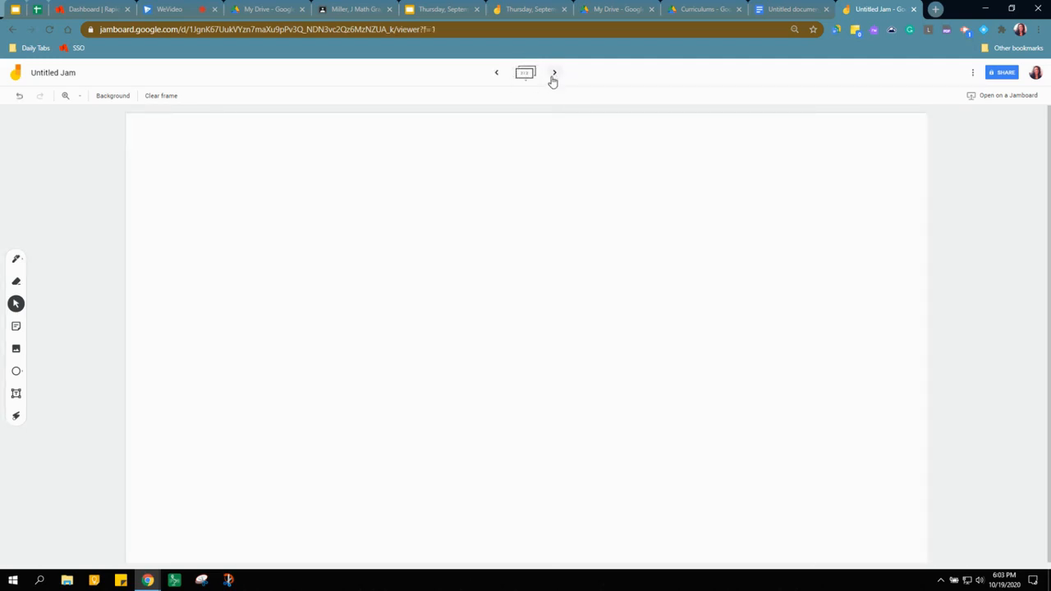
pyautogui.click(496, 72)
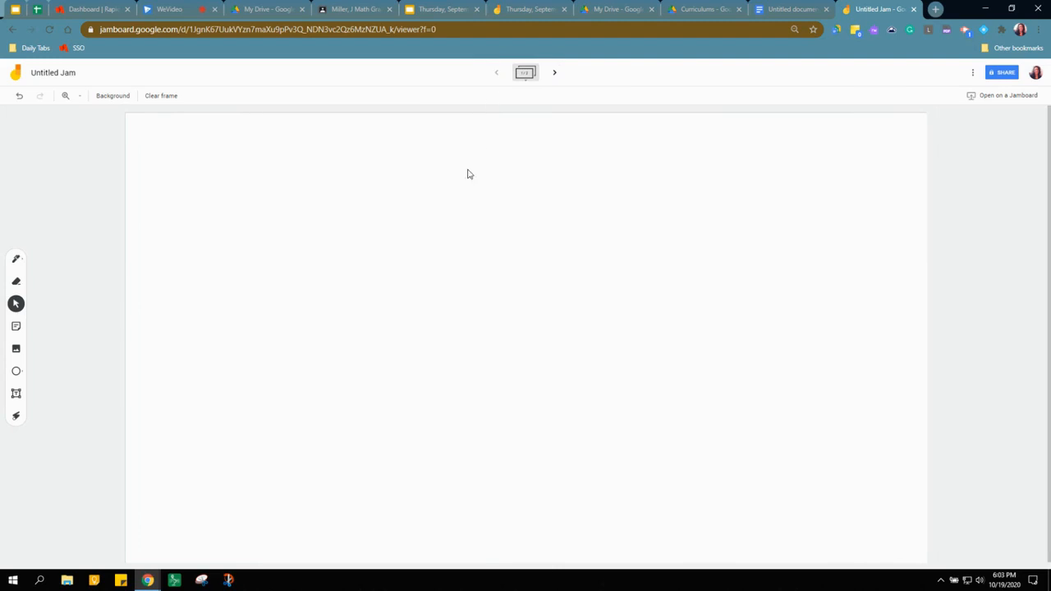
pyautogui.moveTo(426, 418)
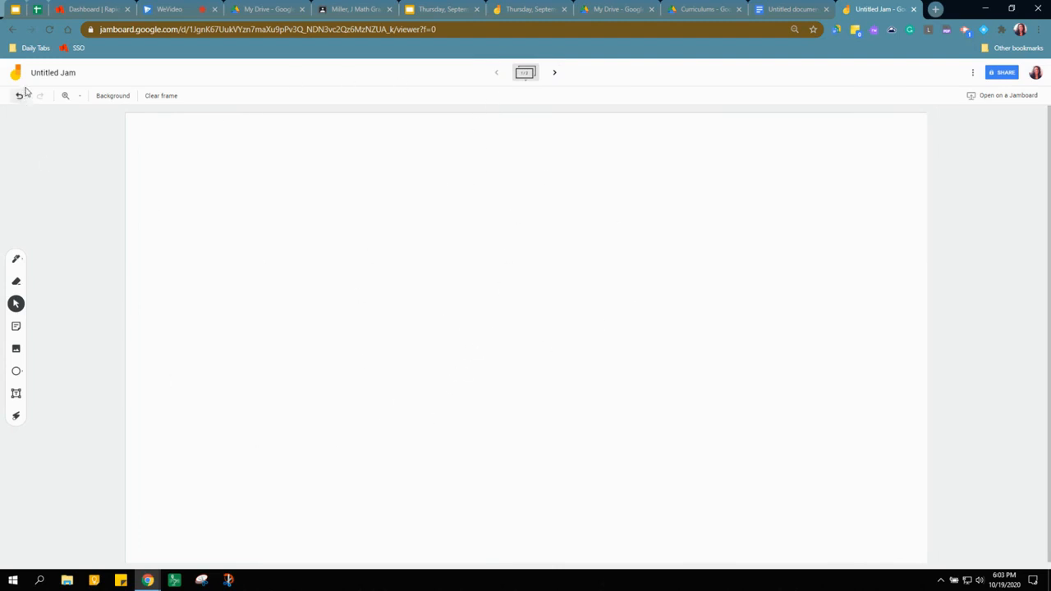
# Rename the jam to 'October 20 Jamboard'.
pyautogui.click(53, 73)
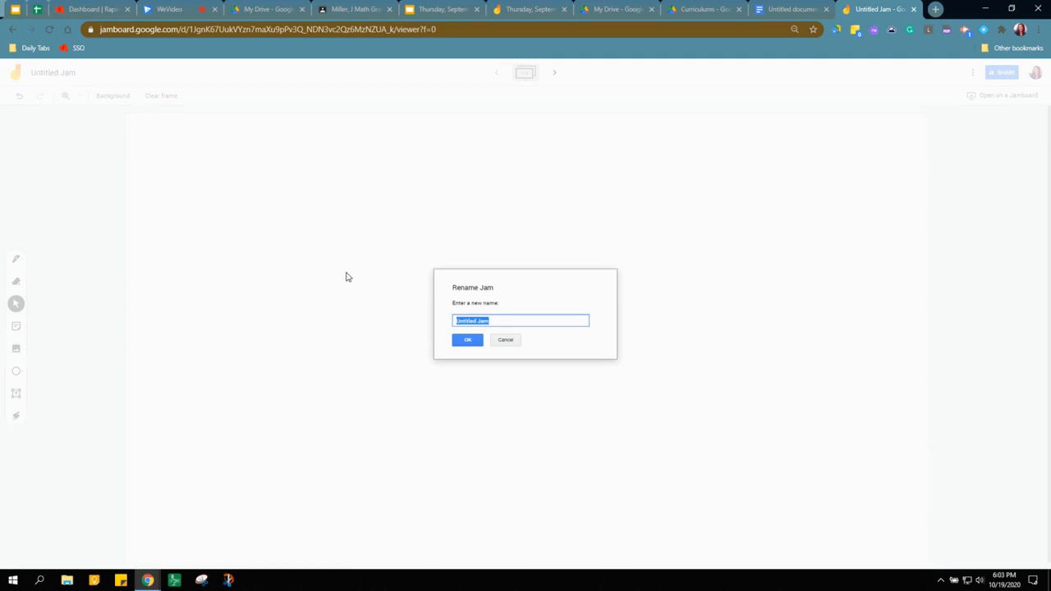
pyautogui.write('October 20')
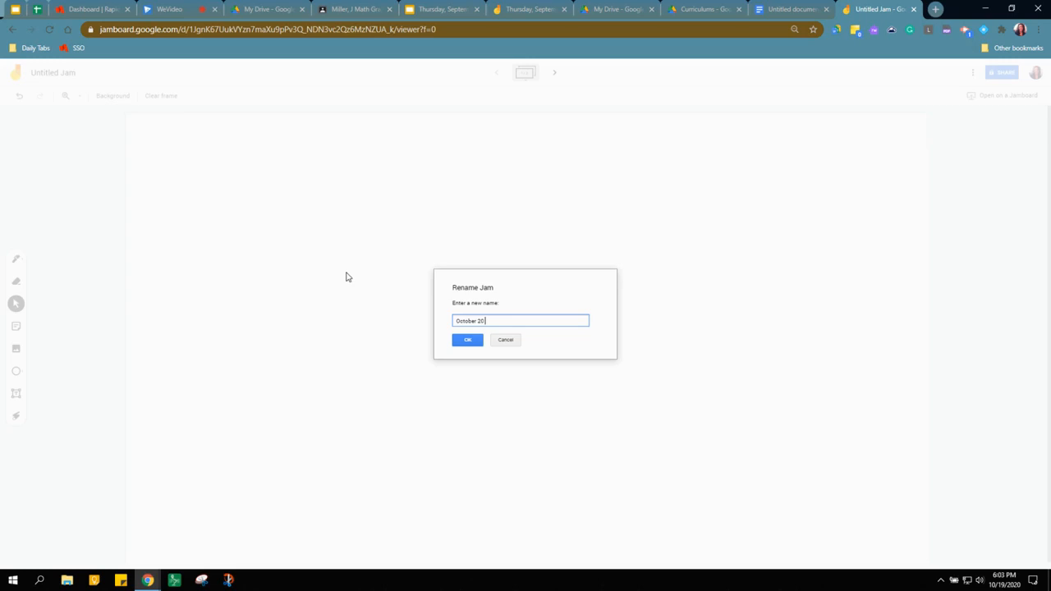
pyautogui.write('Jamboard')
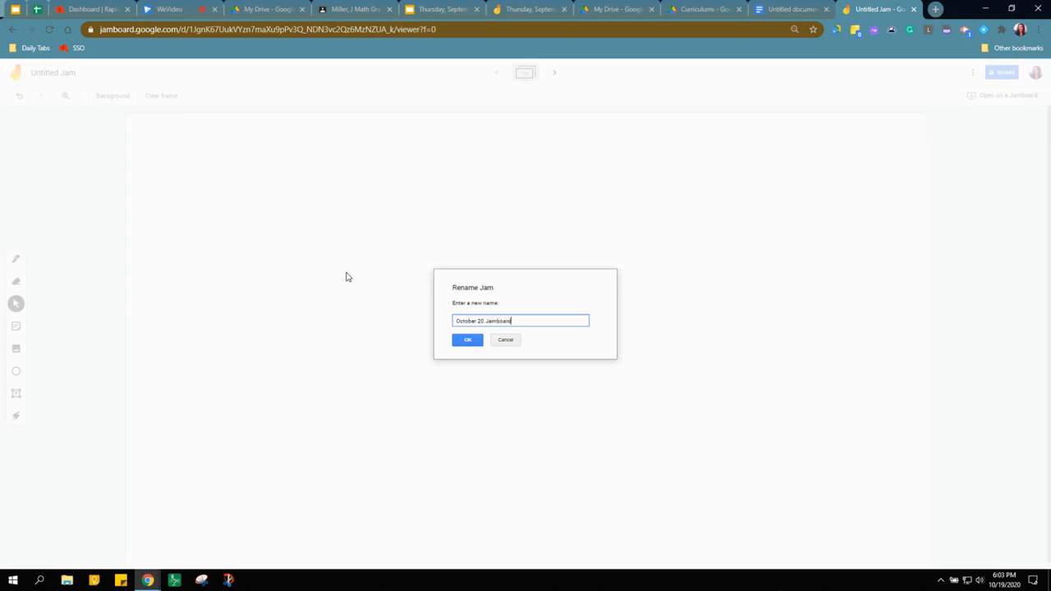
pyautogui.click(467, 340)
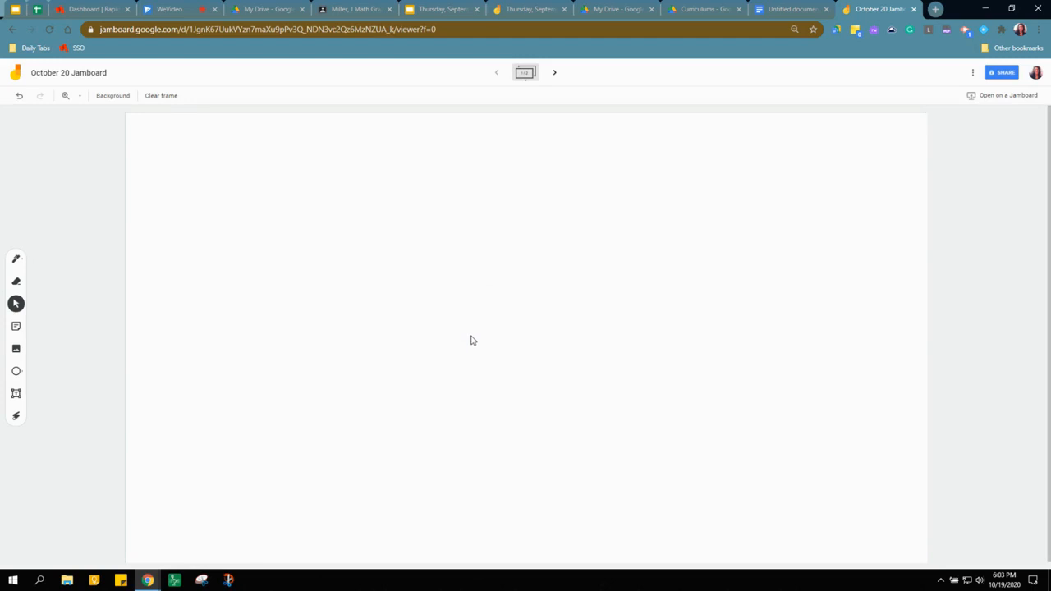
pyautogui.moveTo(1005, 73)
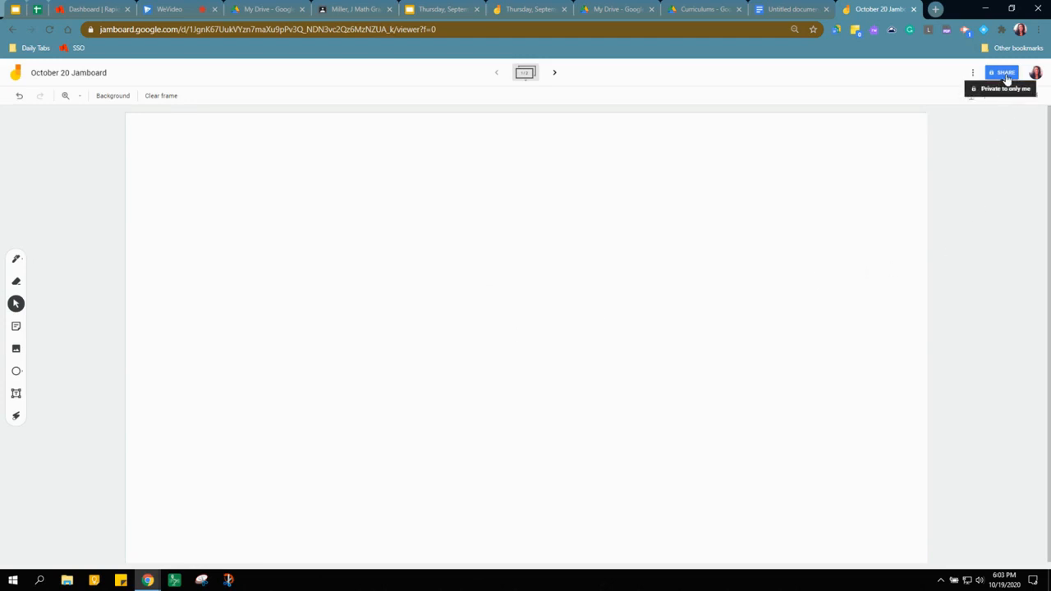
# Set link sharing to 'Anyone with the link' with Editor access.
pyautogui.click(1002, 72)
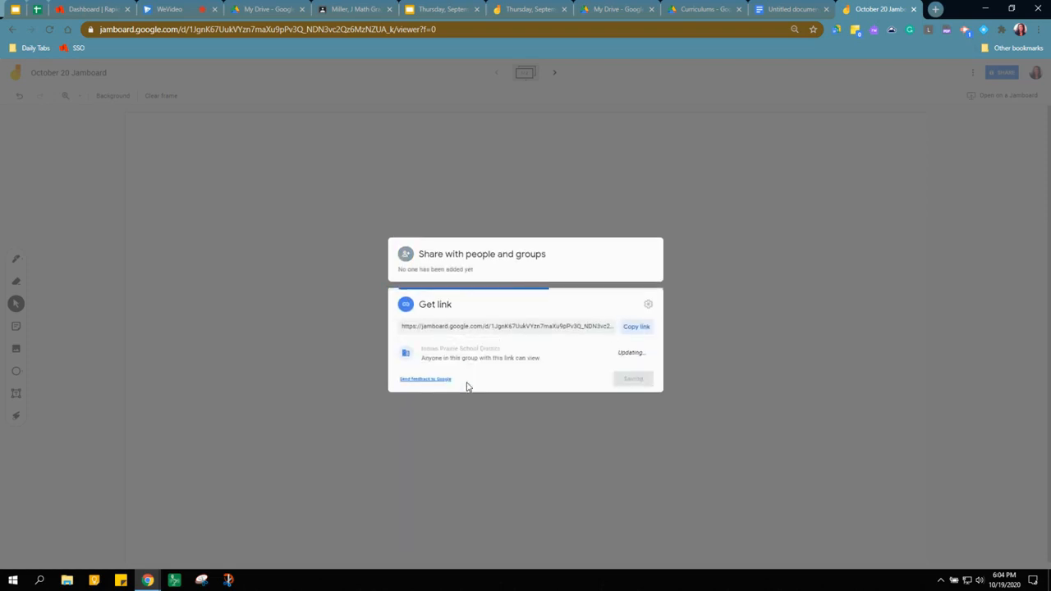
pyautogui.click(462, 348)
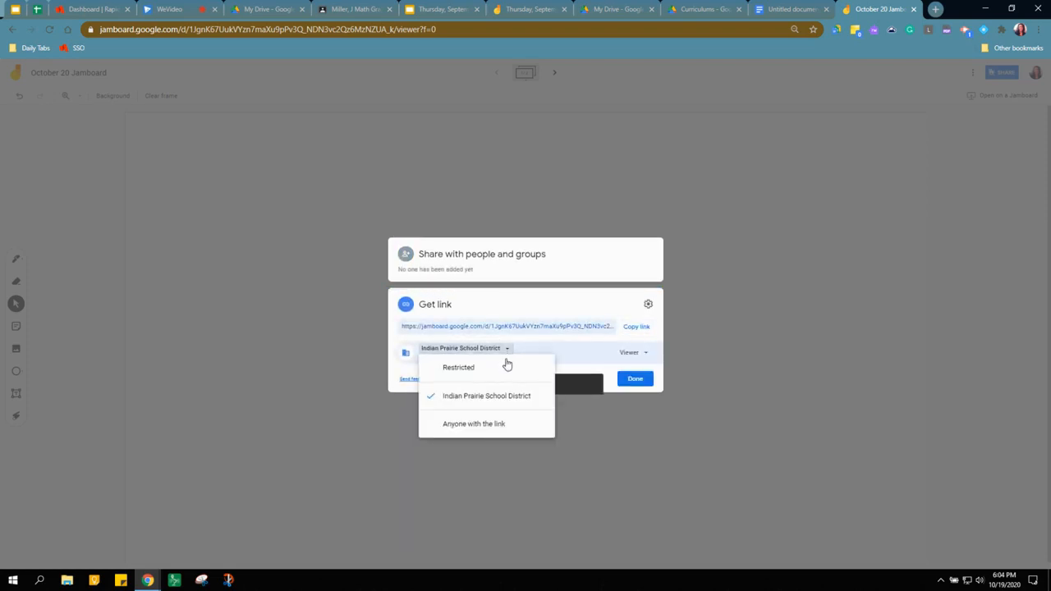
pyautogui.click(474, 424)
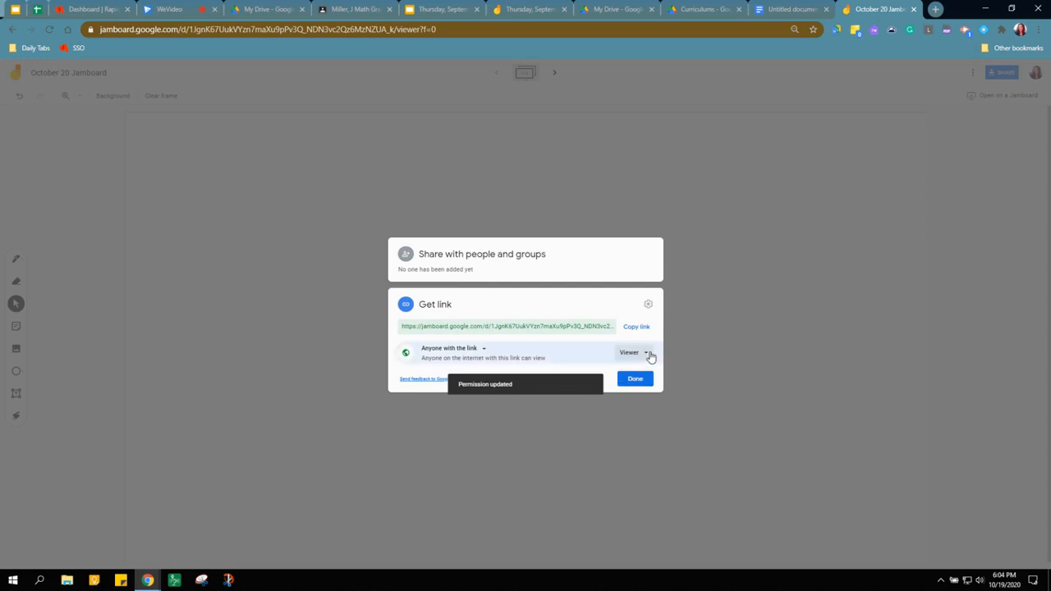
pyautogui.click(632, 352)
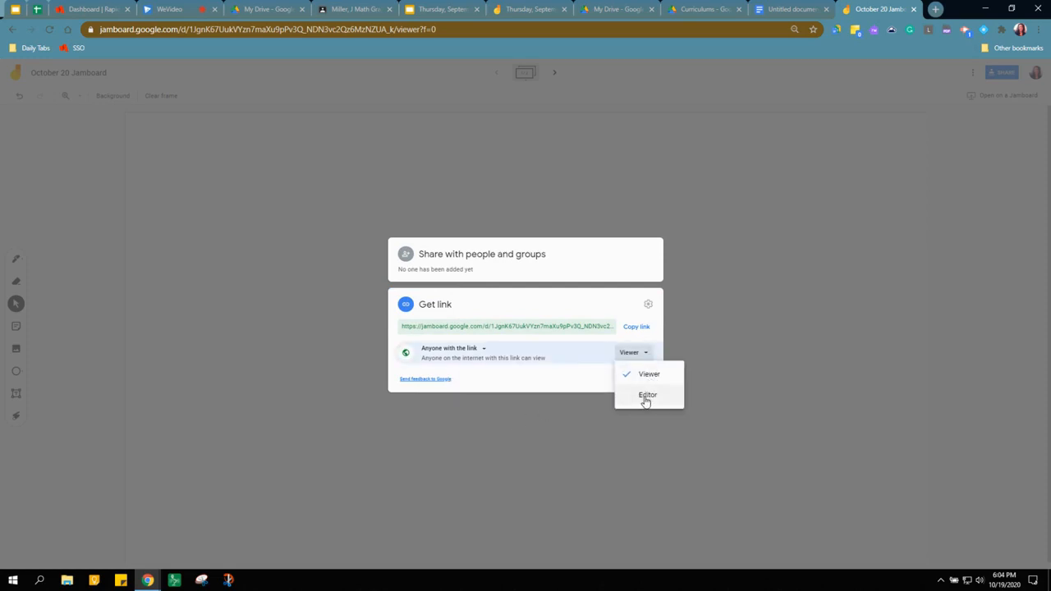
pyautogui.click(648, 395)
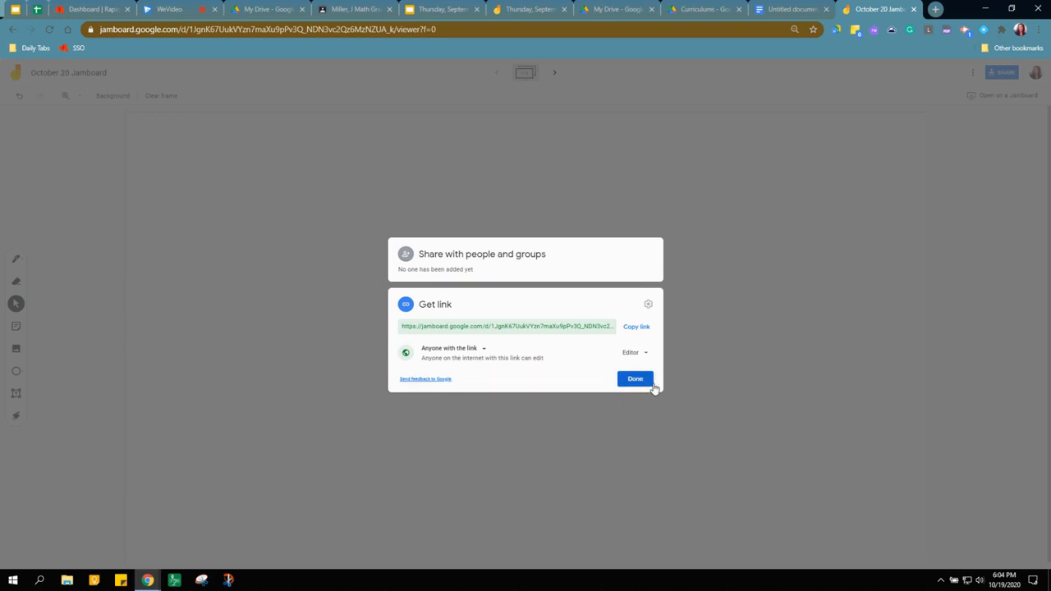
# Close the share dialog with Done, returning to the blank frame.
pyautogui.click(635, 378)
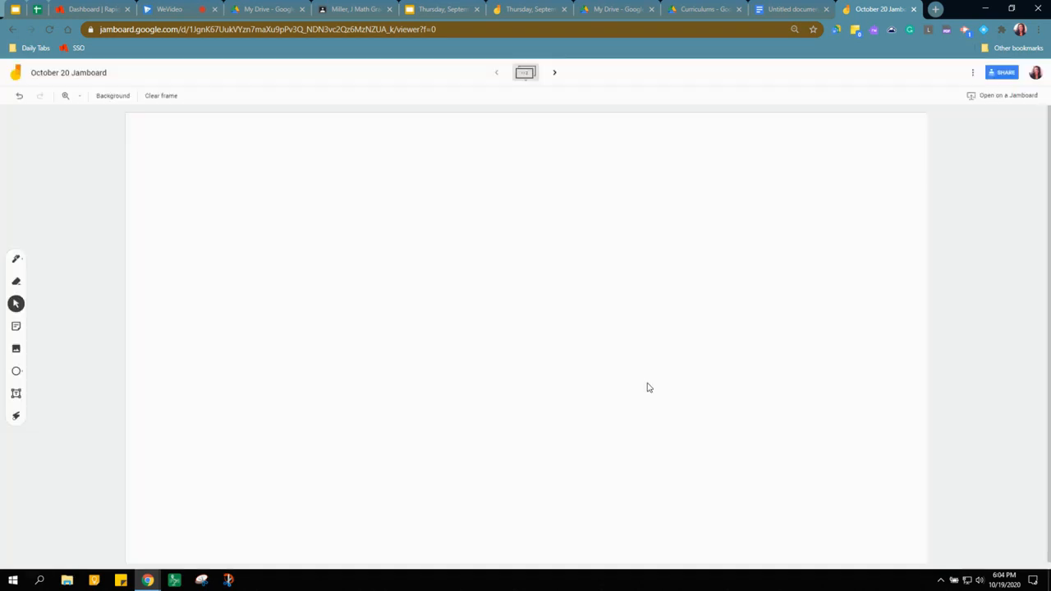
pyautogui.moveTo(336, 360)
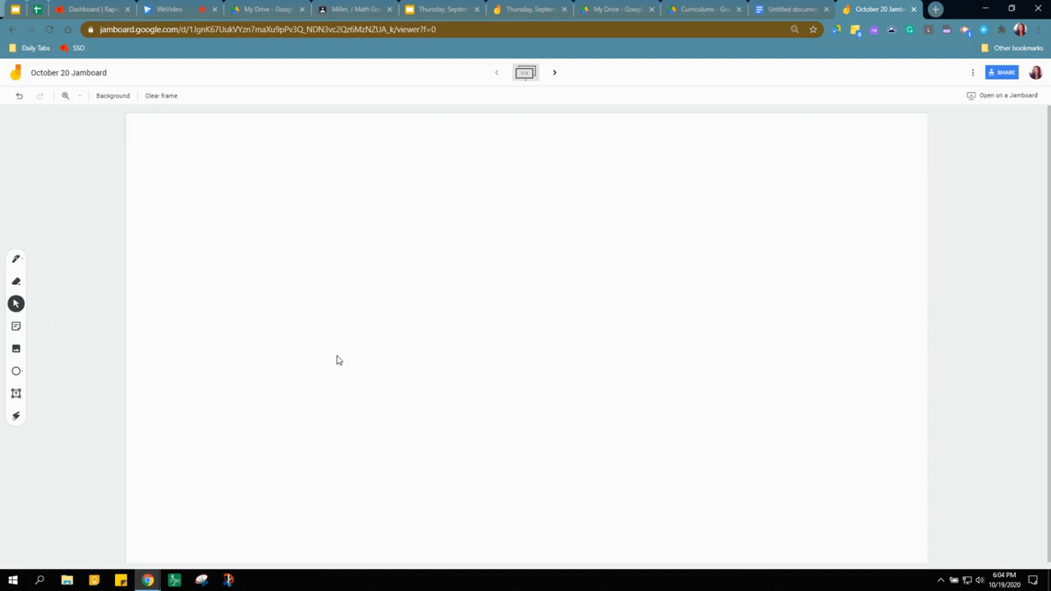
pyautogui.moveTo(346, 351)
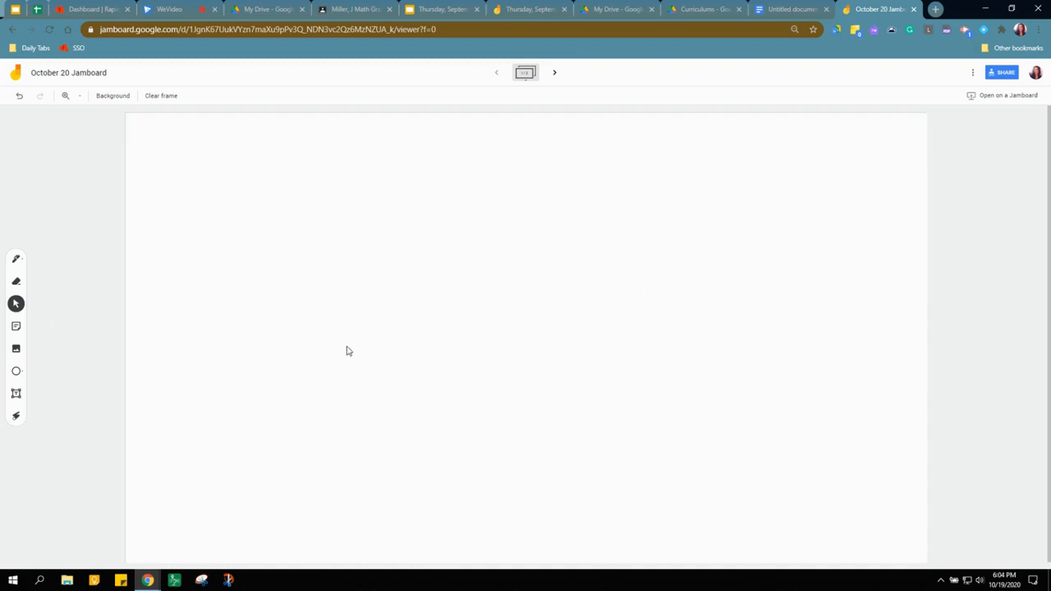
pyautogui.moveTo(388, 336)
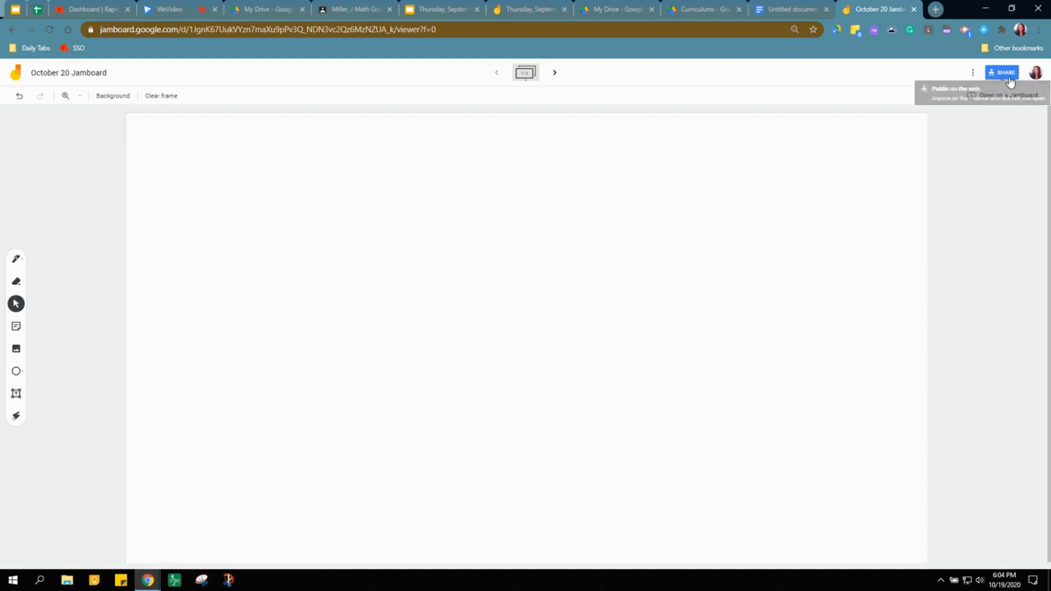
pyautogui.moveTo(528, 404)
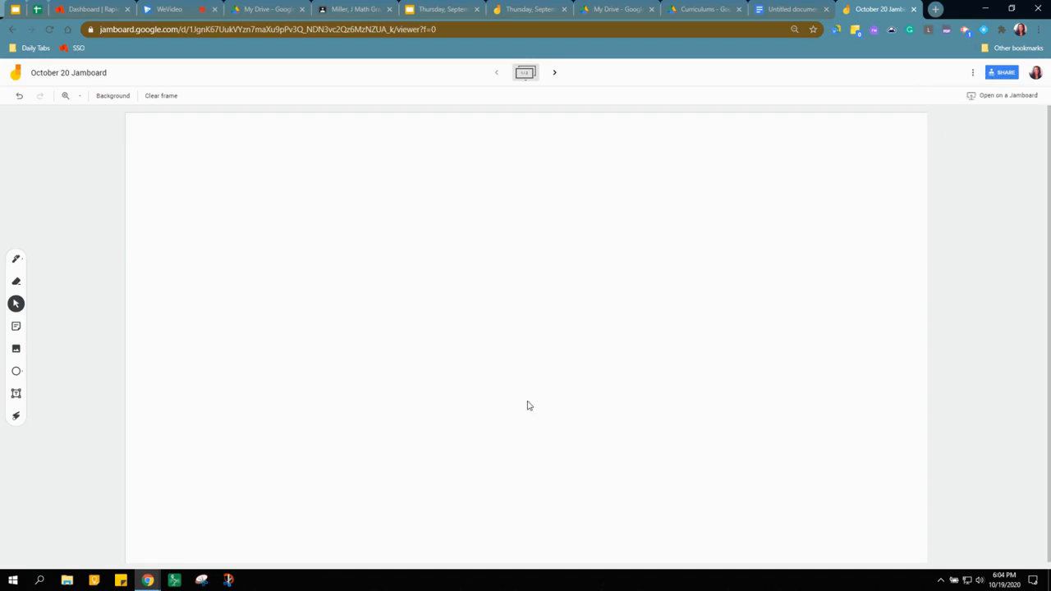
pyautogui.moveTo(499, 33)
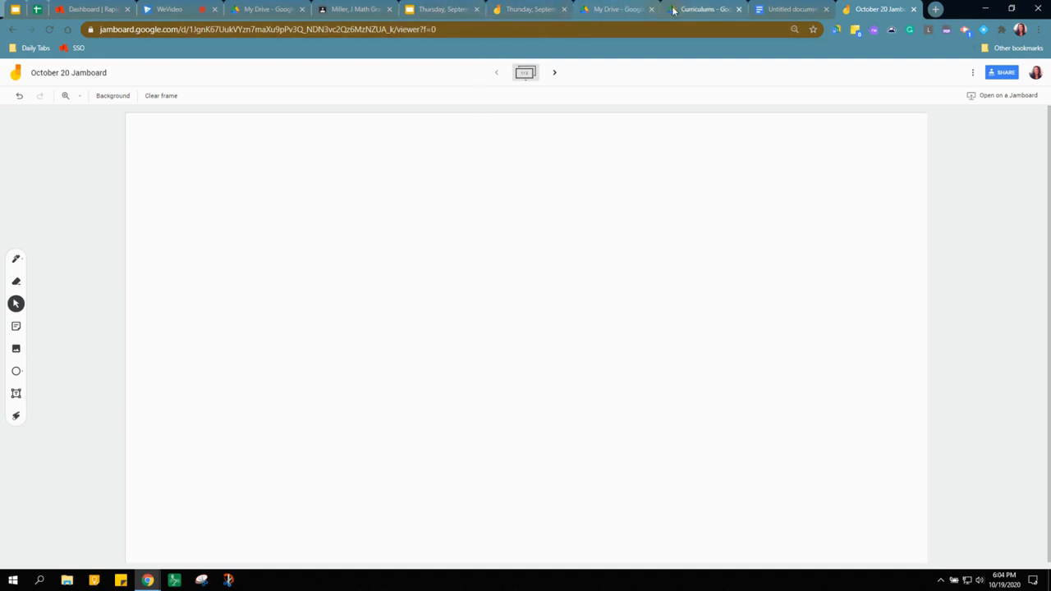
# Scroll through the Functional Math Remote PDF preview in the Curriculums tab.
pyautogui.click(702, 9)
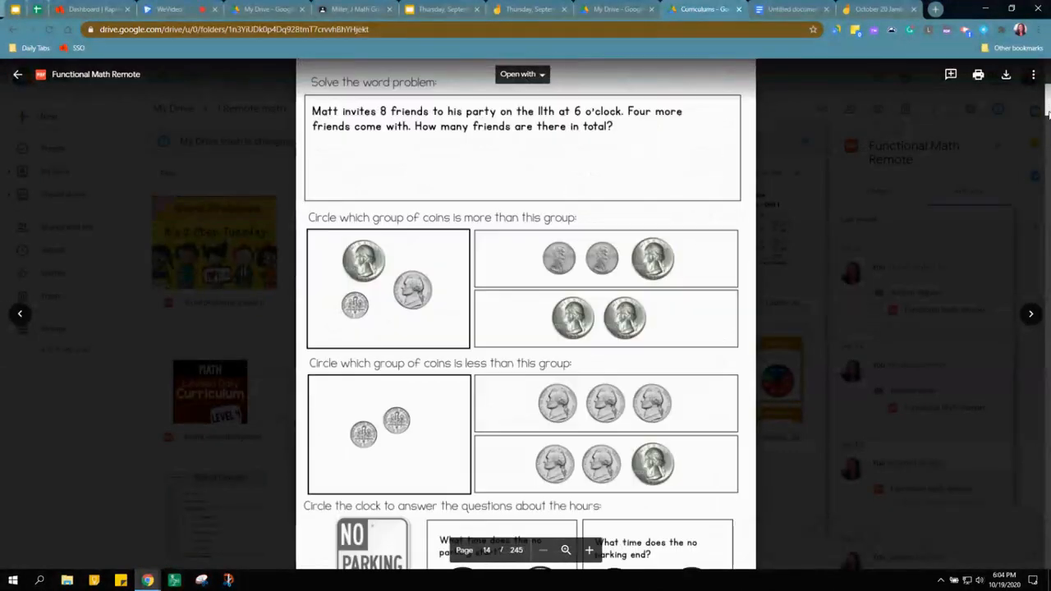
pyautogui.scroll(-3)
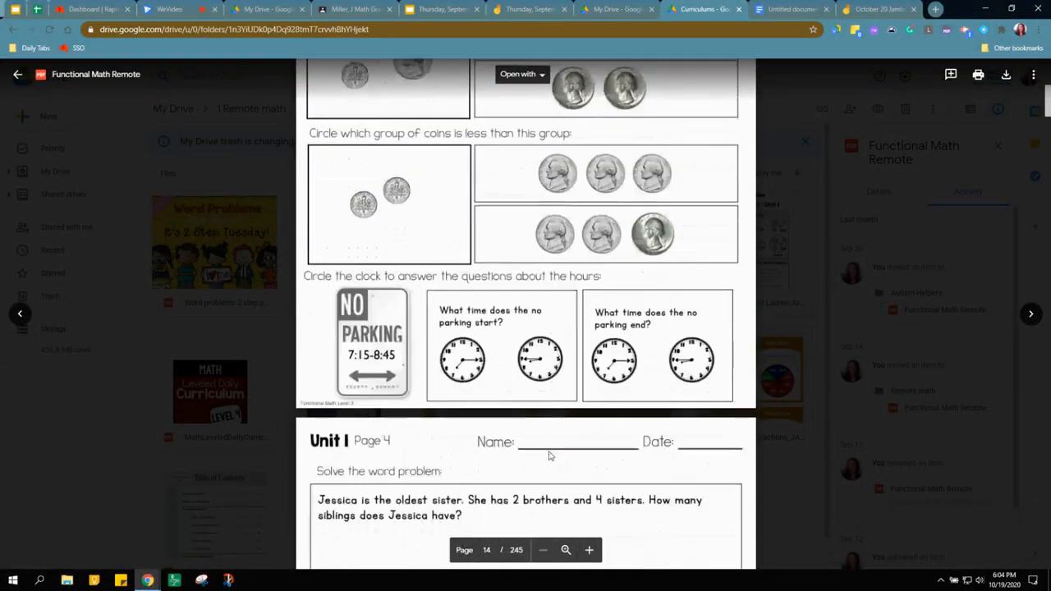
pyautogui.scroll(-3)
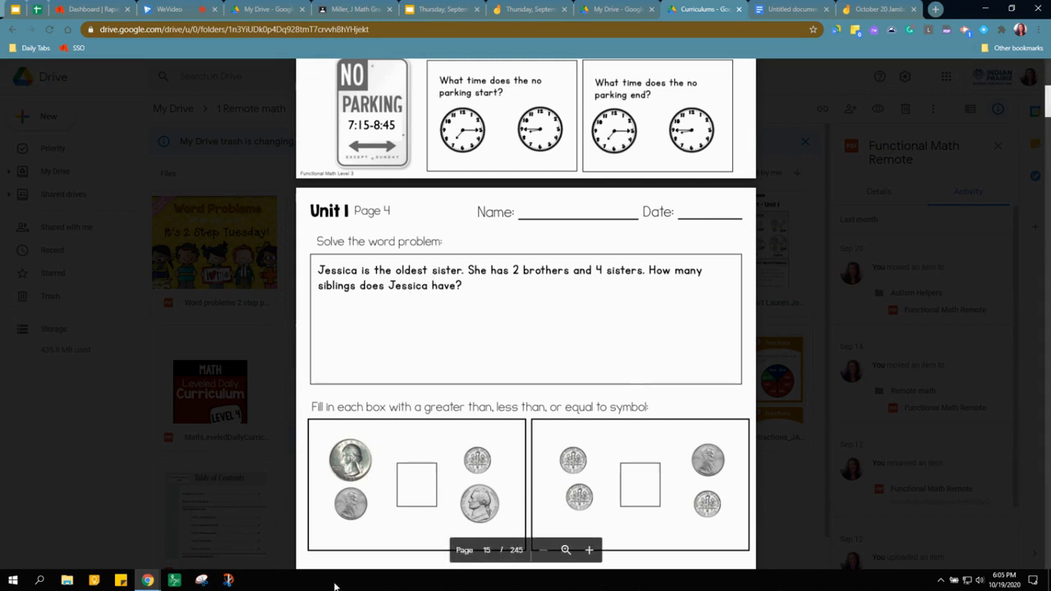
pyautogui.moveTo(285, 585)
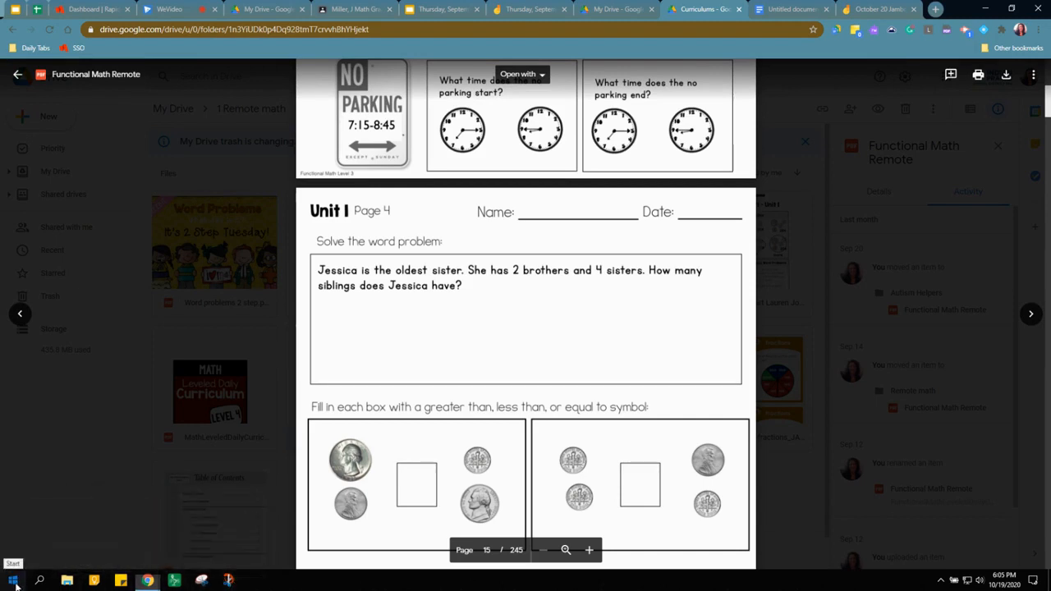
pyautogui.click(13, 580)
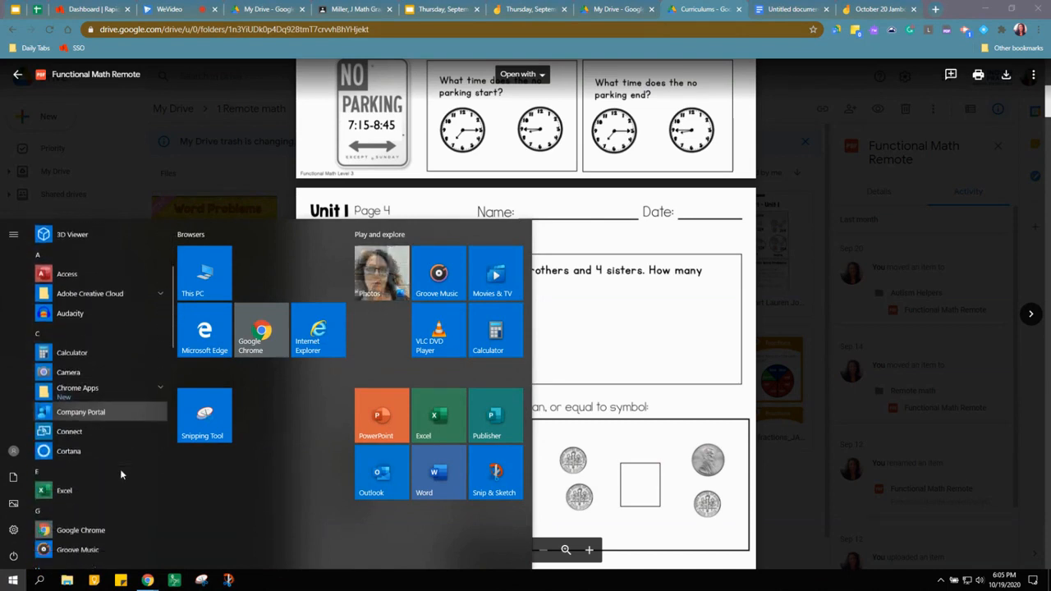
pyautogui.scroll(-3)
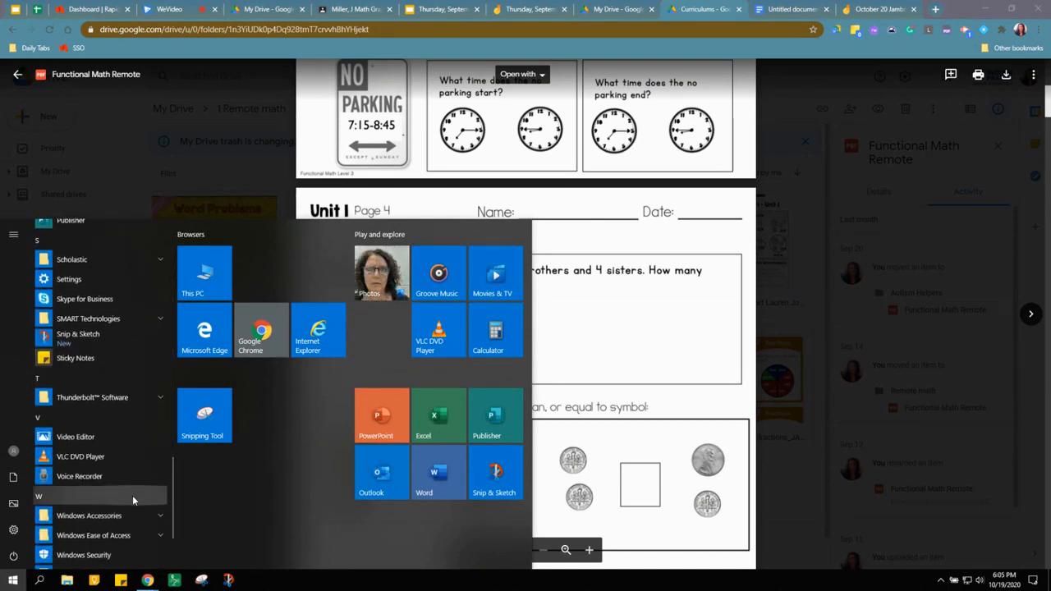
pyautogui.click(89, 515)
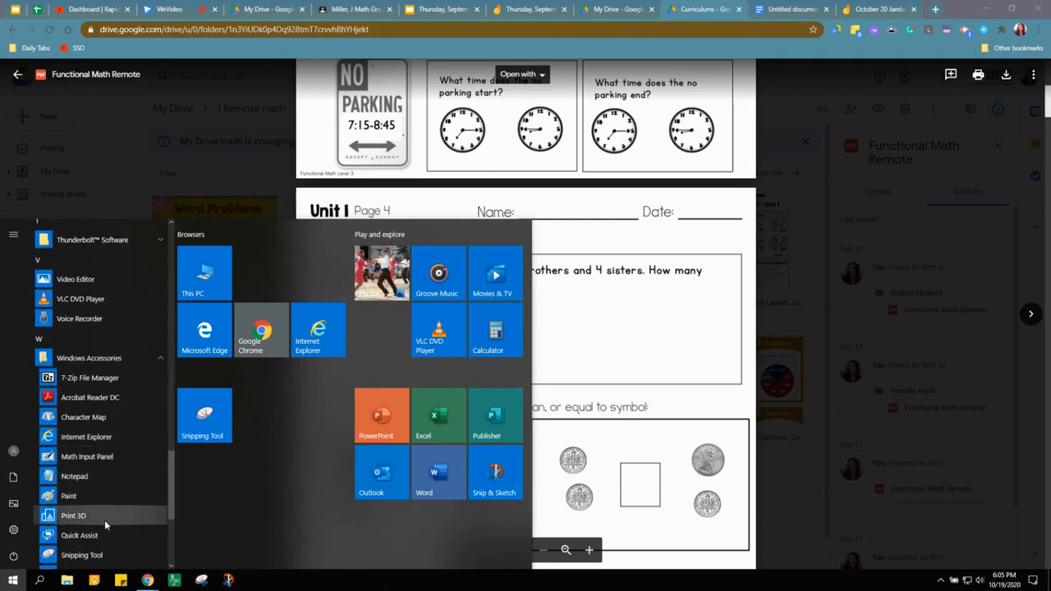
pyautogui.scroll(-3)
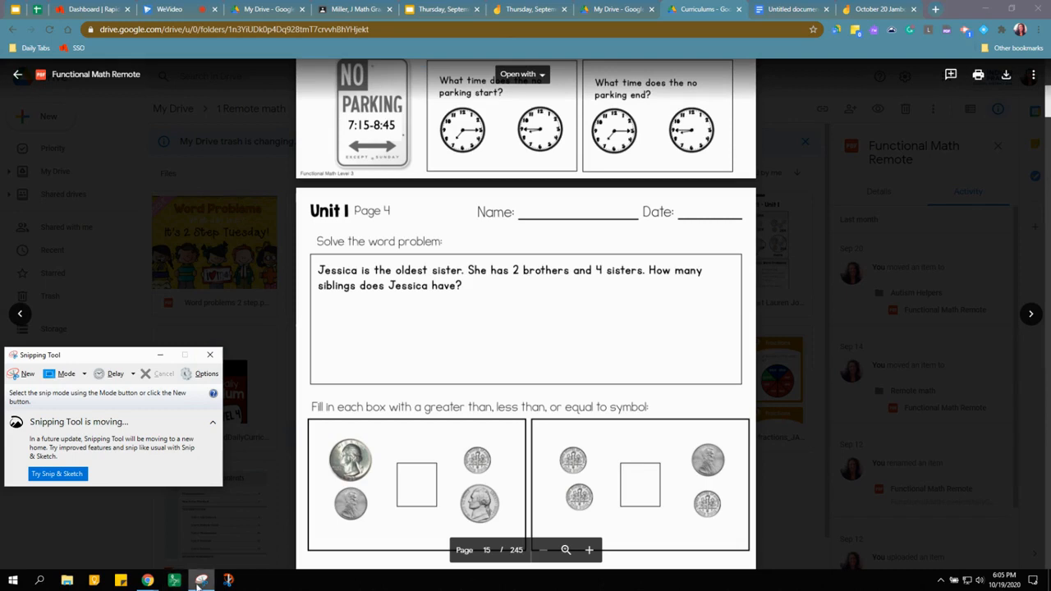
pyautogui.moveTo(201, 581)
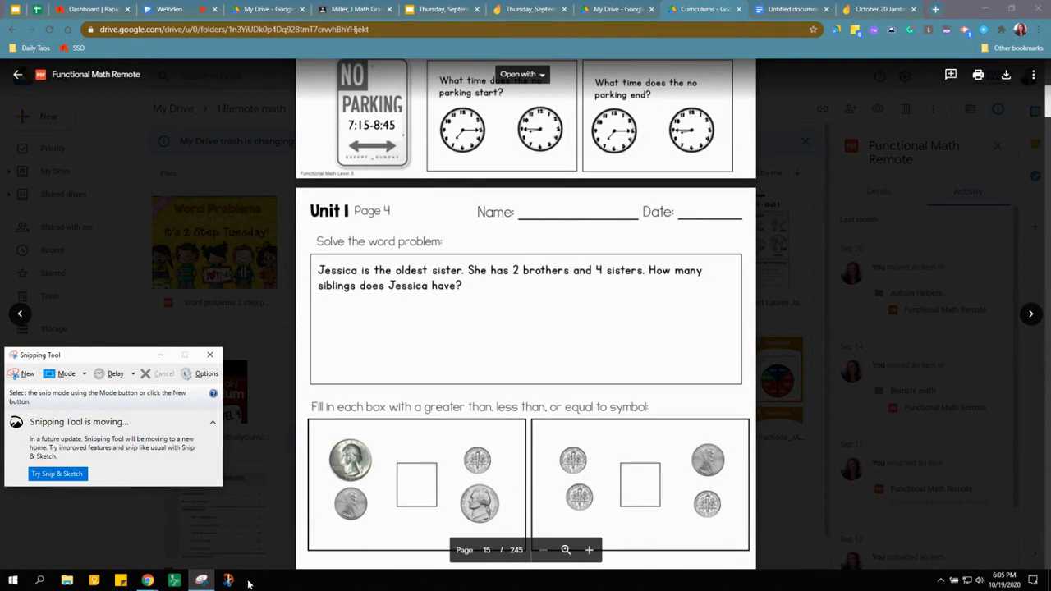
pyautogui.moveTo(228, 581)
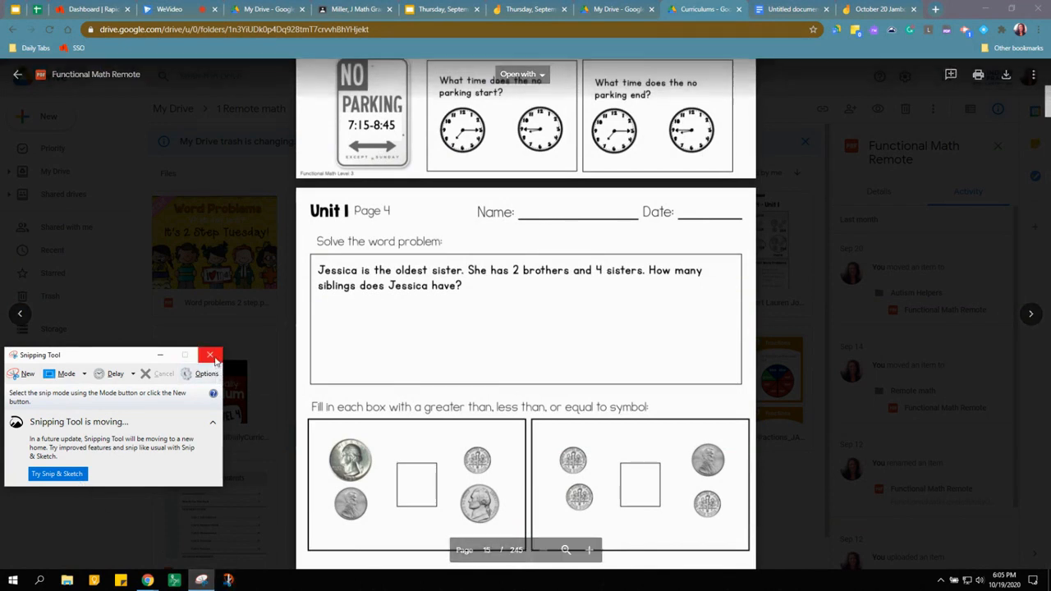
pyautogui.click(210, 354)
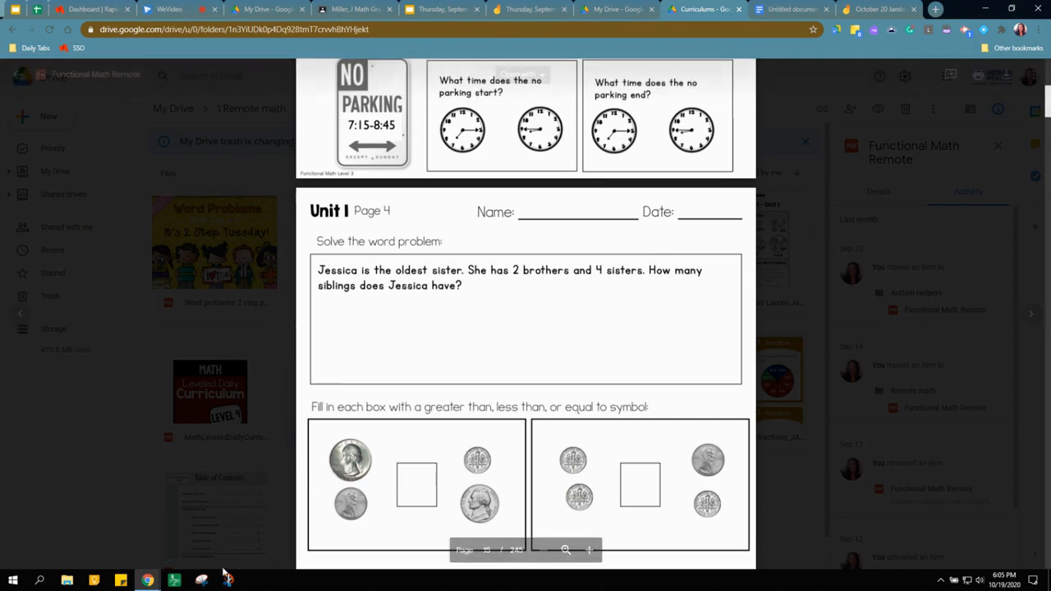
# Capture the Jessica sibling word problem from the worksheet with Snip & Sketch.
pyautogui.click(228, 580)
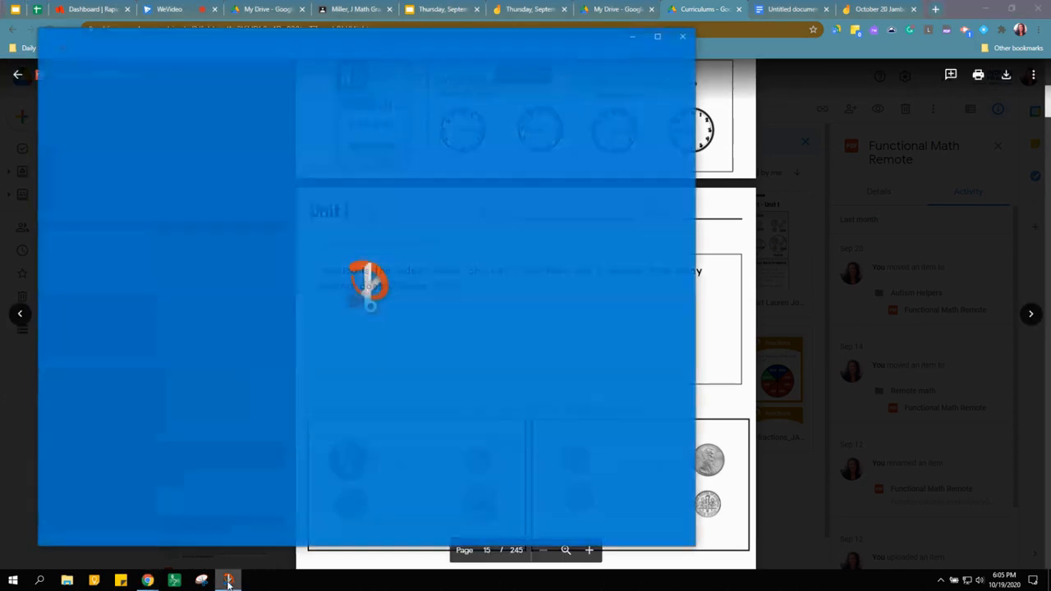
pyautogui.click(229, 580)
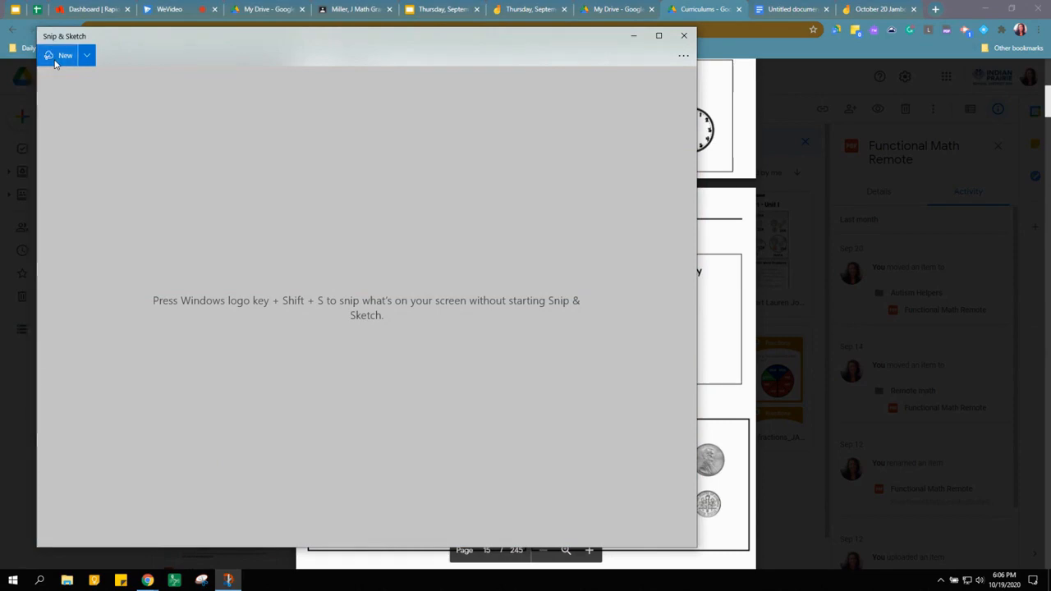
pyautogui.click(65, 55)
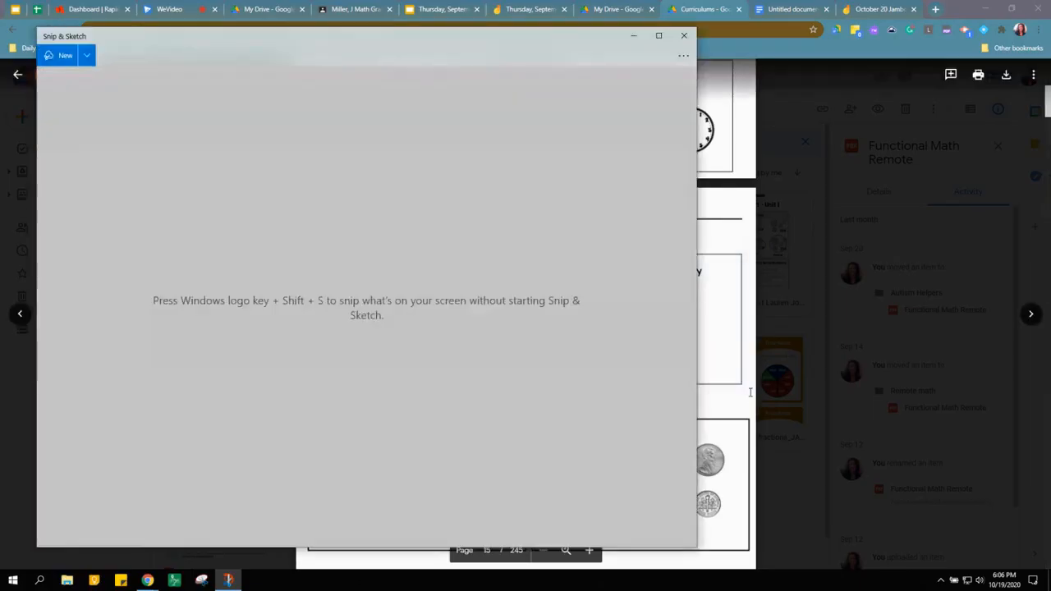
pyautogui.click(65, 55)
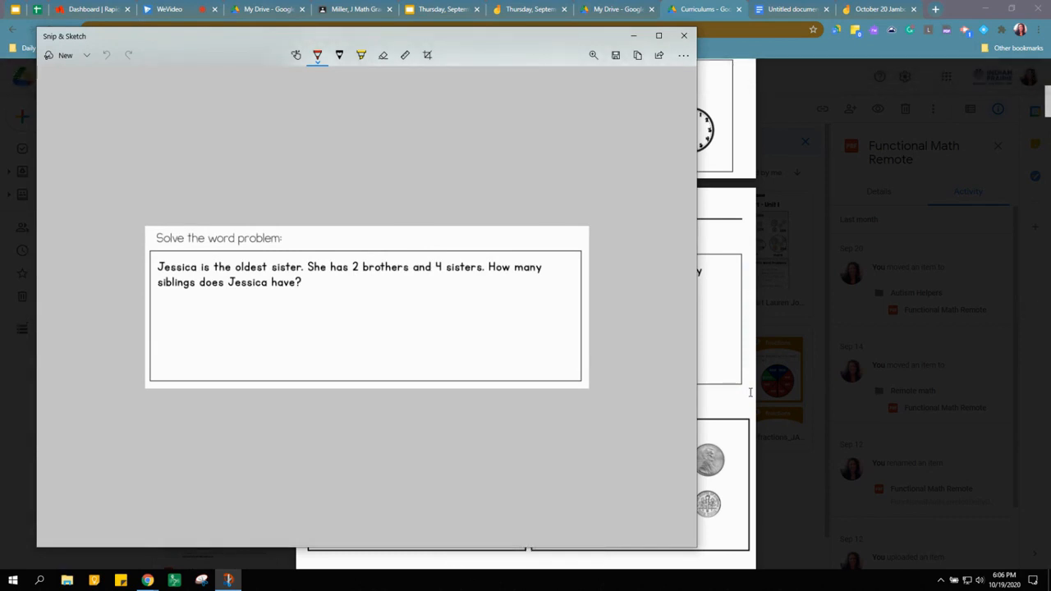
pyautogui.moveTo(834, 368)
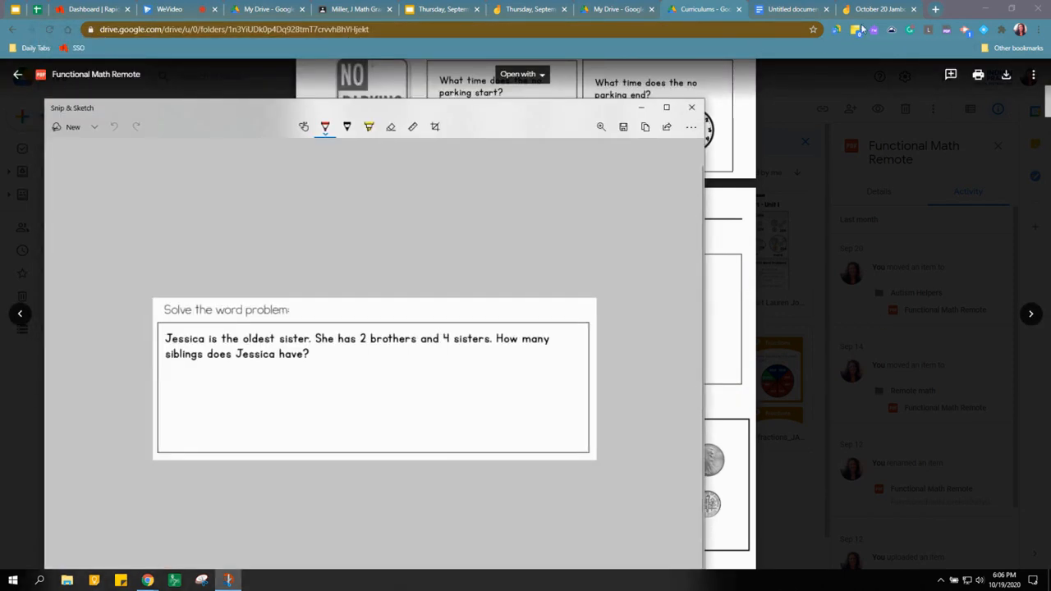
# Paste the word problem onto the October 20 Jamboard frame and enlarge it.
pyautogui.click(879, 9)
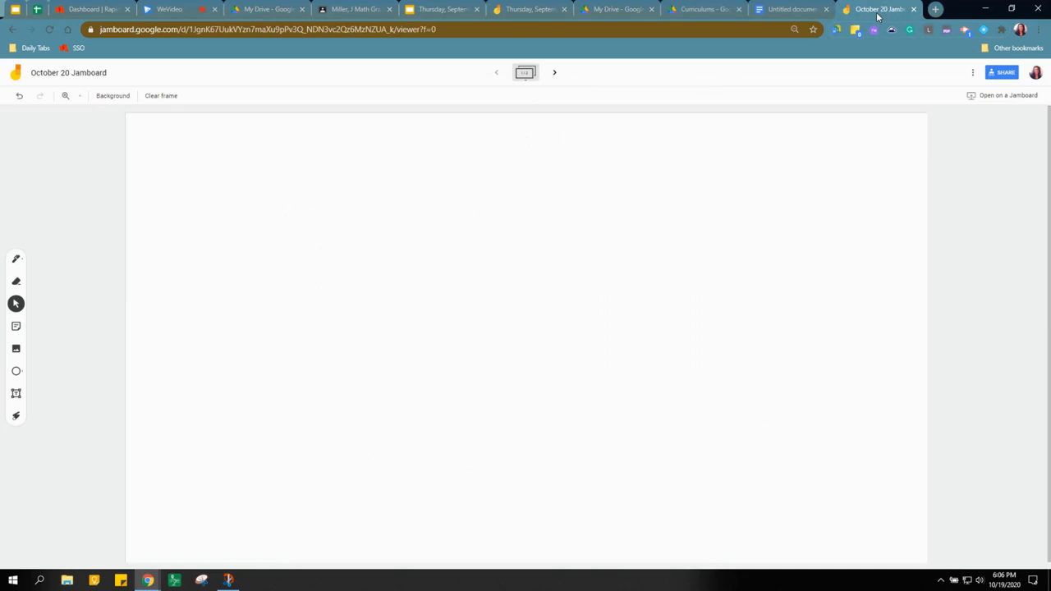
pyautogui.moveTo(151, 411)
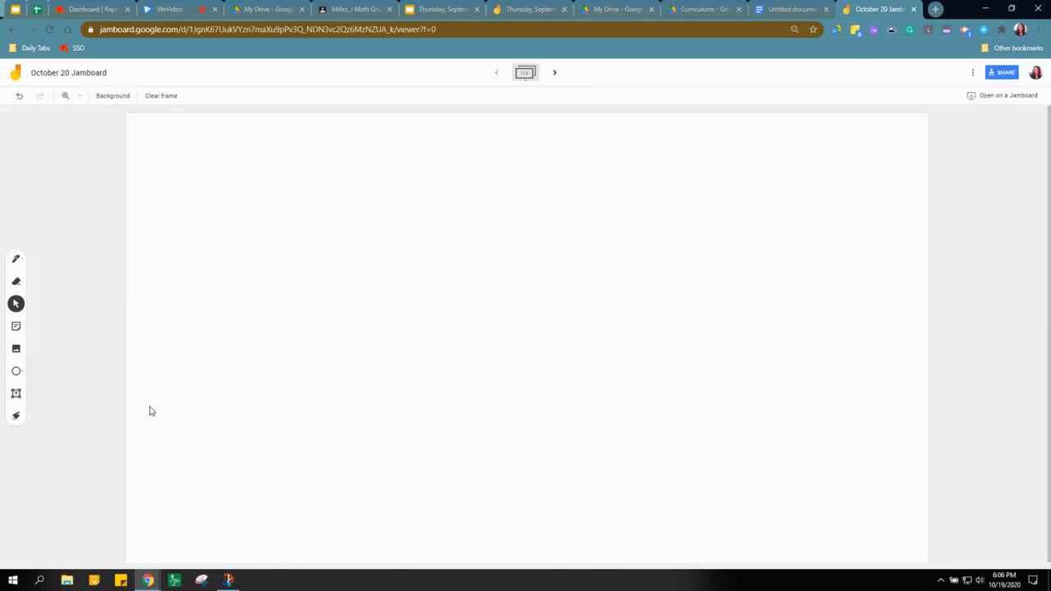
pyautogui.moveTo(66, 96)
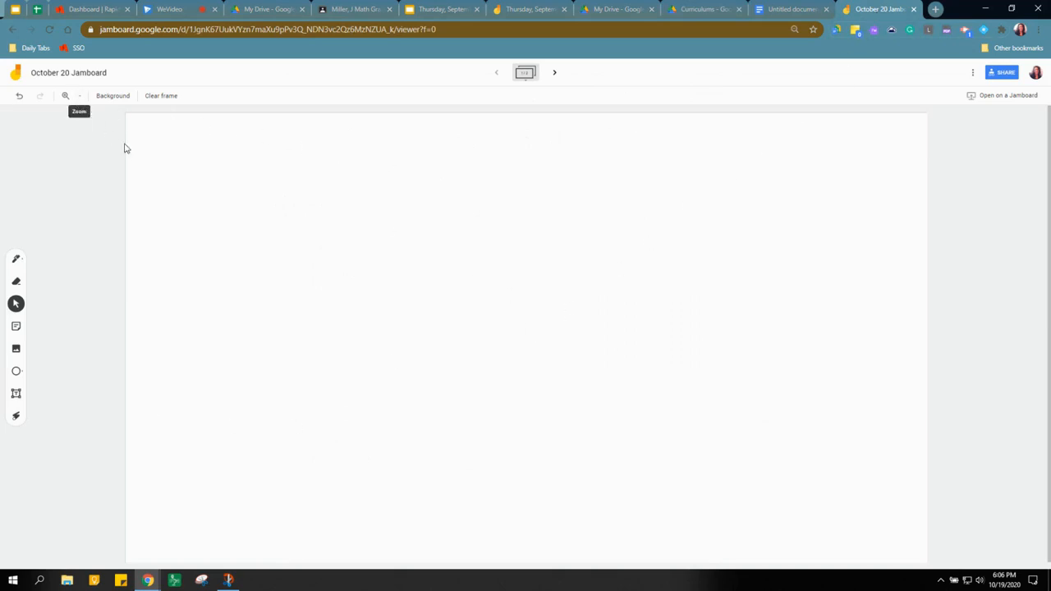
pyautogui.moveTo(237, 253)
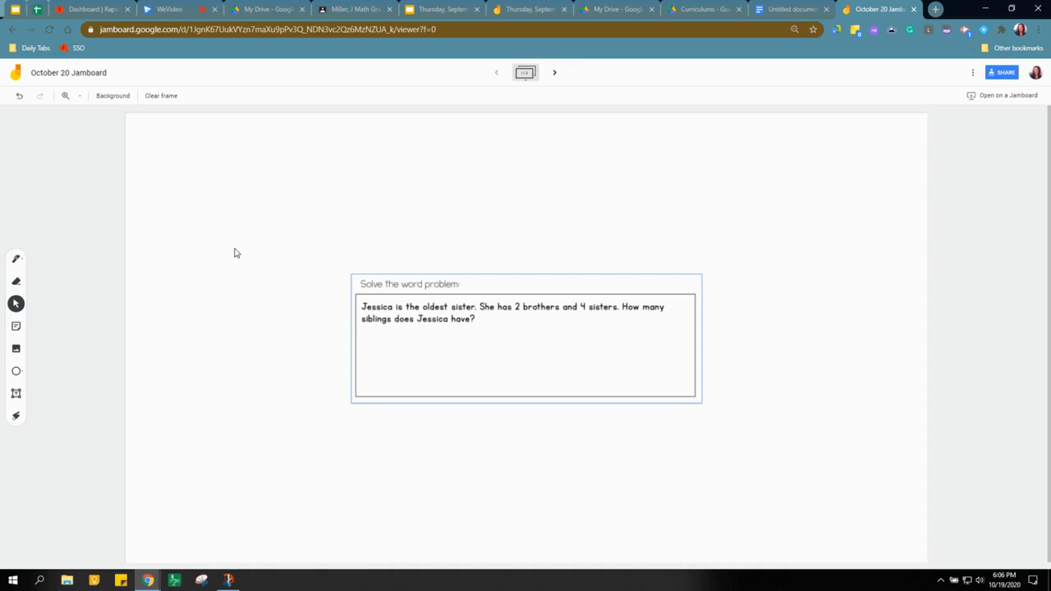
pyautogui.click(525, 345)
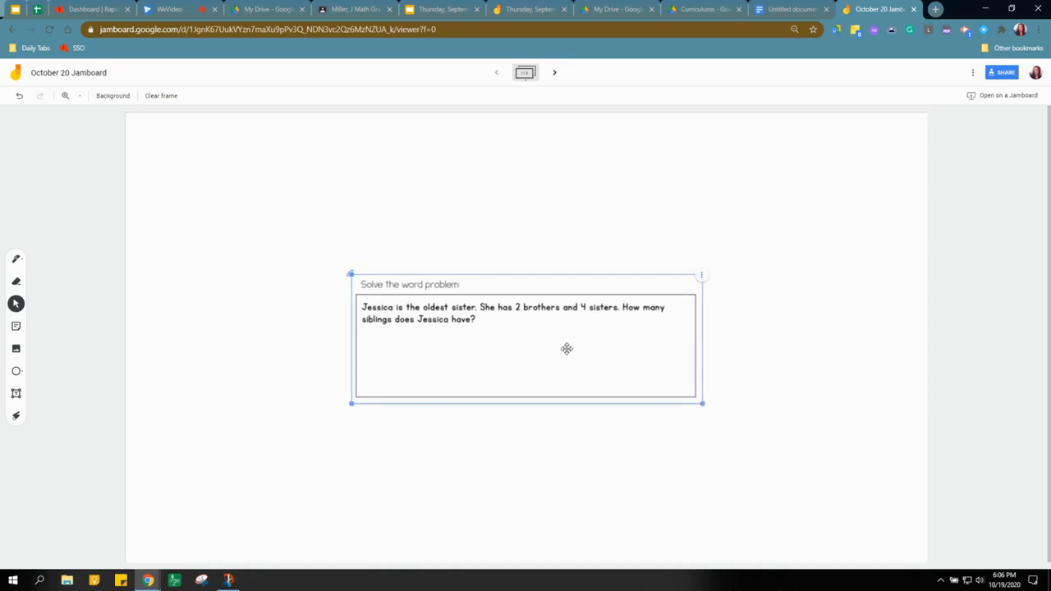
pyautogui.moveTo(526, 345); pyautogui.dragTo(400, 251)
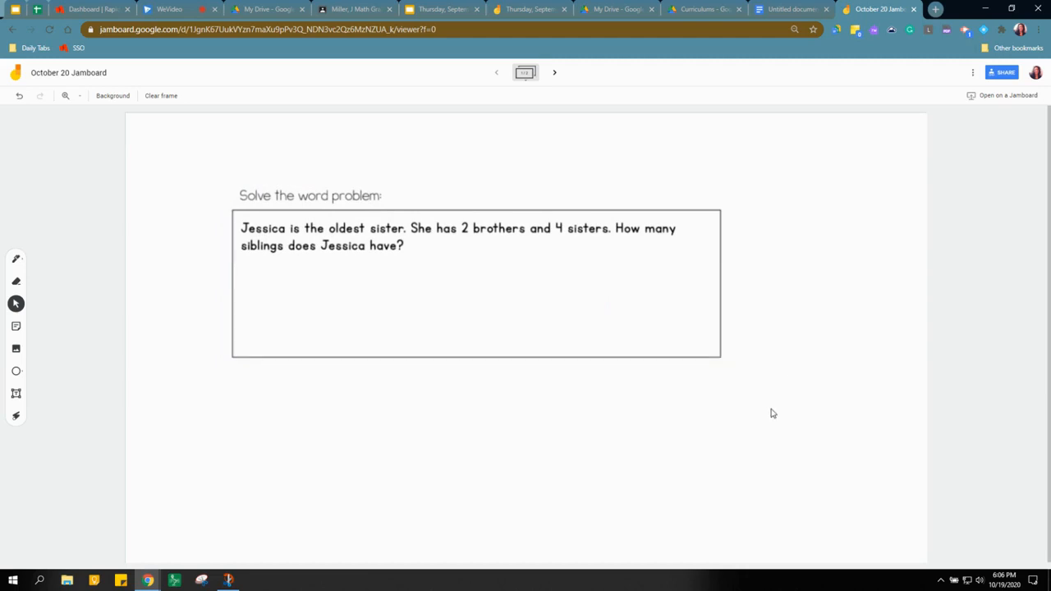
pyautogui.moveTo(189, 307)
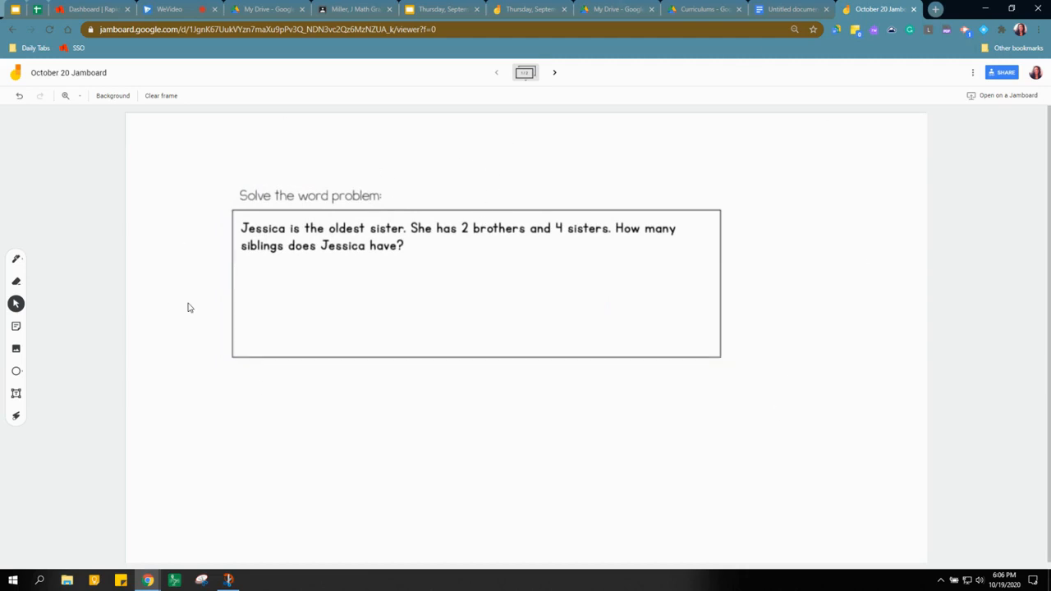
pyautogui.moveTo(832, 93)
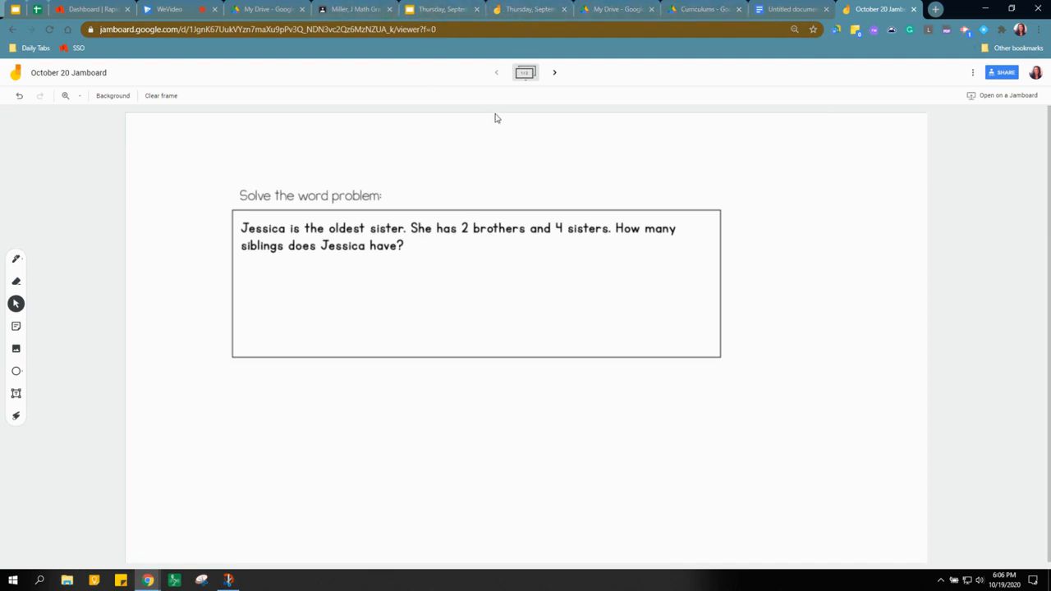
# Snip the Addition Word Problems steps from the Drive PDF anchor chart, then return to Jamboard.
pyautogui.click(702, 9)
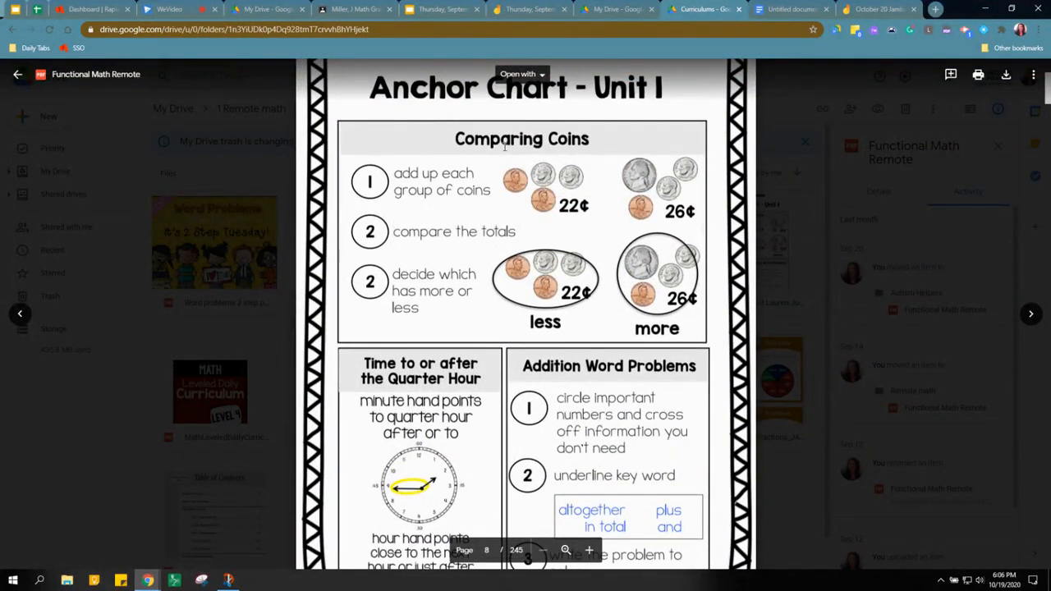
pyautogui.scroll(-3)
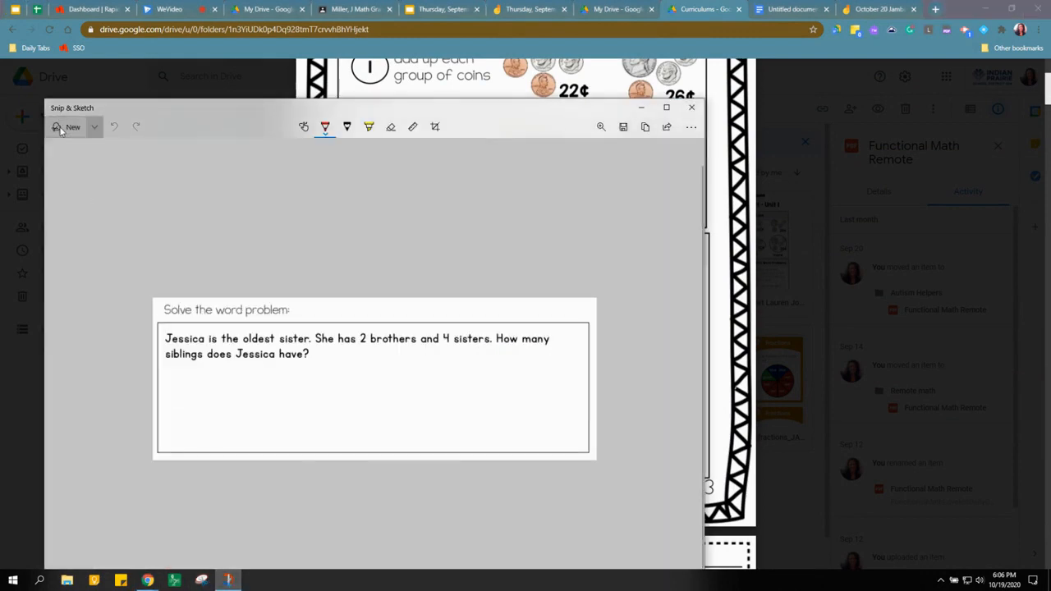
pyautogui.click(690, 108)
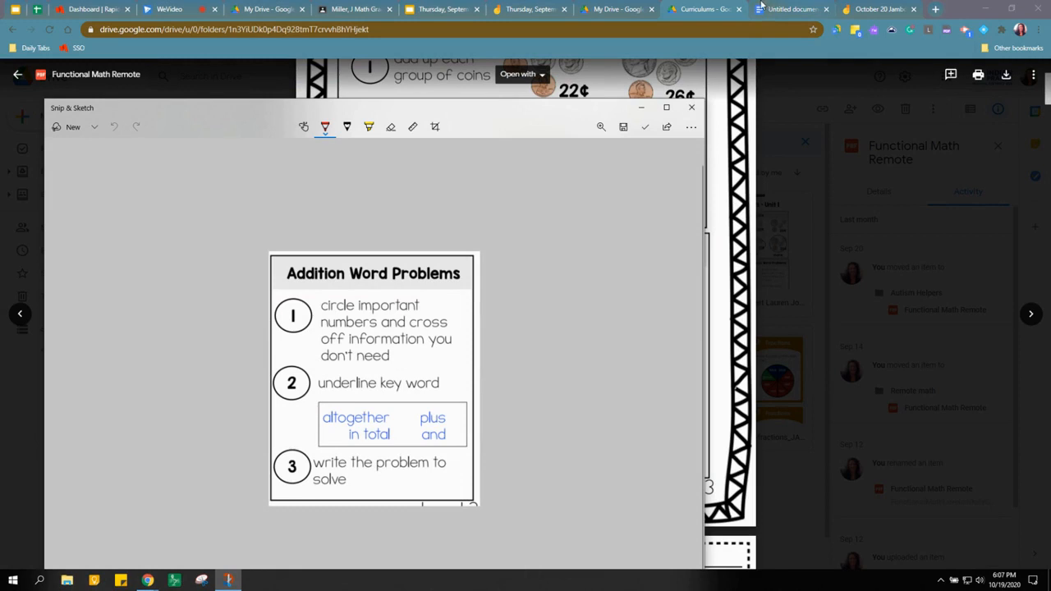
pyautogui.click(879, 9)
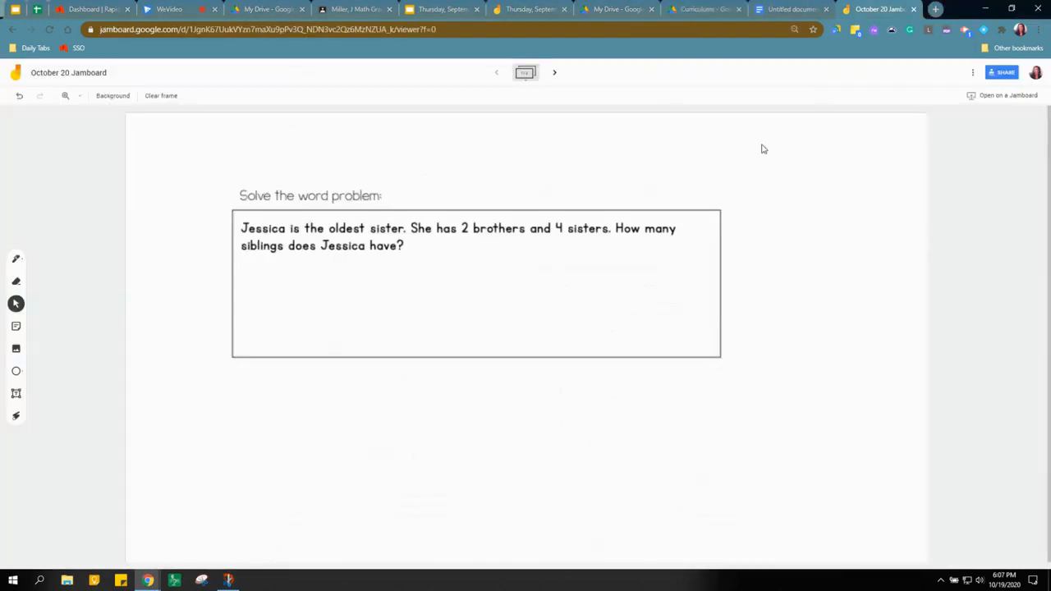
pyautogui.moveTo(496, 392)
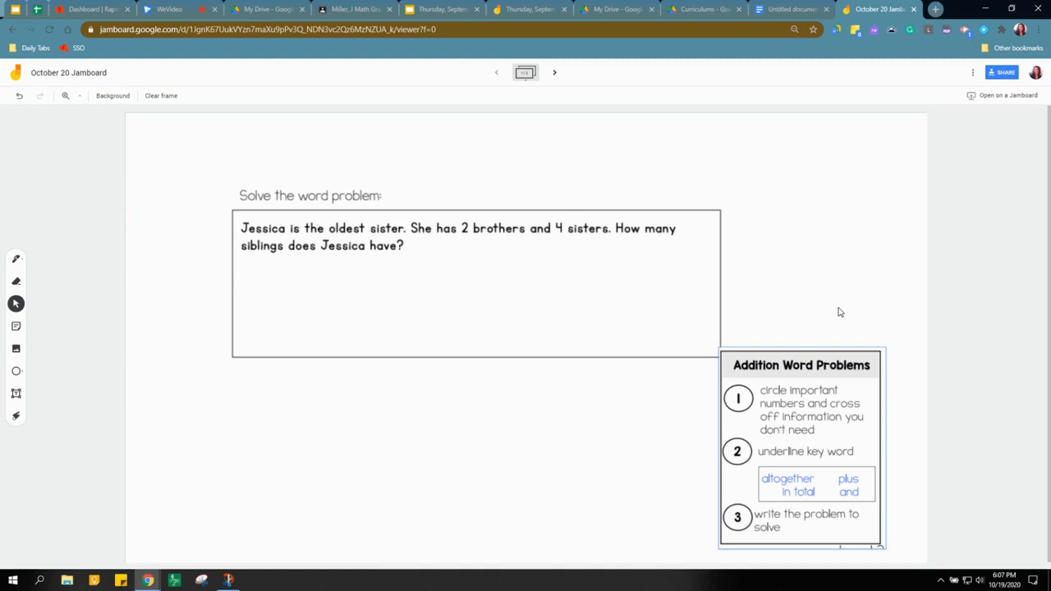
pyautogui.moveTo(666, 412)
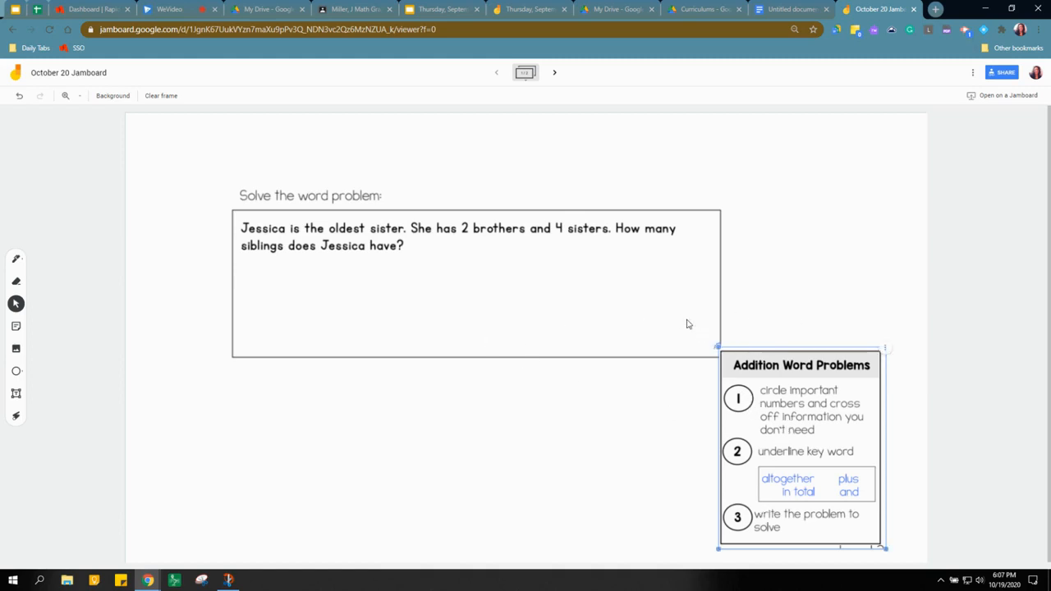
# Place the pasted Addition Word Problems checklist image at the frame's lower right.
pyautogui.click(98, 227)
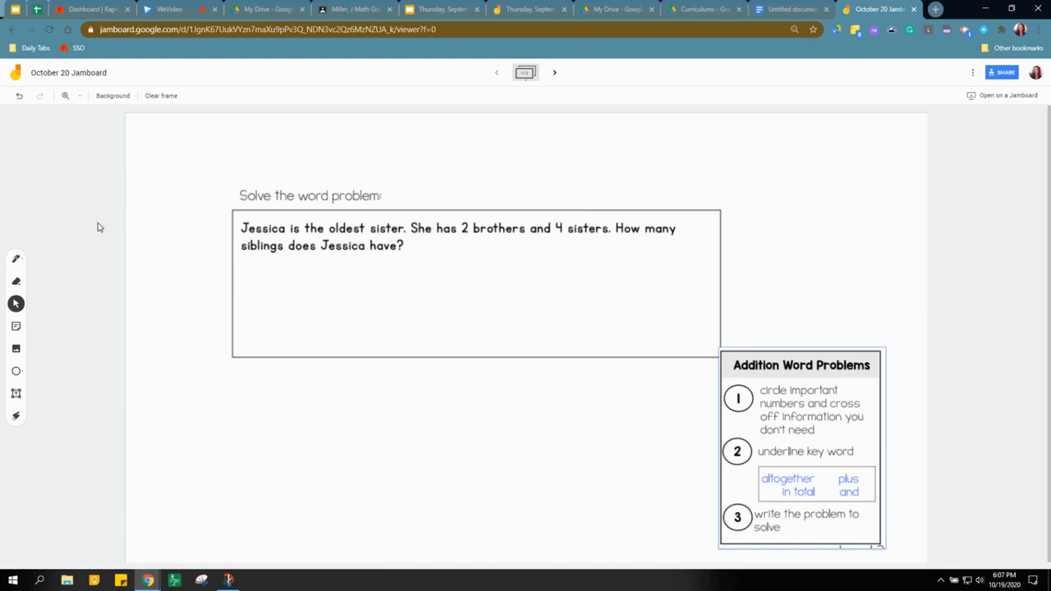
pyautogui.moveTo(14, 416)
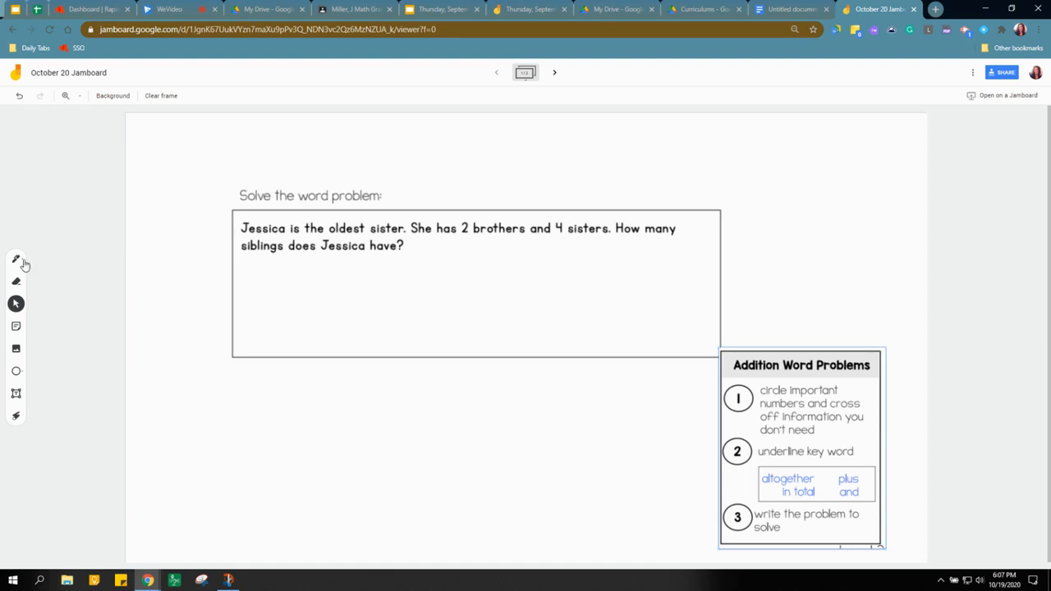
# Circle the numbers 2 and 4 in the Jessica word problem with teal brush ink.
pyautogui.click(16, 259)
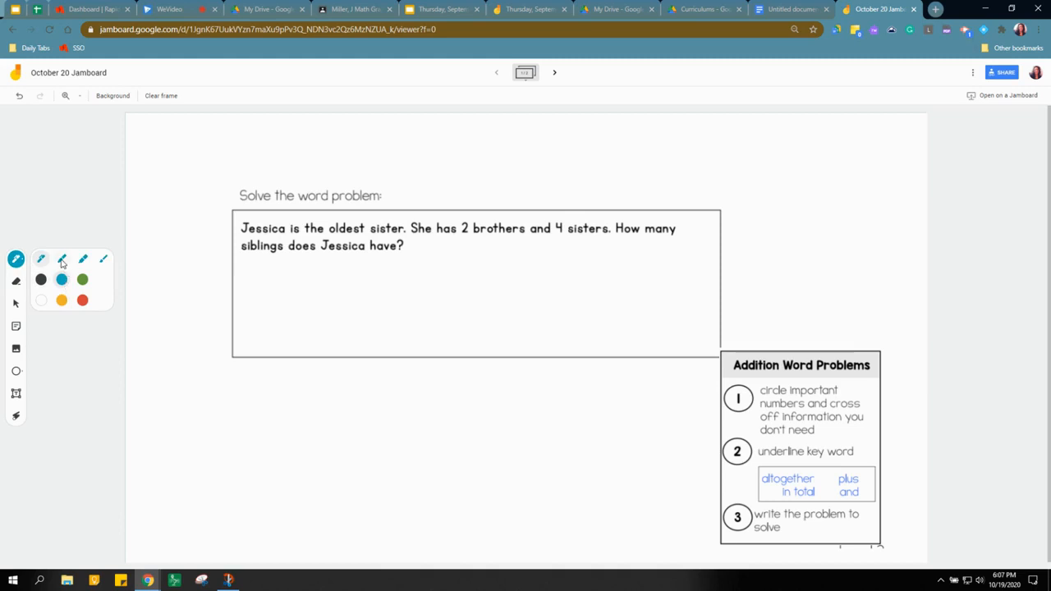
pyautogui.moveTo(103, 260)
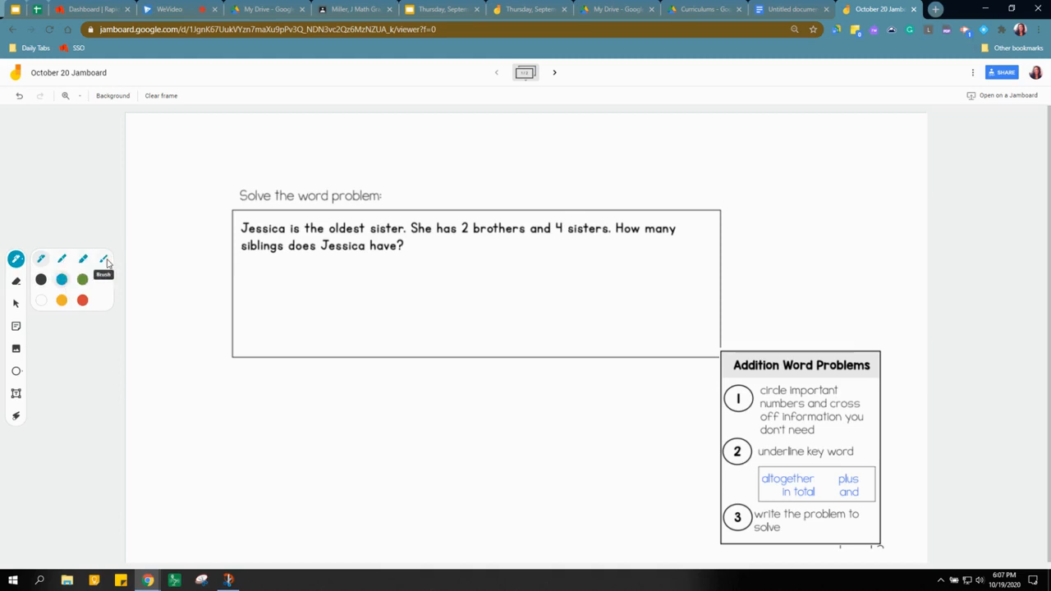
pyautogui.moveTo(14, 281)
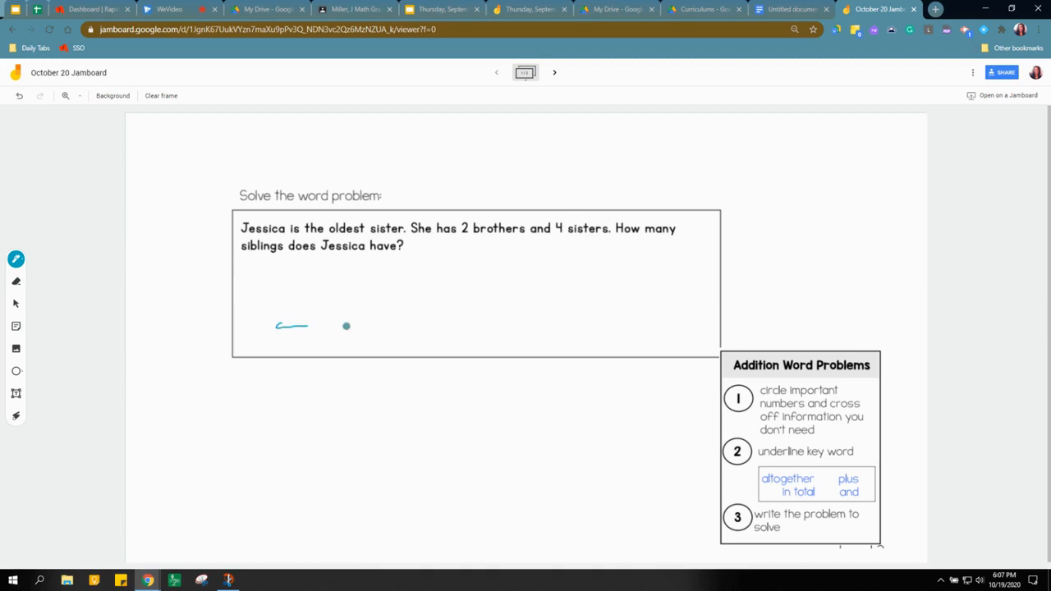
pyautogui.moveTo(345, 326); pyautogui.dragTo(473, 228)
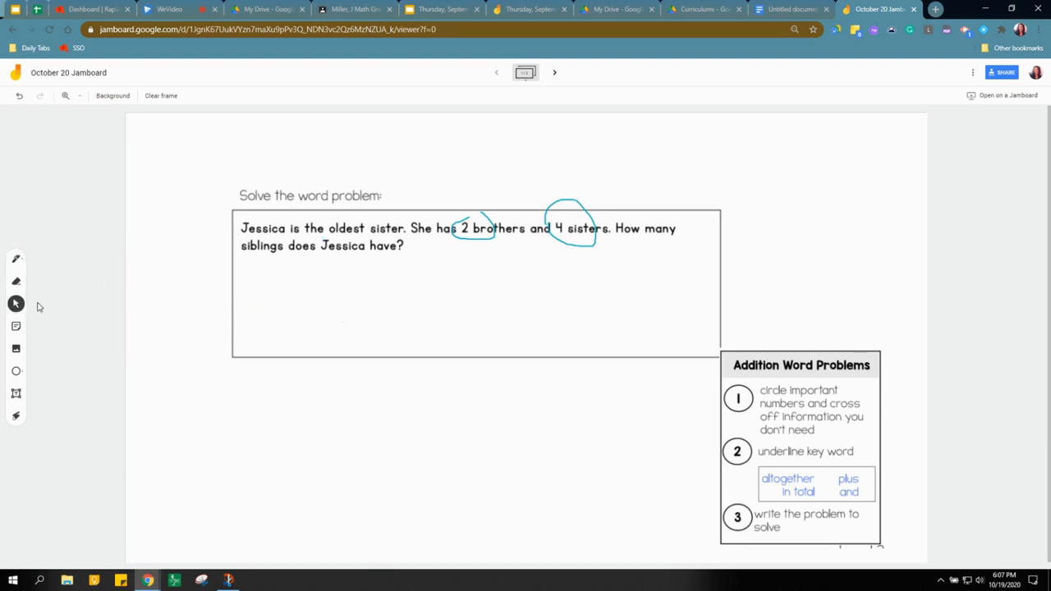
pyautogui.moveTo(278, 438)
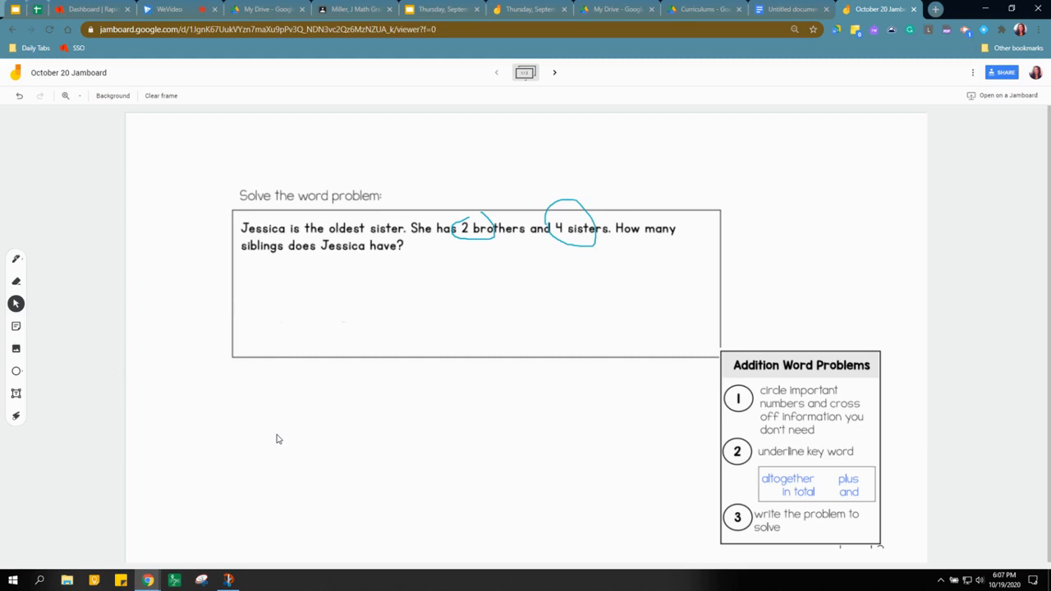
pyautogui.moveTo(16, 335)
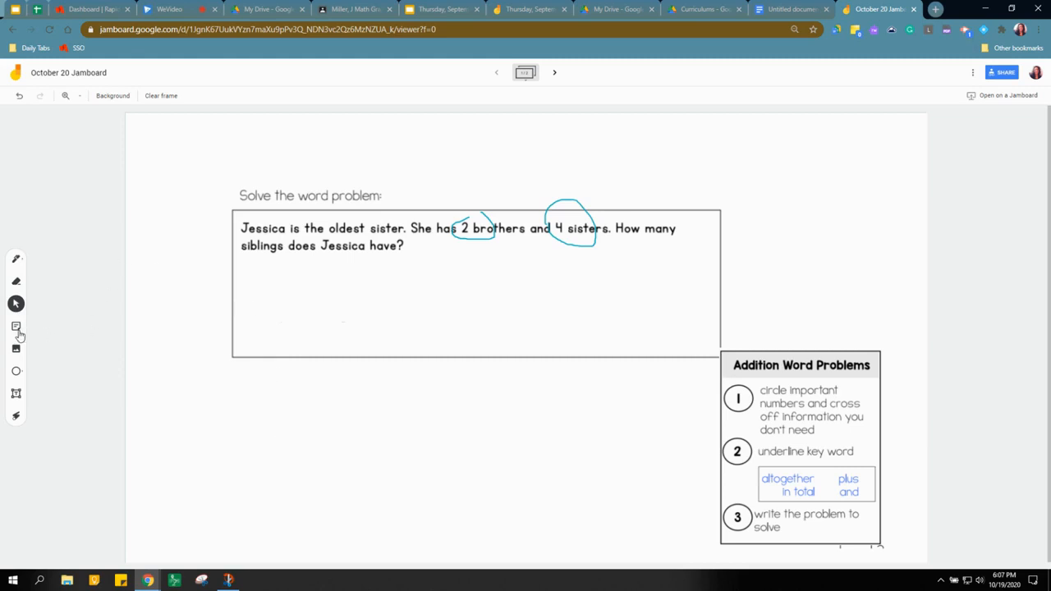
# Add a green '8 + 2' sticky note and move it below the word problem box.
pyautogui.click(16, 326)
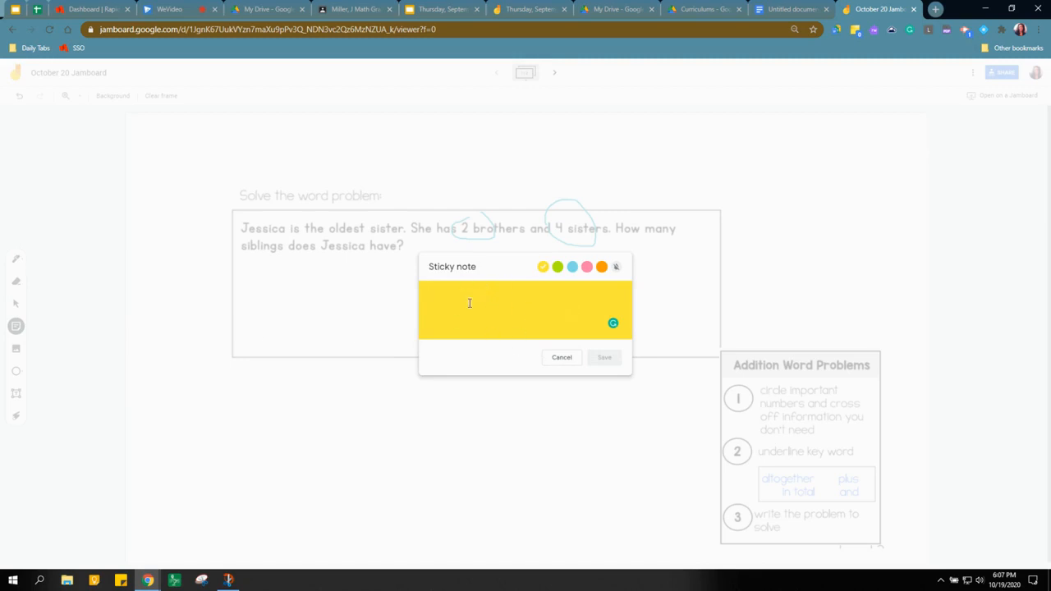
pyautogui.click(557, 267)
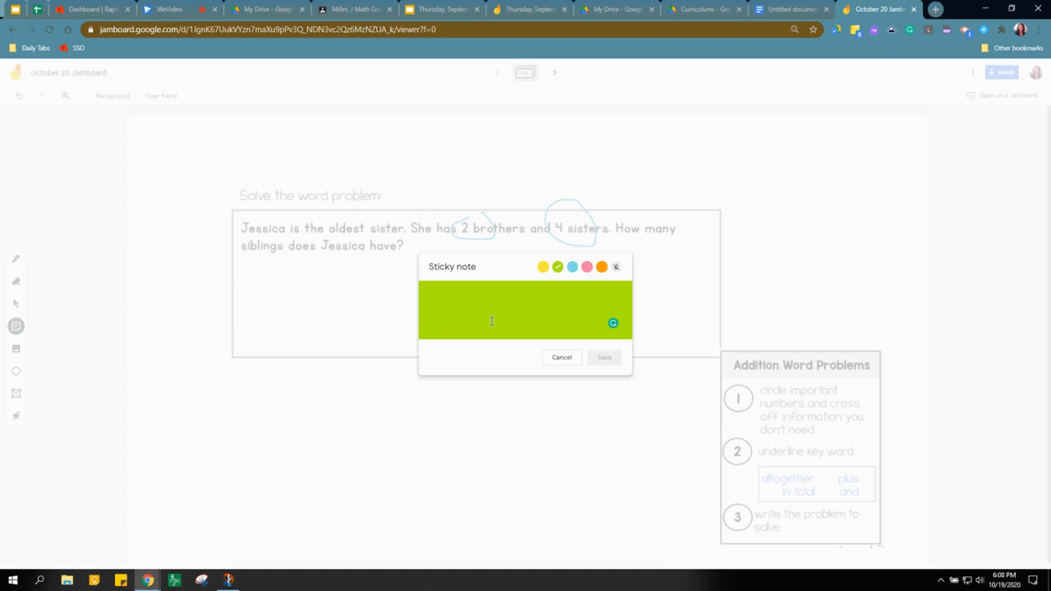
pyautogui.write('8 +')
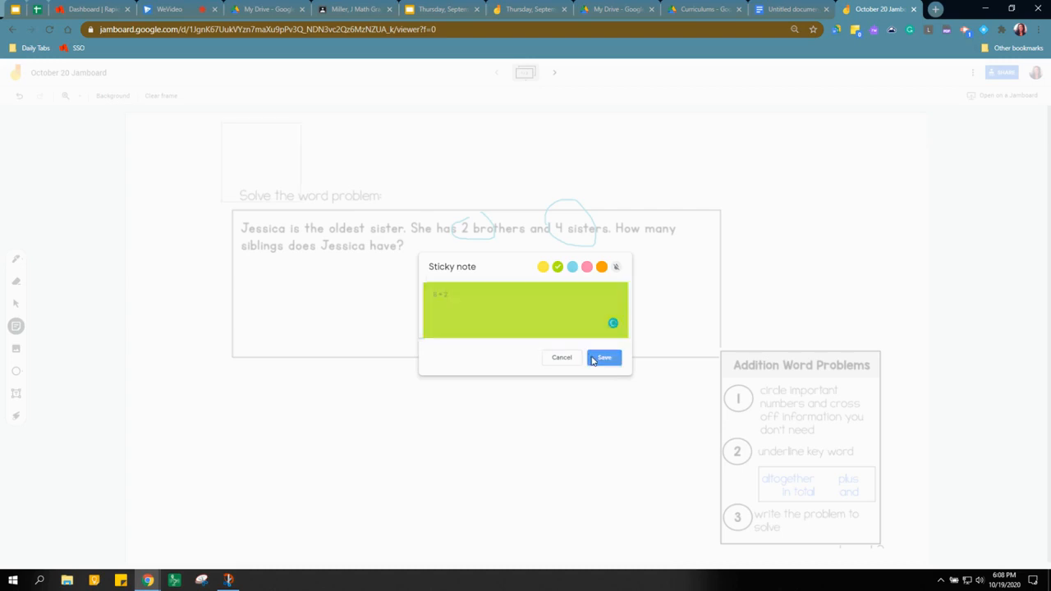
pyautogui.click(603, 357)
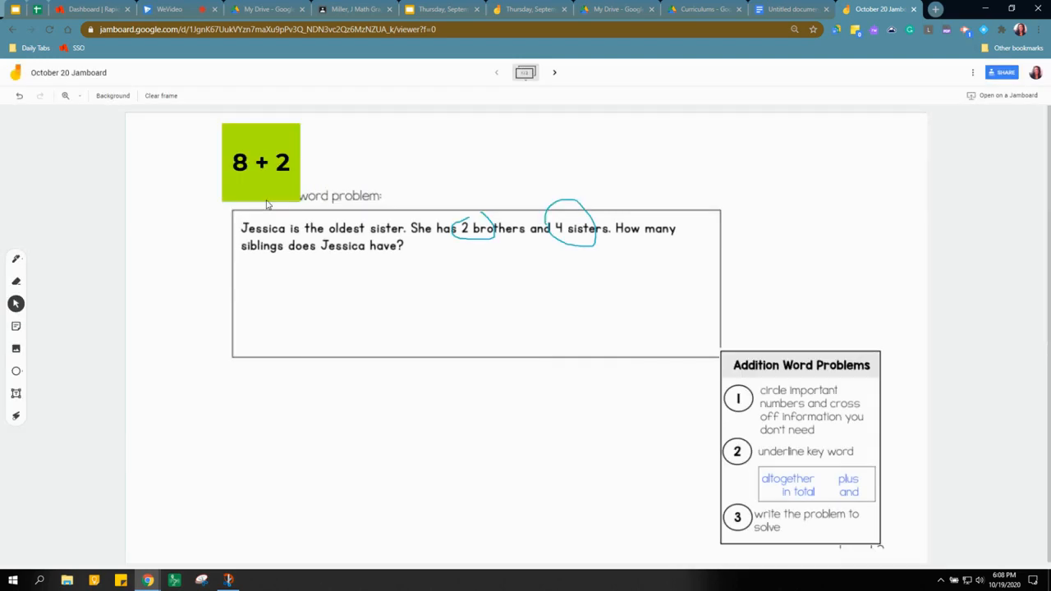
pyautogui.moveTo(261, 162); pyautogui.dragTo(369, 194)
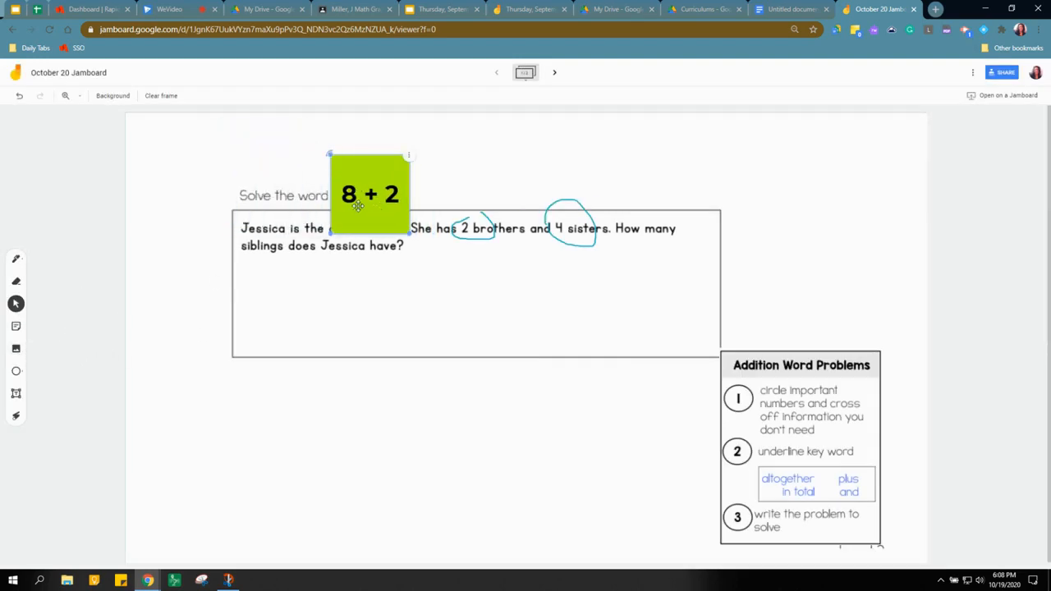
pyautogui.moveTo(370, 195); pyautogui.dragTo(300, 423)
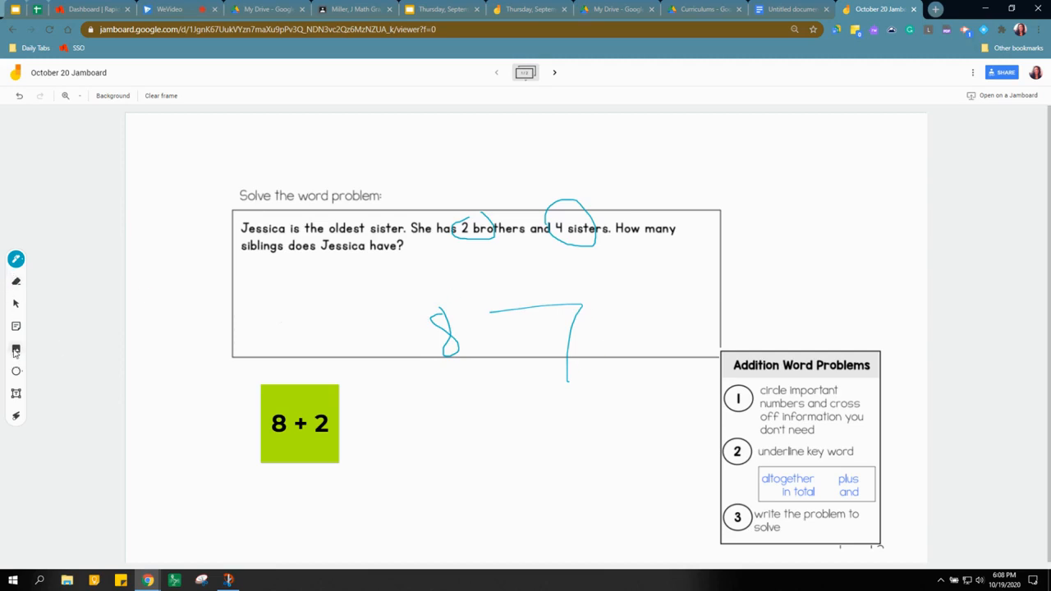
# Try Google Image Search in the image picker, then cancel without adding an image.
pyautogui.click(15, 348)
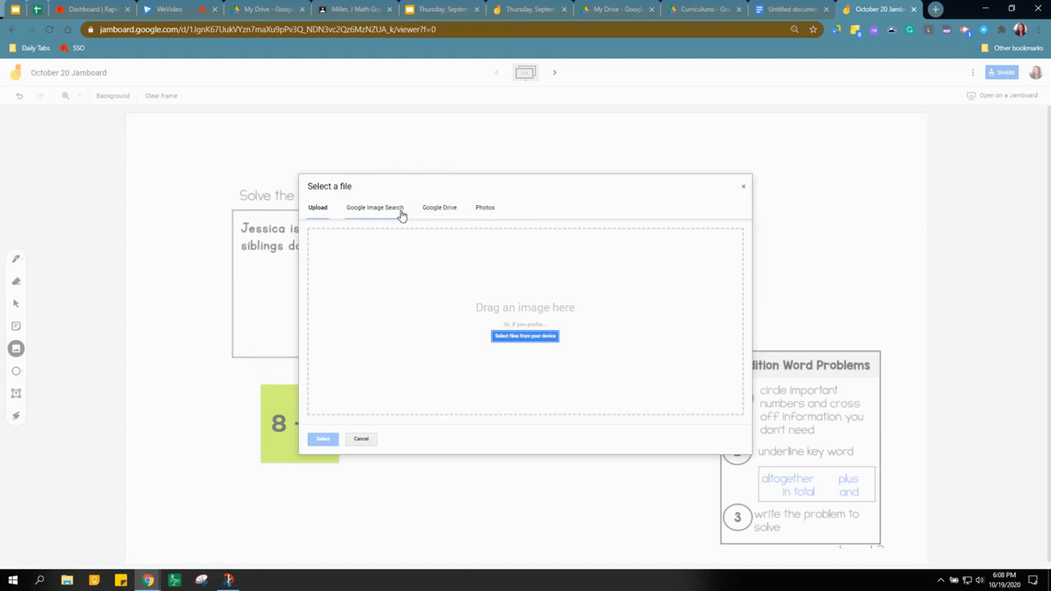
pyautogui.click(374, 207)
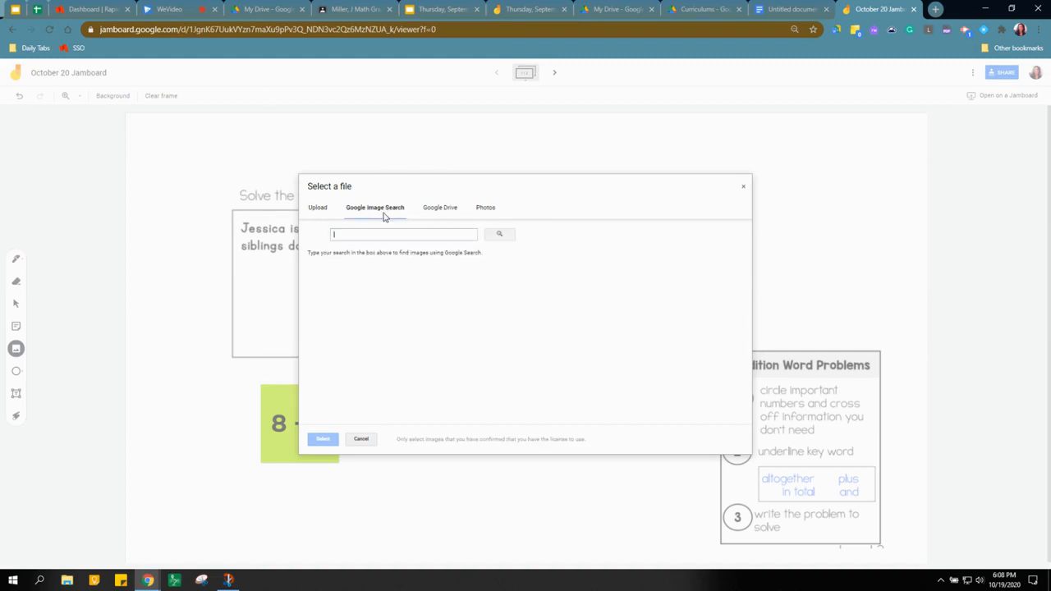
pyautogui.click(403, 235)
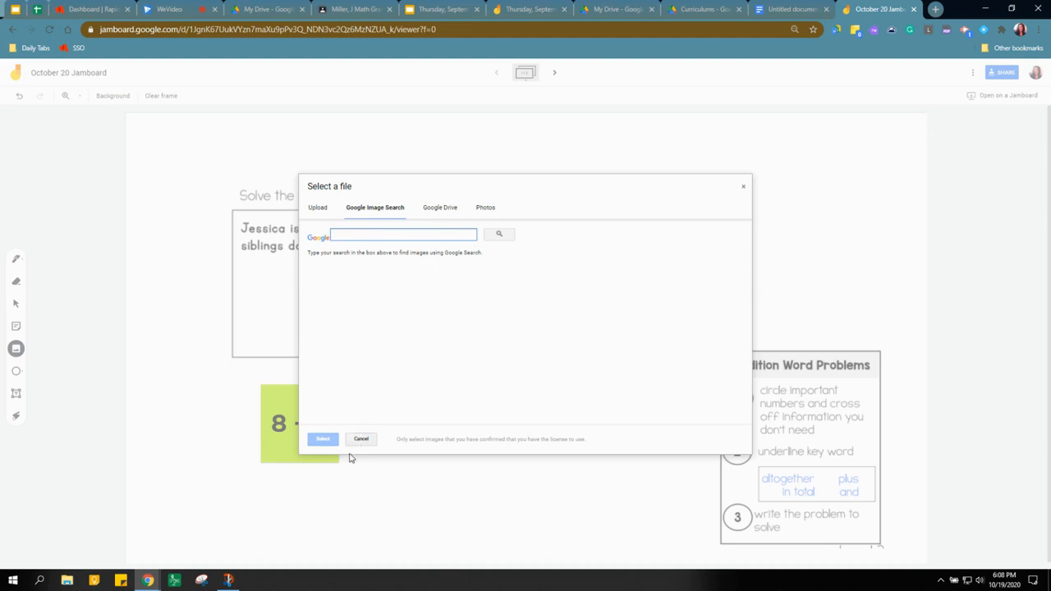
pyautogui.moveTo(409, 446)
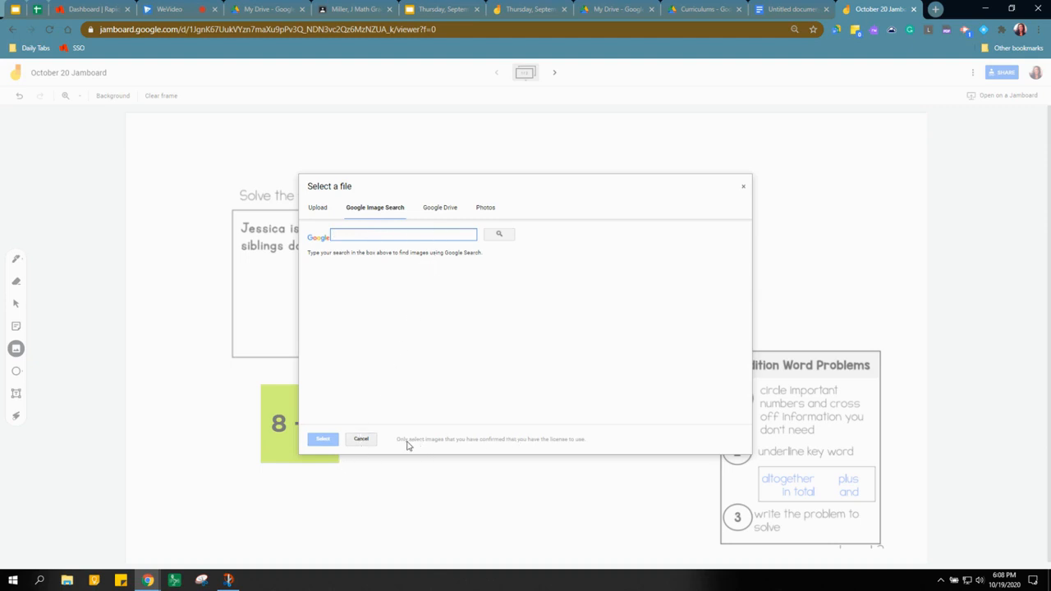
pyautogui.click(360, 438)
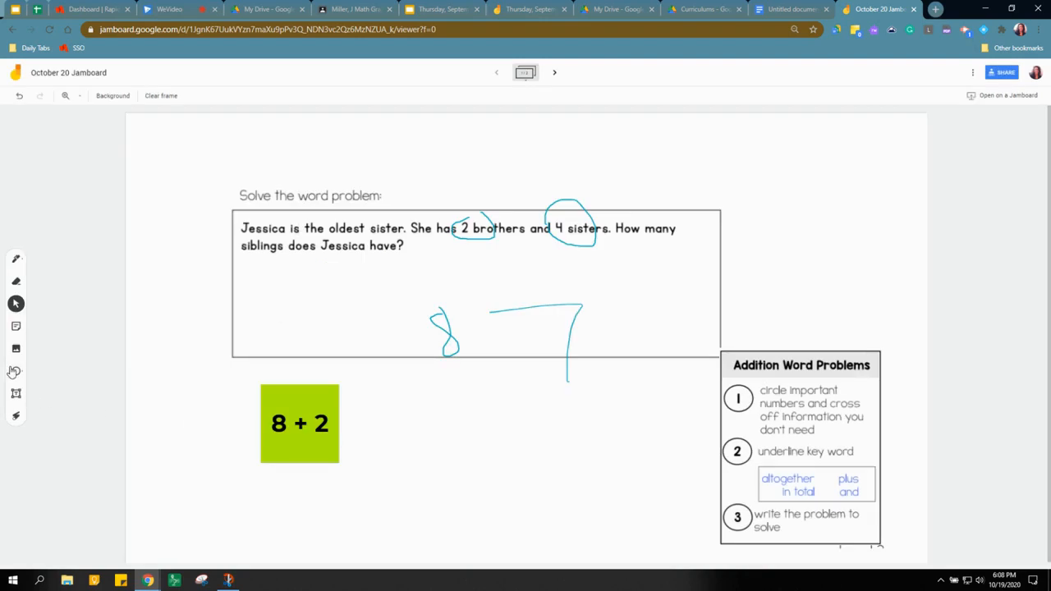
# Add a text box reading 'Pleae' above the Solve the word problem heading.
pyautogui.click(15, 371)
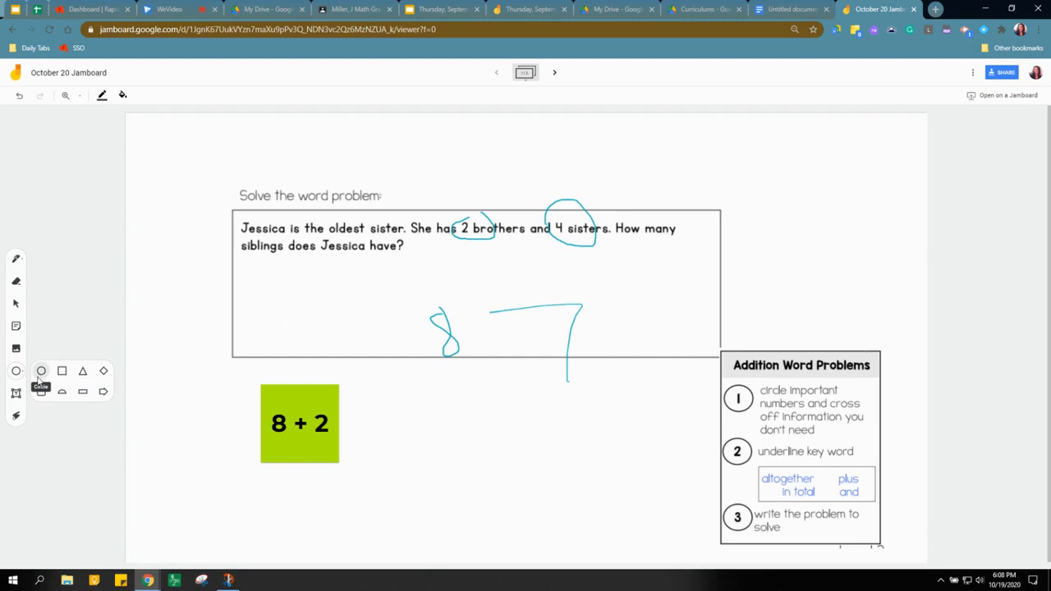
pyautogui.click(15, 393)
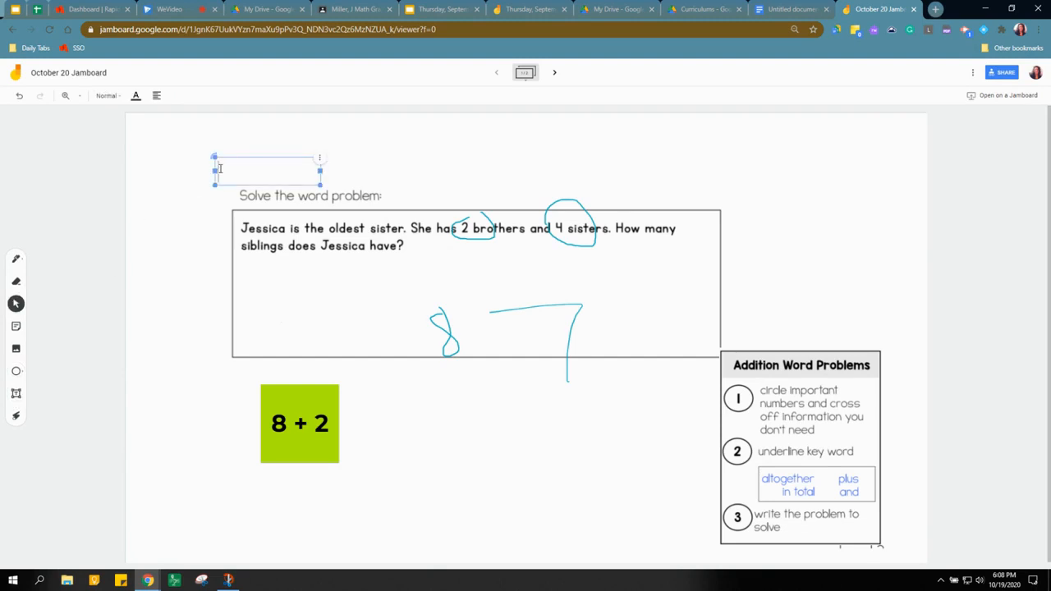
pyautogui.write('Pleae')
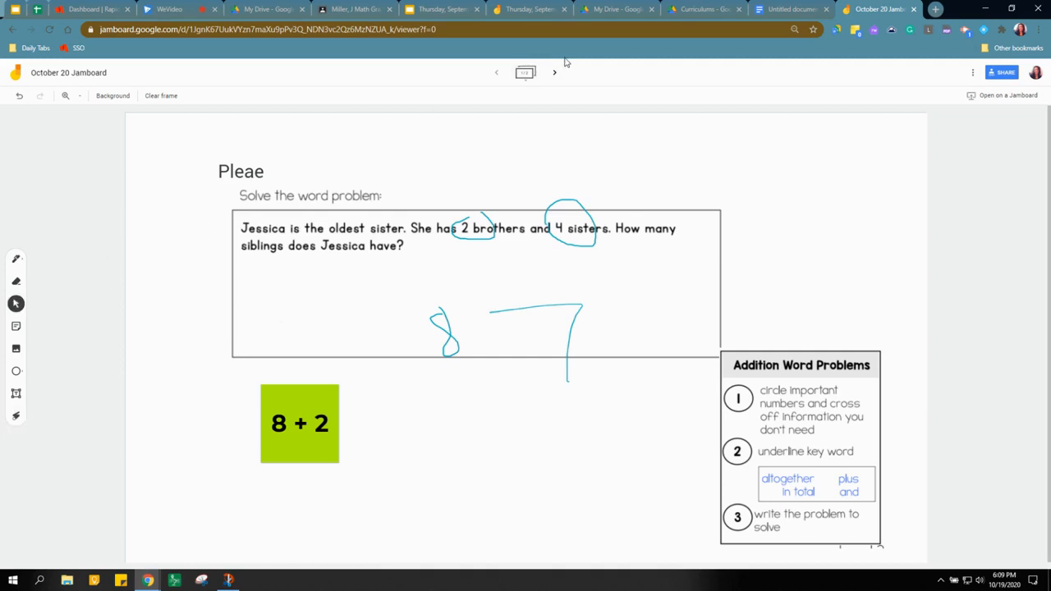
# Snip the coin pictures from the Drive PDF and place them at frame 2's upper left.
pyautogui.click(530, 9)
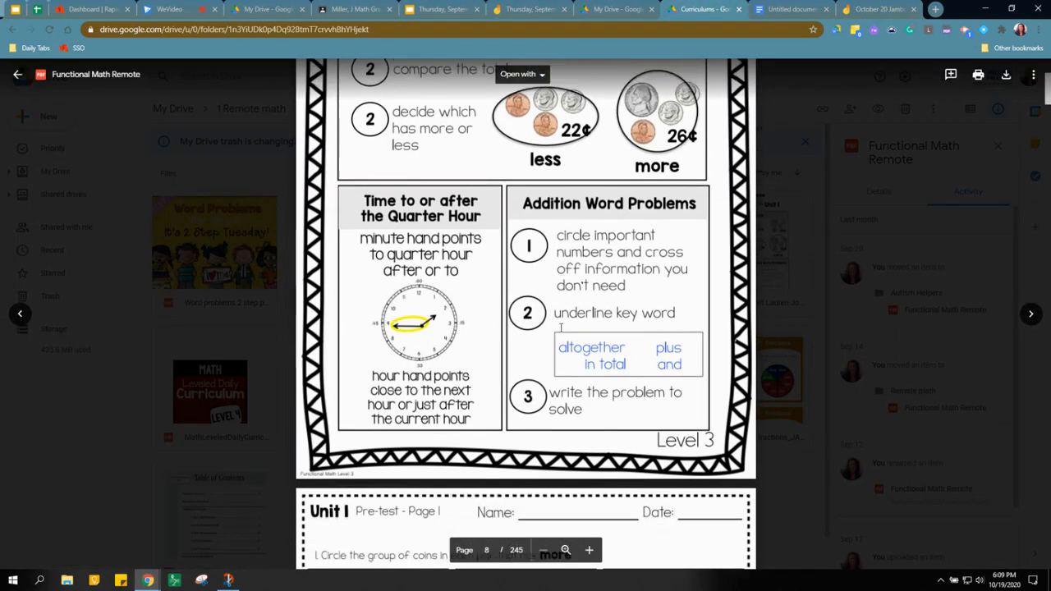
pyautogui.scroll(-3)
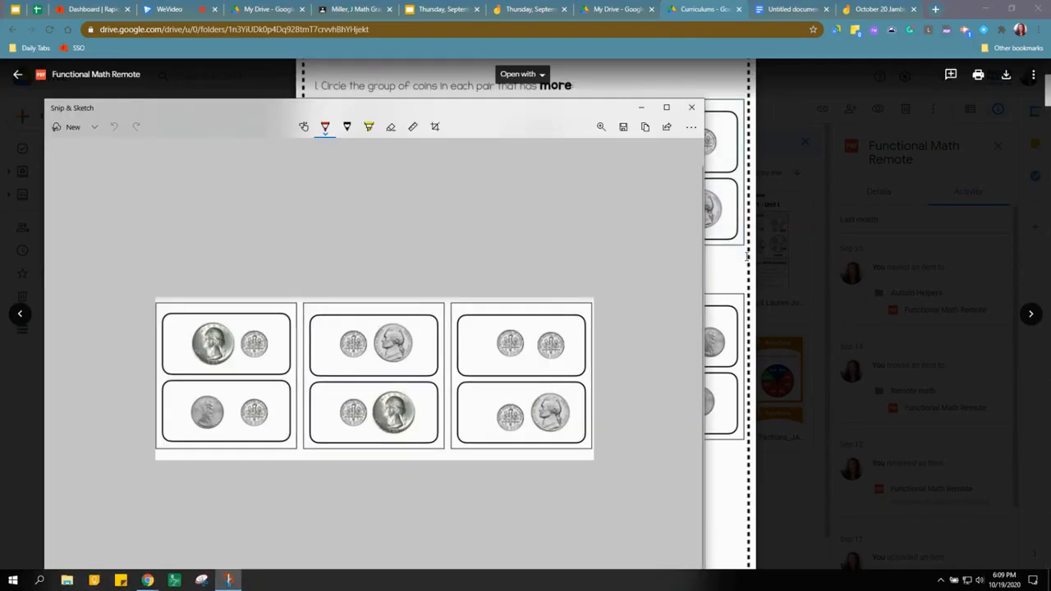
pyautogui.click(879, 9)
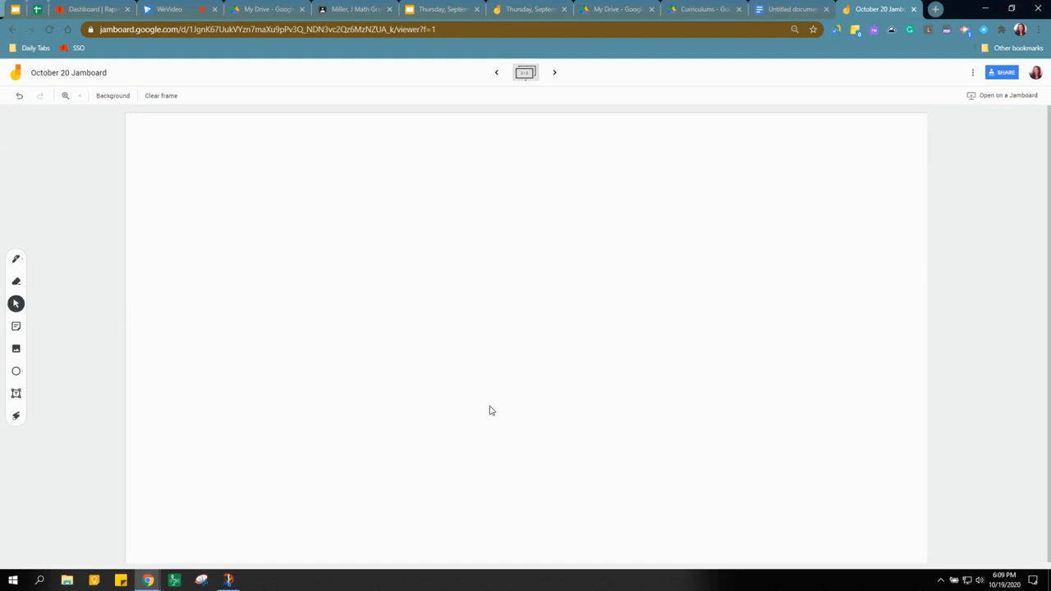
pyautogui.moveTo(15, 303)
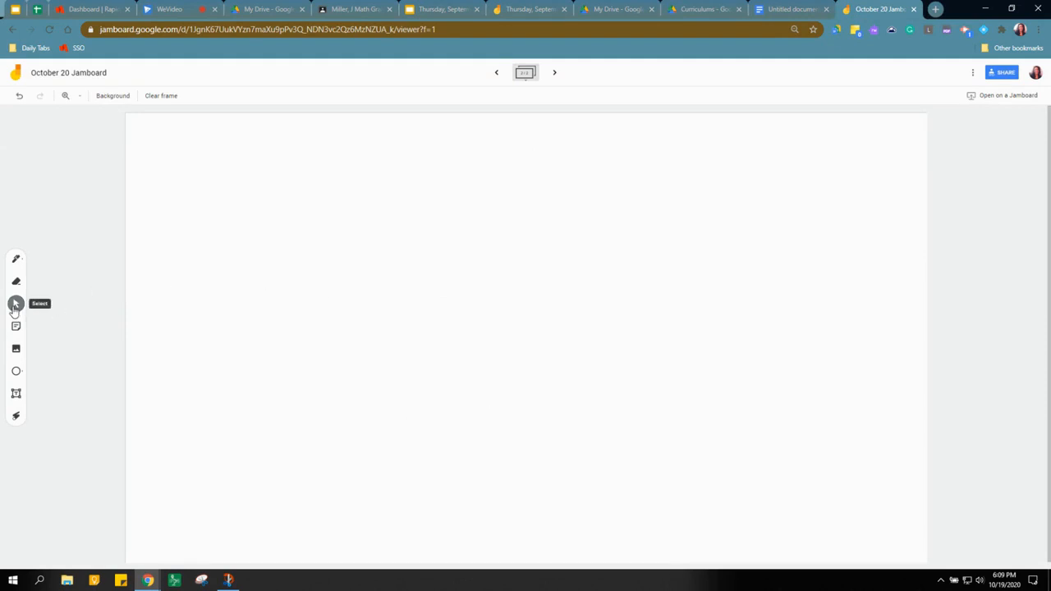
pyautogui.moveTo(208, 292)
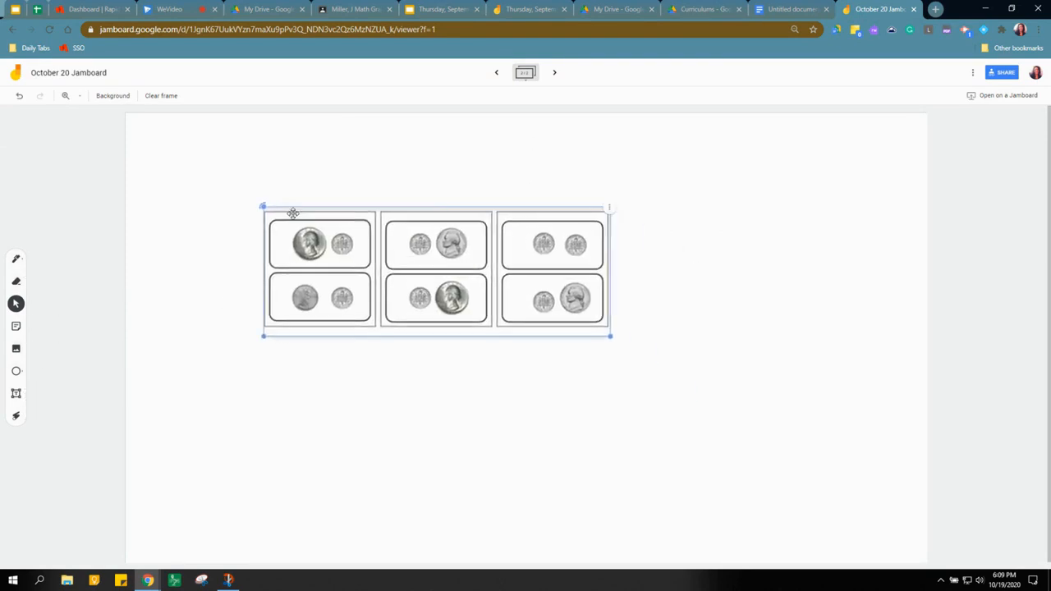
pyautogui.moveTo(435, 270); pyautogui.dragTo(366, 247)
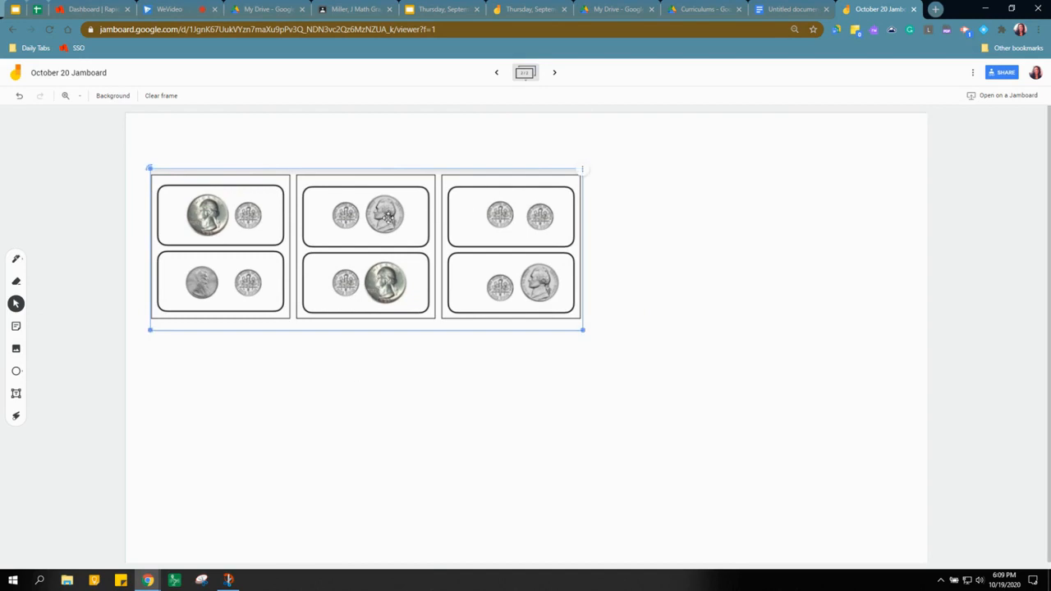
pyautogui.click(542, 359)
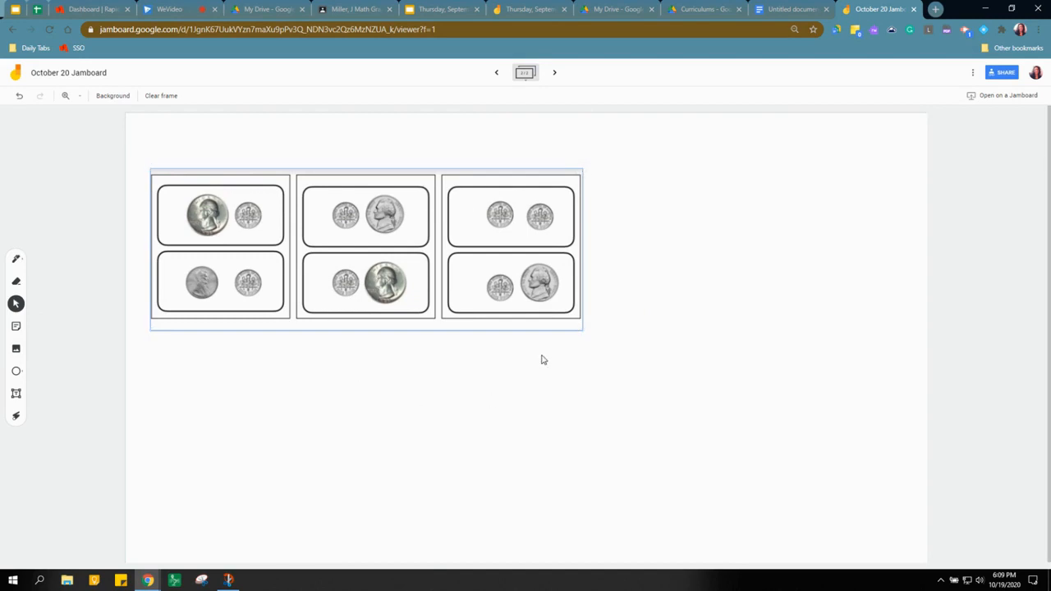
pyautogui.moveTo(1003, 72)
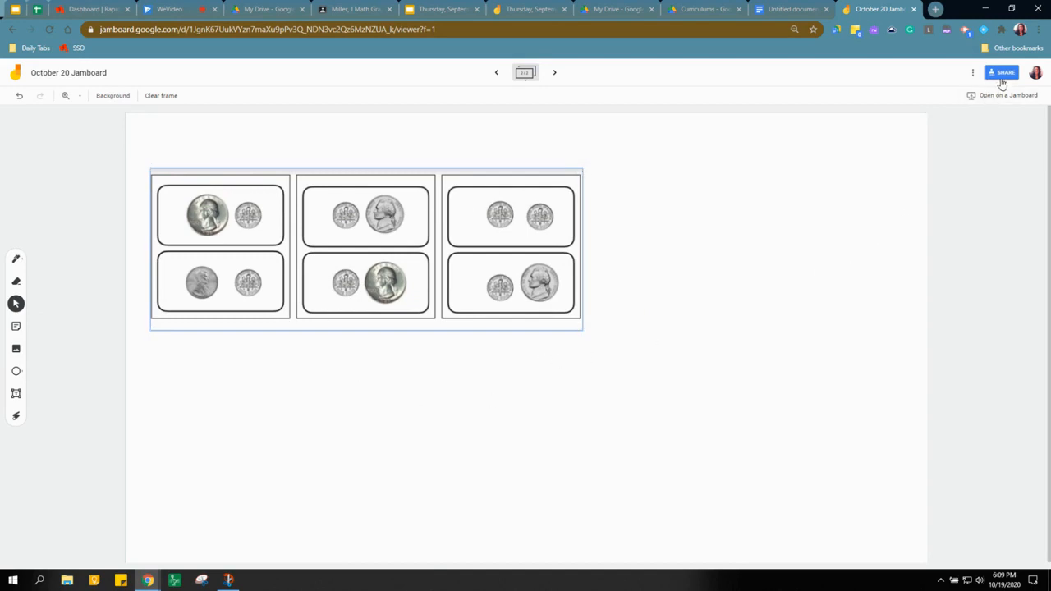
pyautogui.click(1002, 72)
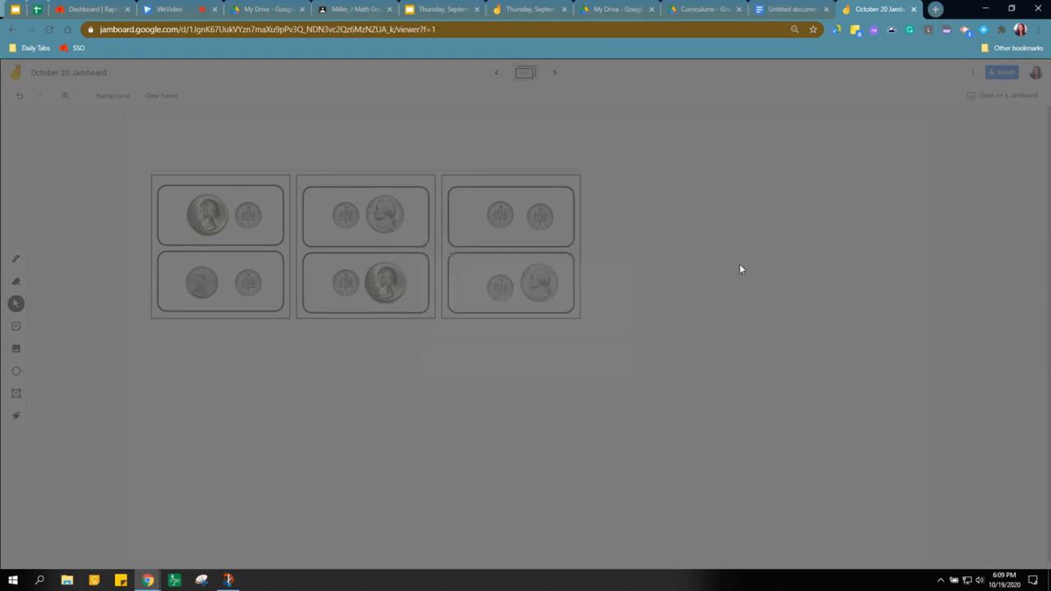
pyautogui.click(1000, 72)
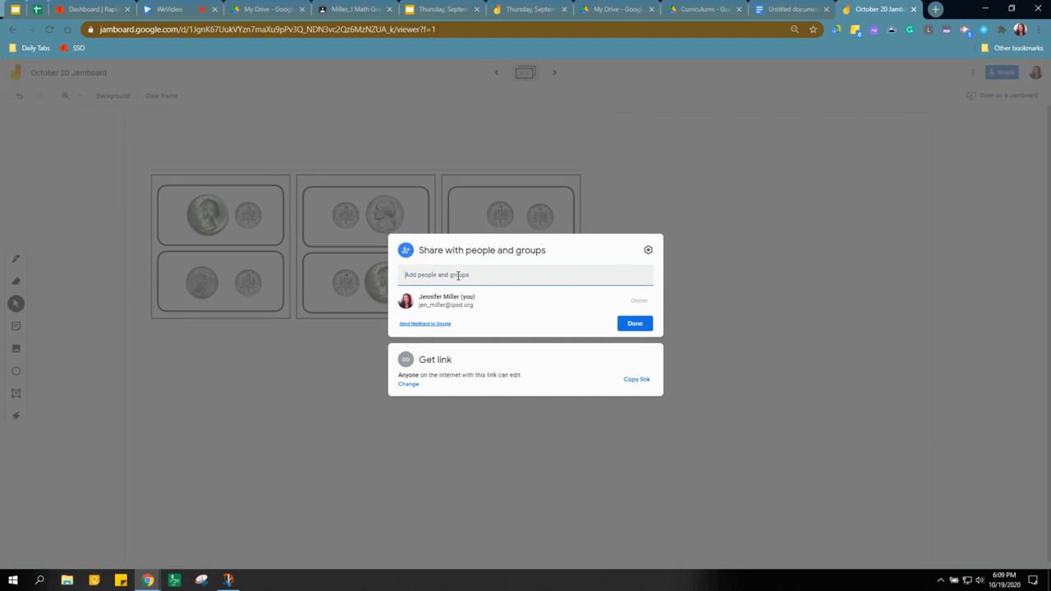
pyautogui.write('Jennifer Miller')
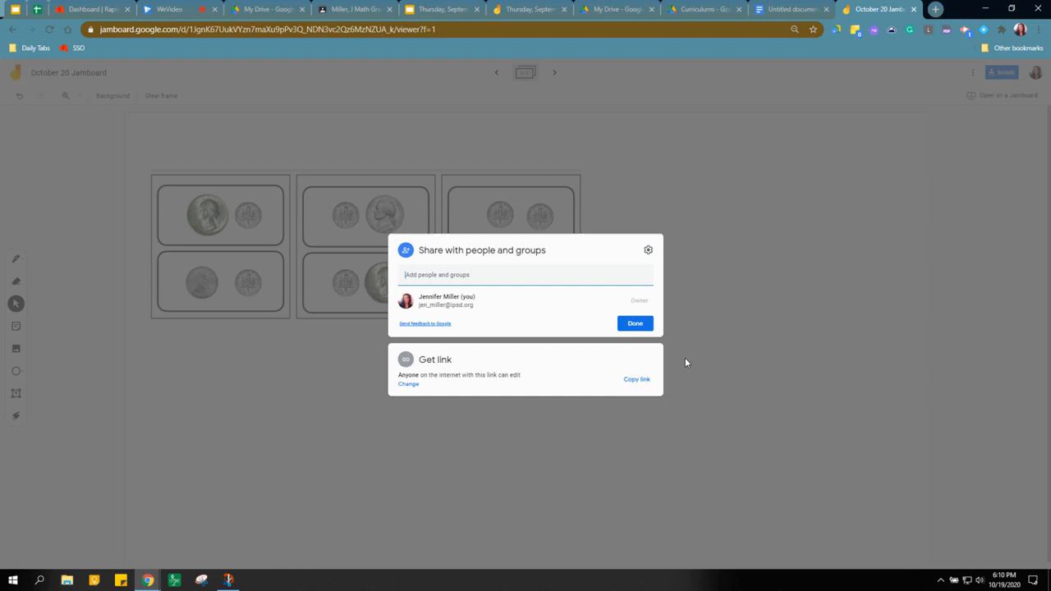
pyautogui.click(634, 323)
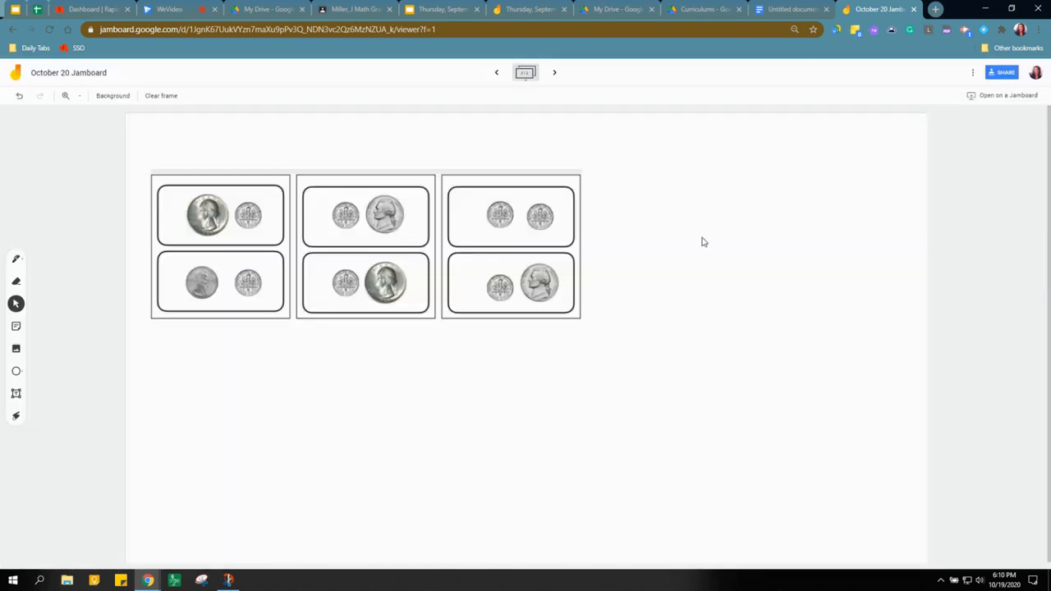
pyautogui.moveTo(472, 154)
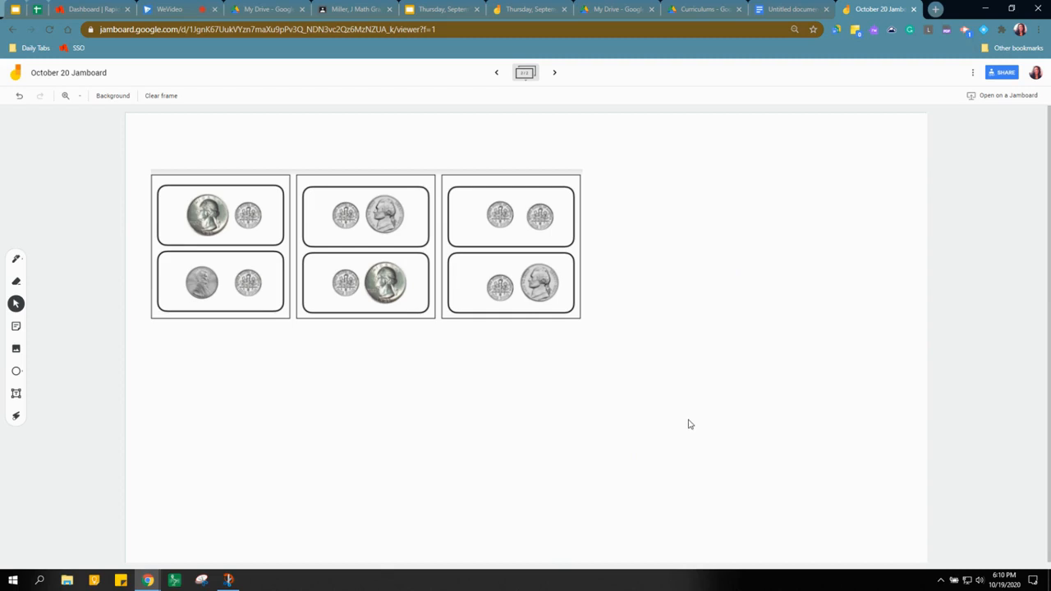
pyautogui.moveTo(628, 222)
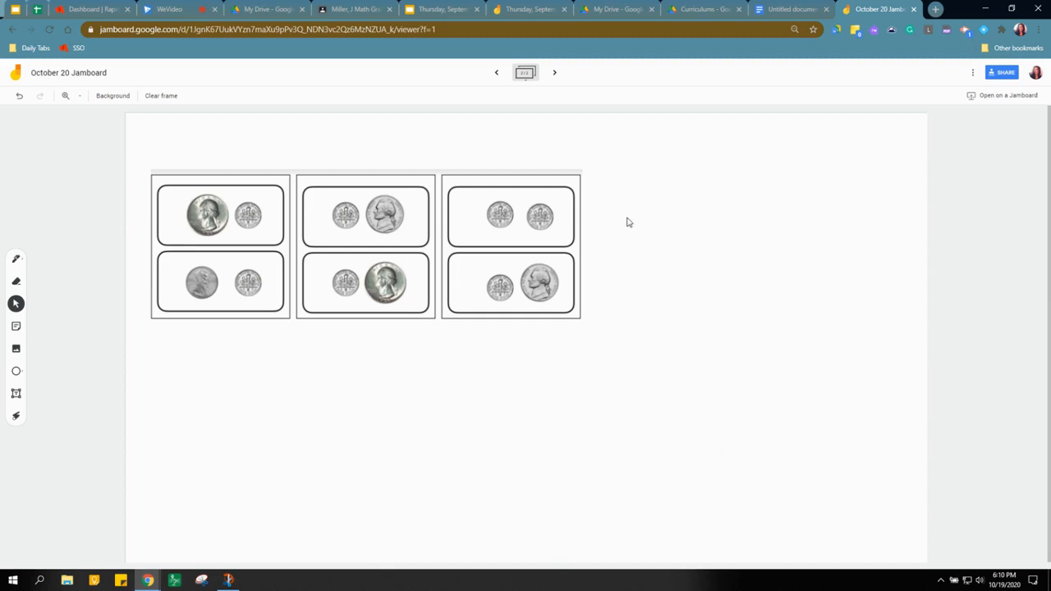
pyautogui.moveTo(500, 86)
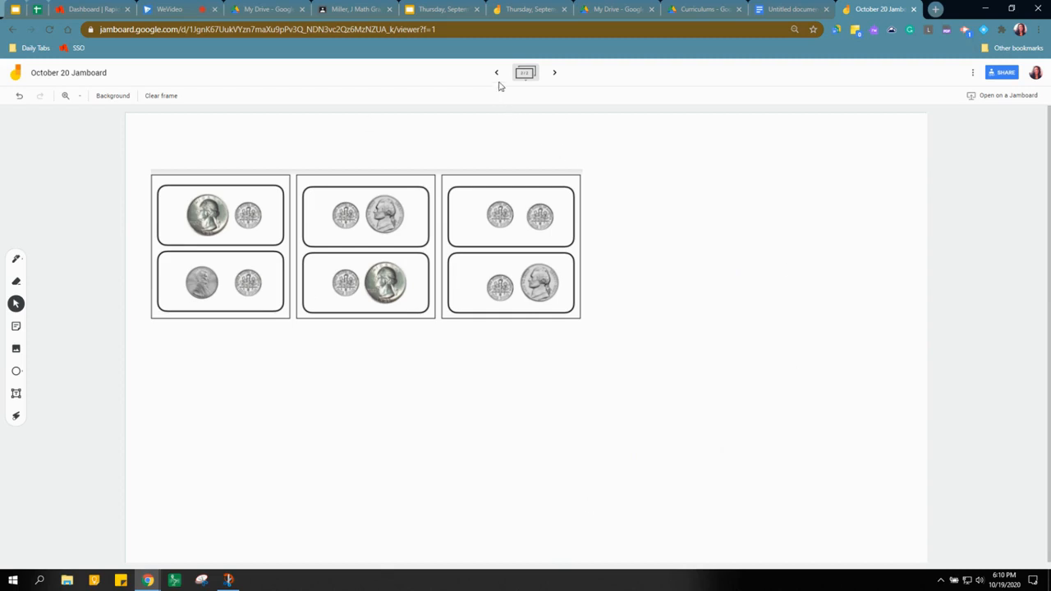
pyautogui.click(496, 73)
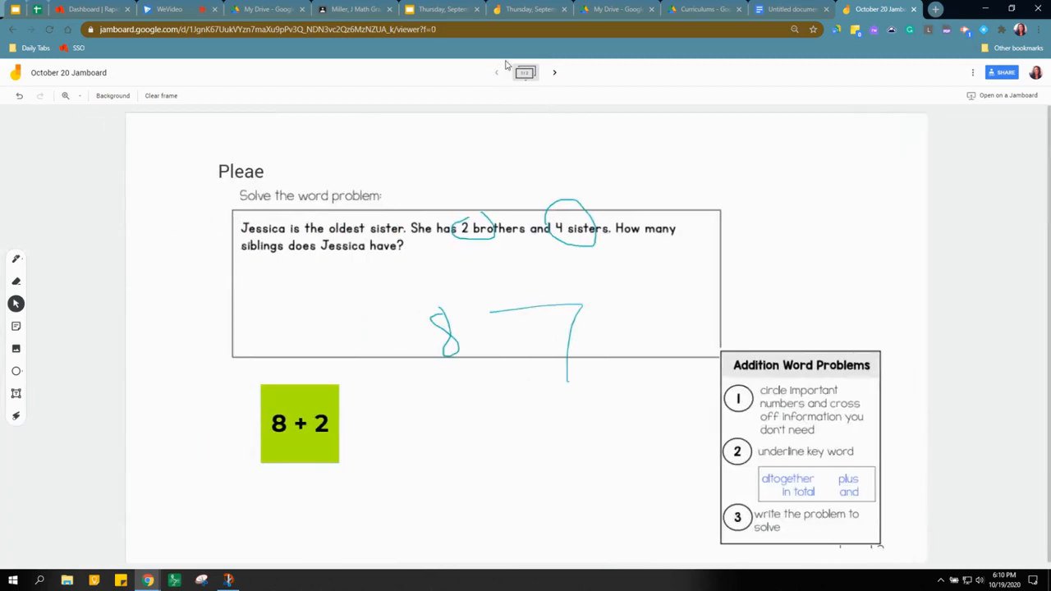
pyautogui.moveTo(555, 72)
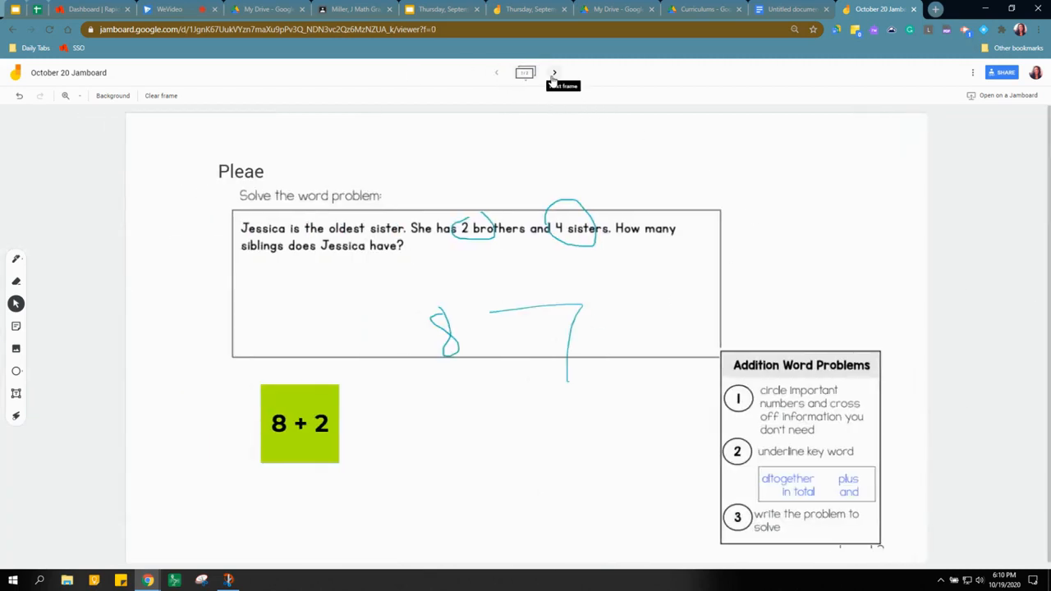
pyautogui.moveTo(564, 97)
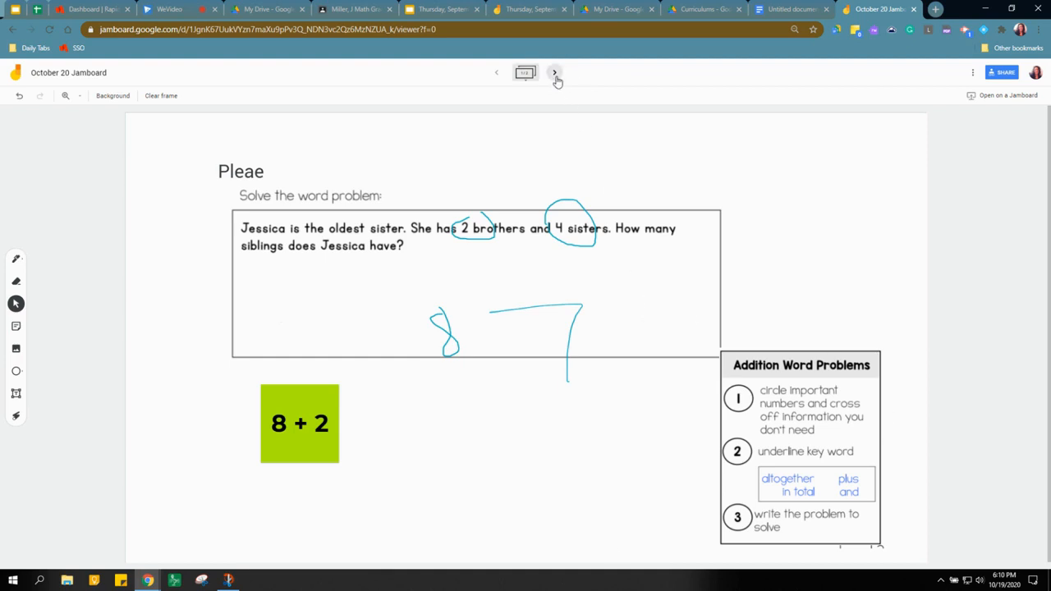
pyautogui.click(554, 72)
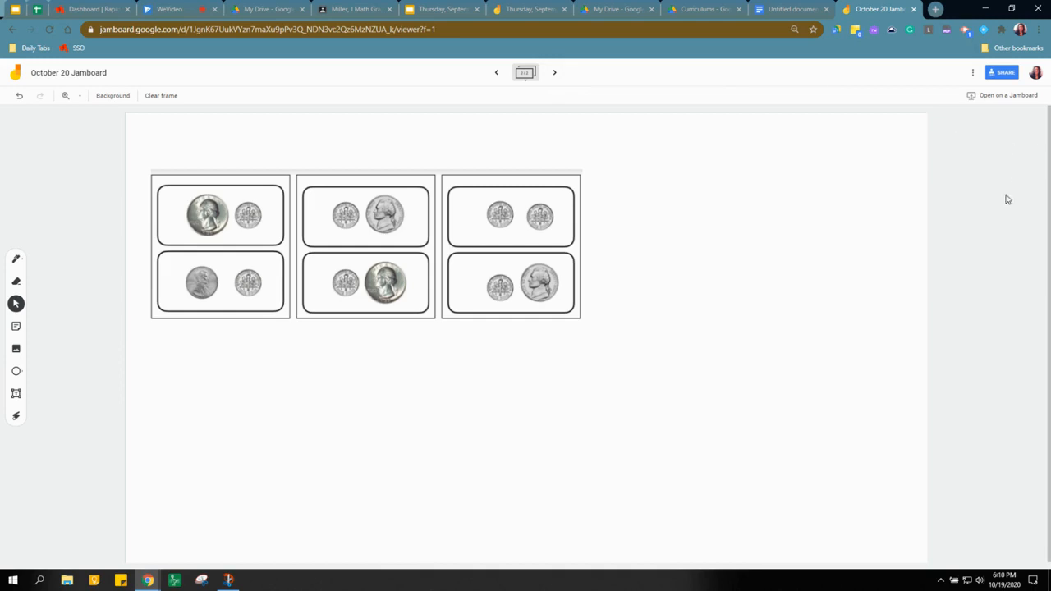
pyautogui.moveTo(957, 18)
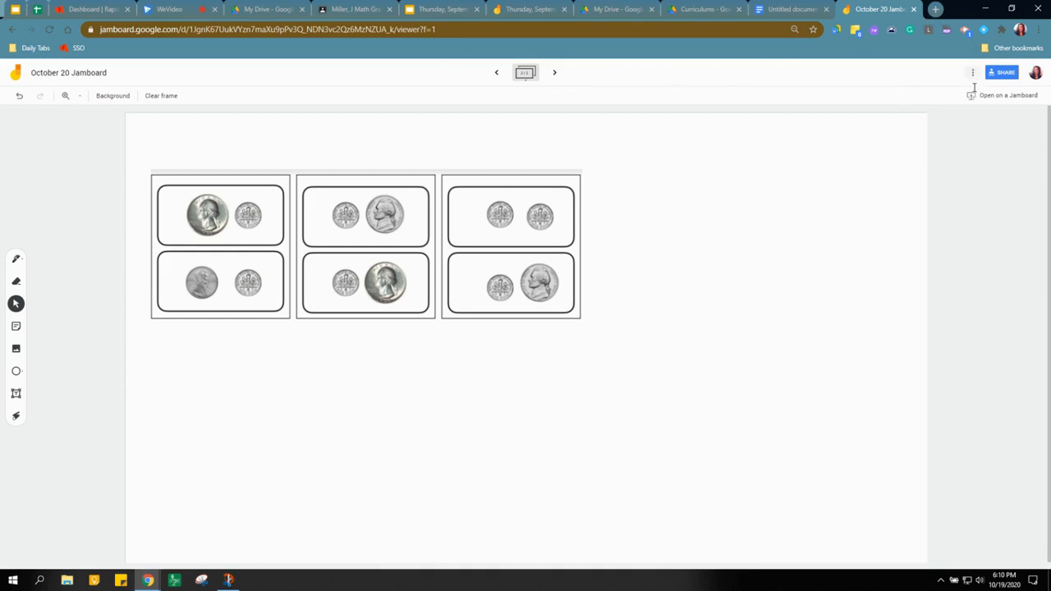
pyautogui.moveTo(972, 73)
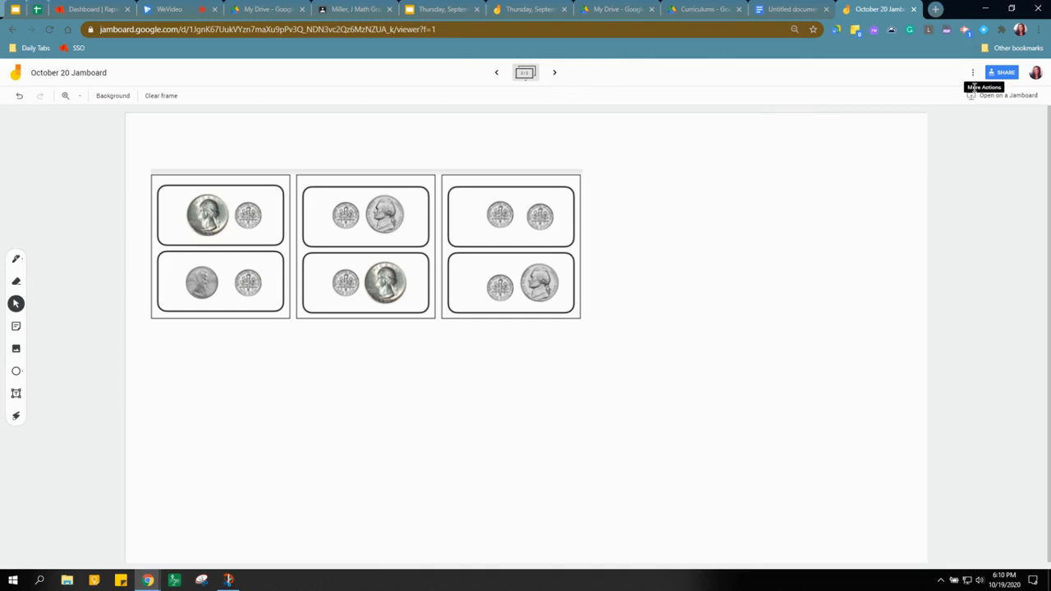
pyautogui.moveTo(702, 76)
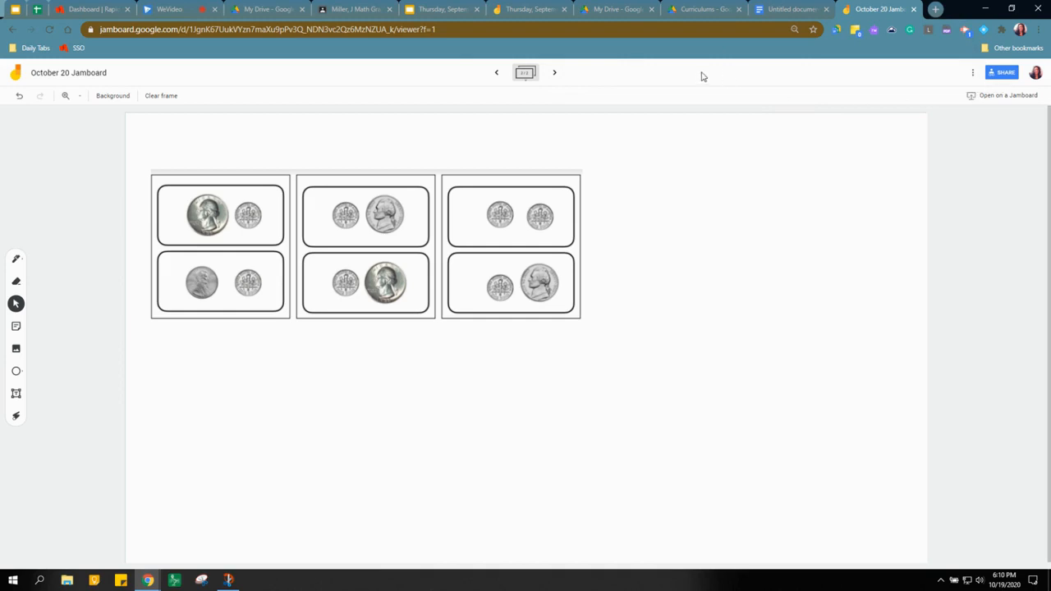
# Close the October 20 Jamboard and open the Thursday, September 24 Jamboard.
pyautogui.click(790, 9)
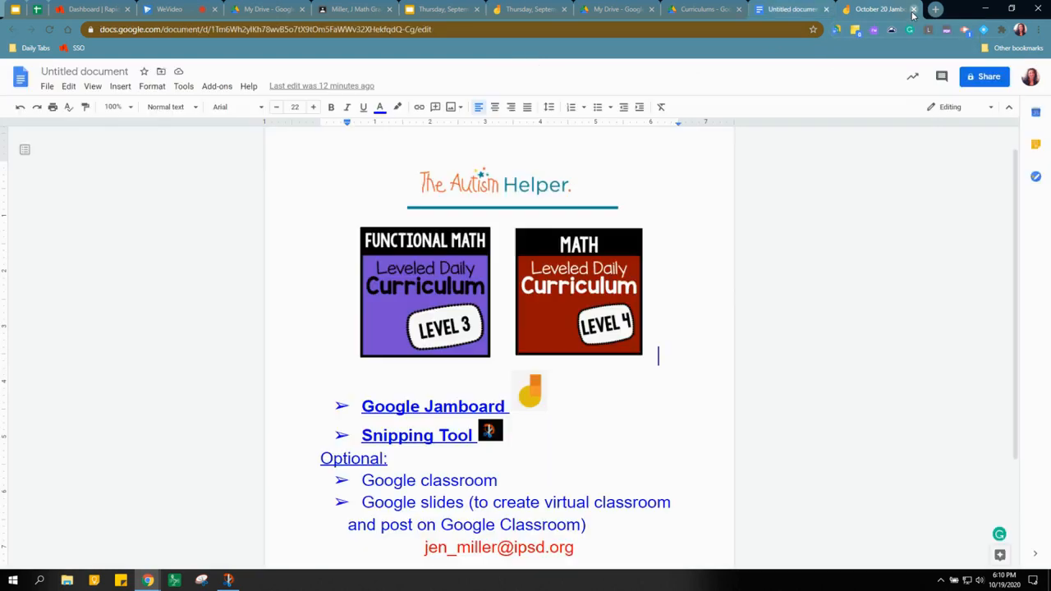
pyautogui.click(913, 9)
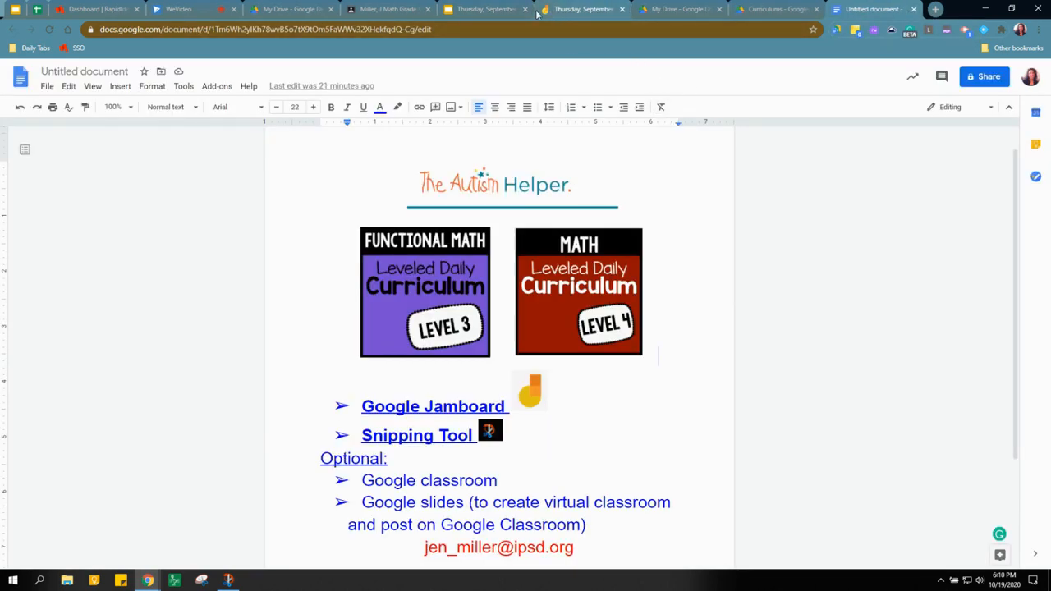
pyautogui.click(584, 9)
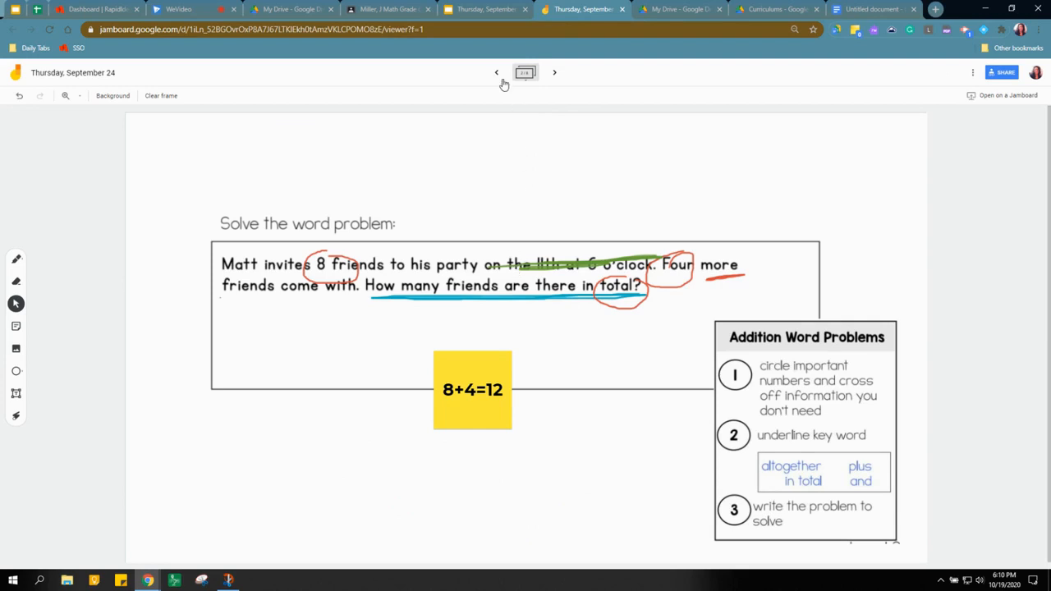
pyautogui.click(496, 72)
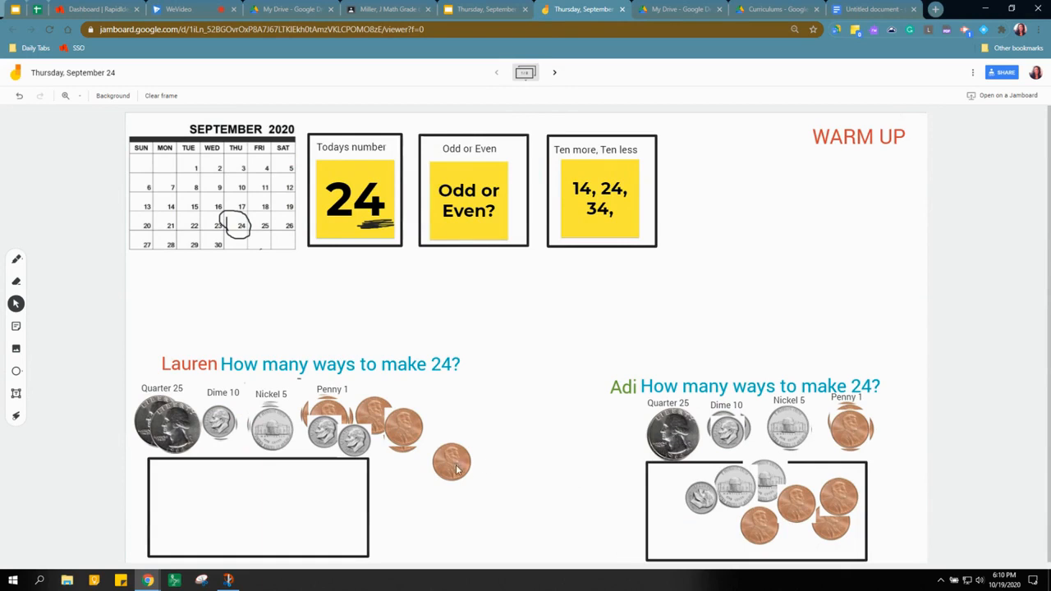
pyautogui.click(450, 461)
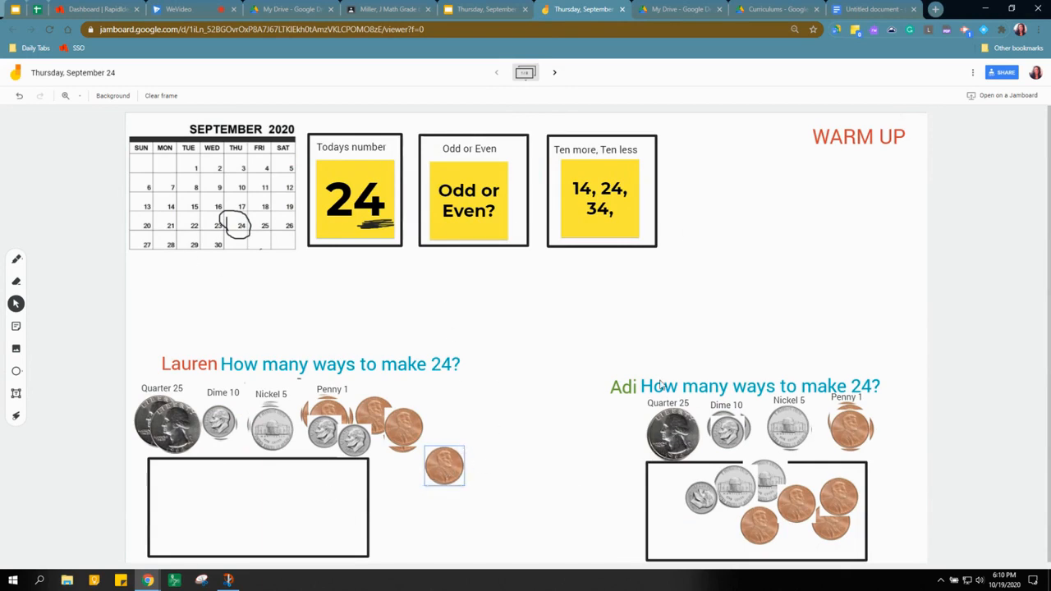
pyautogui.click(554, 72)
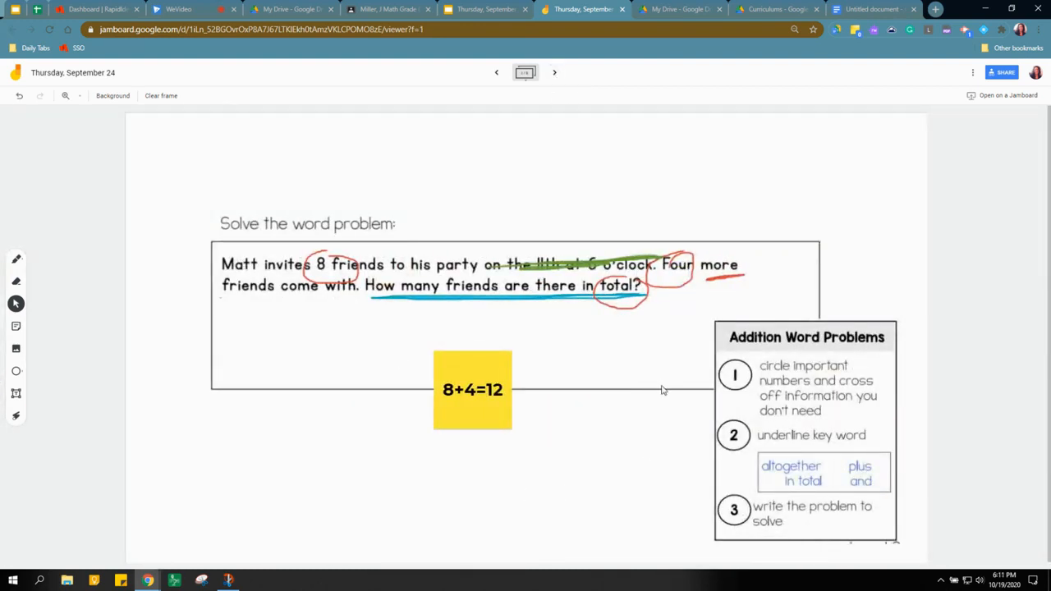
pyautogui.moveTo(573, 241)
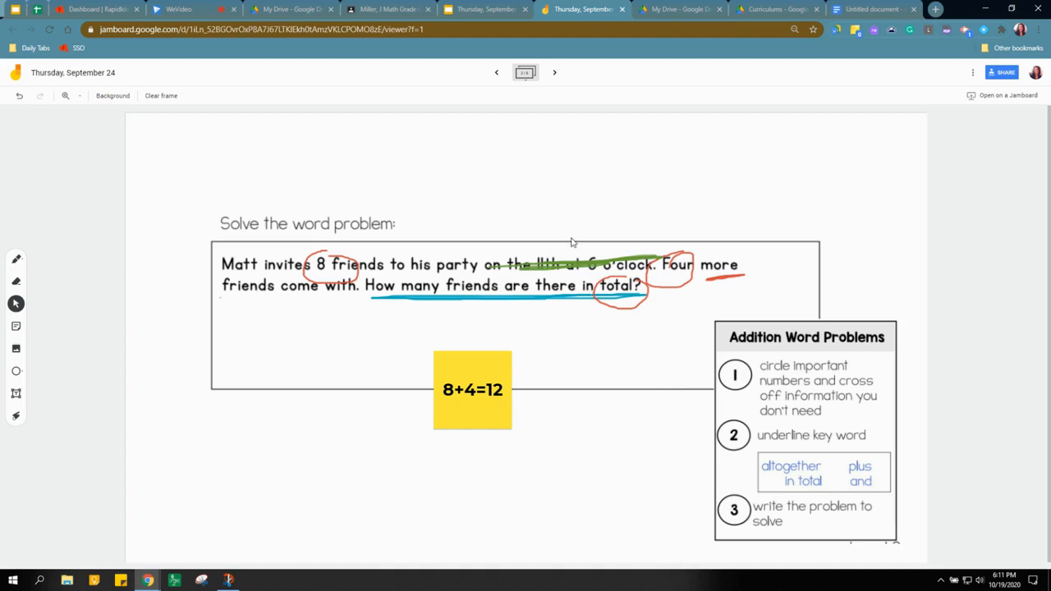
# Page forward through coin, store hours and clocks frames to the fractions number line frame.
pyautogui.click(553, 72)
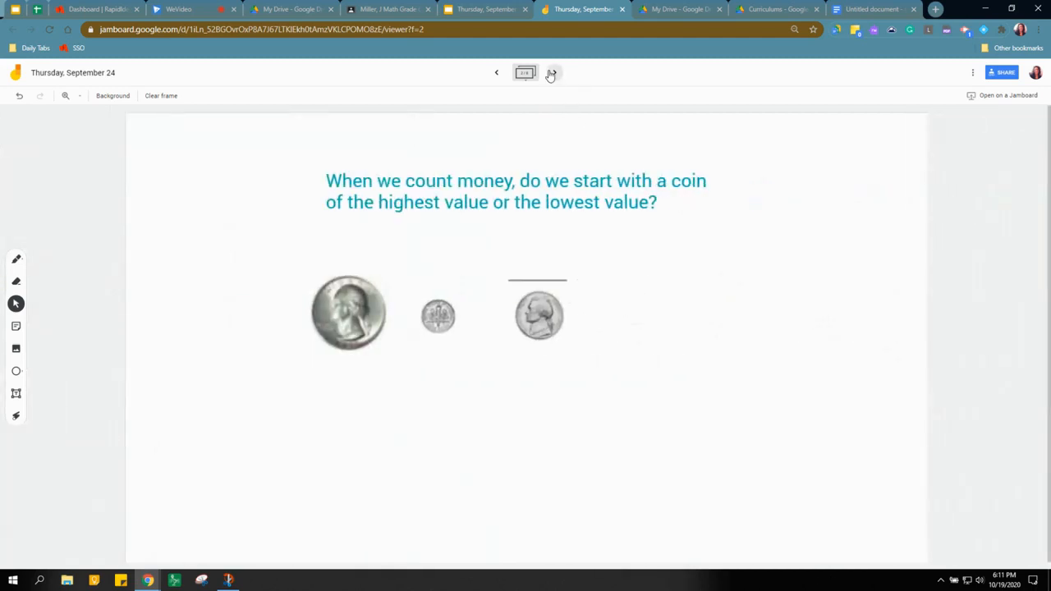
pyautogui.click(554, 72)
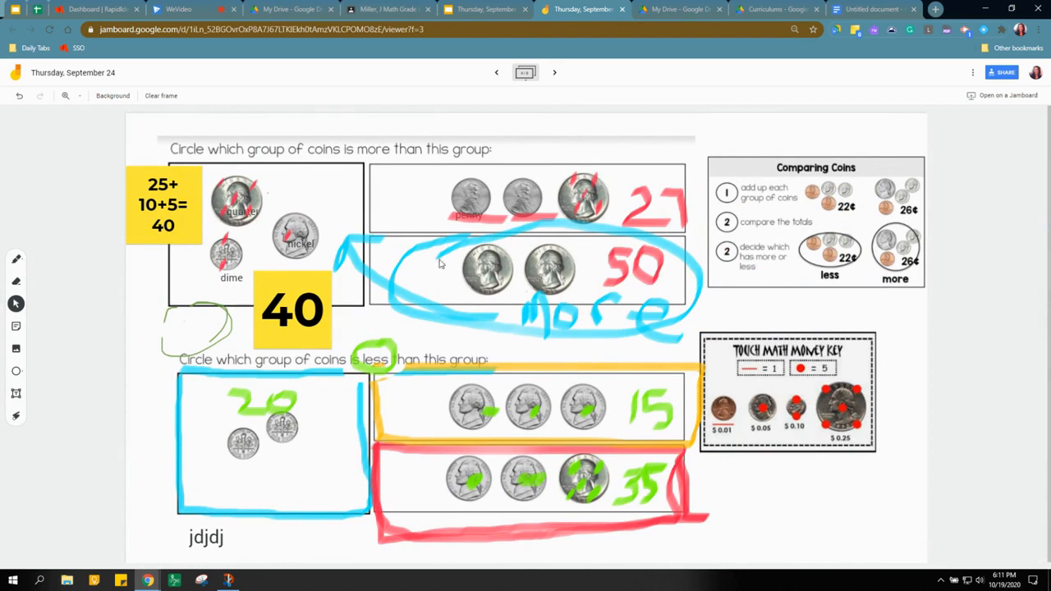
pyautogui.moveTo(531, 245)
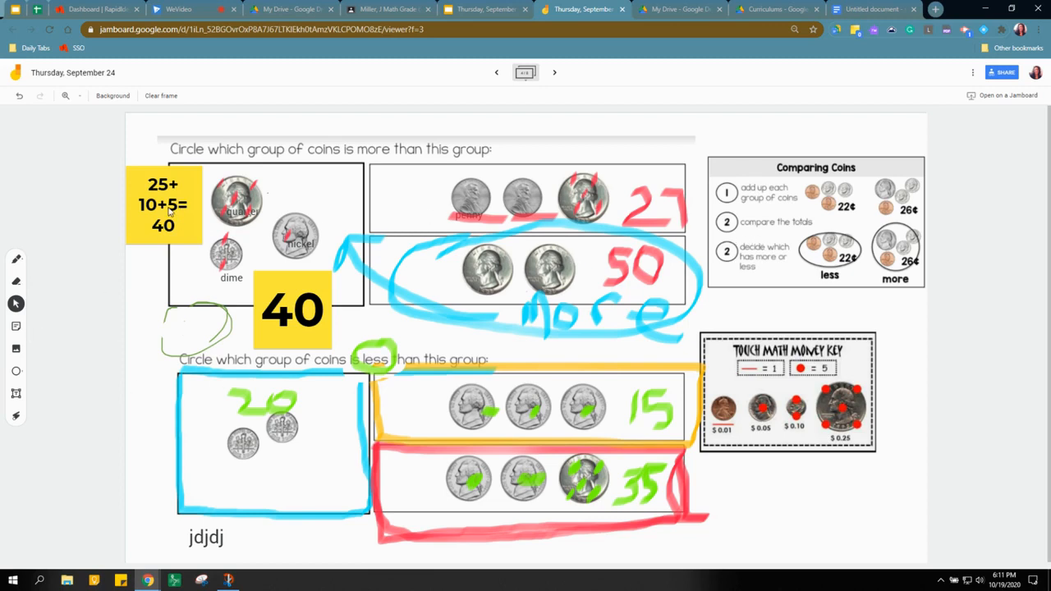
pyautogui.moveTo(271, 404)
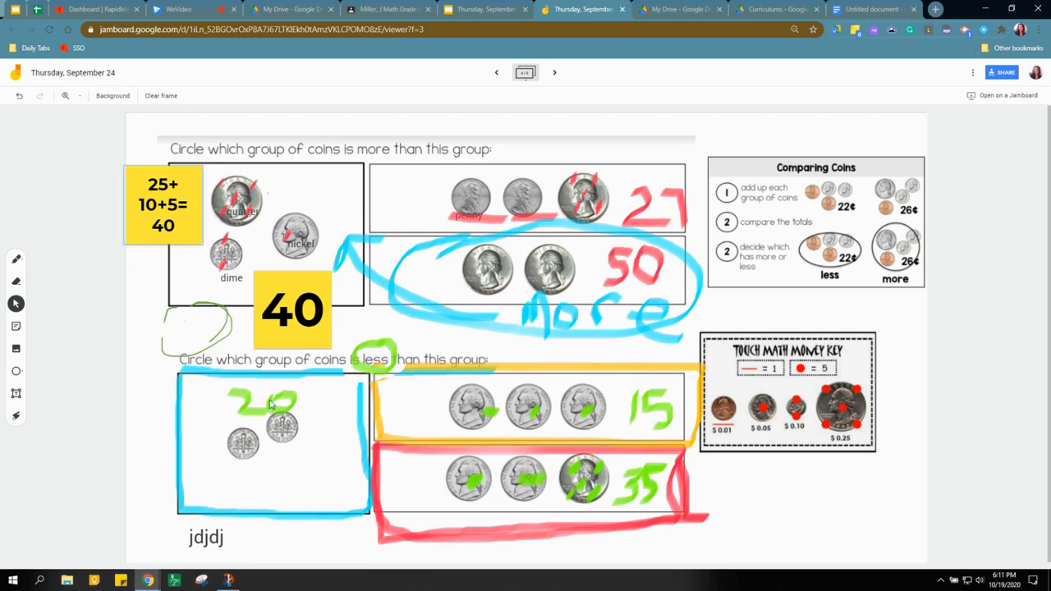
pyautogui.moveTo(565, 78)
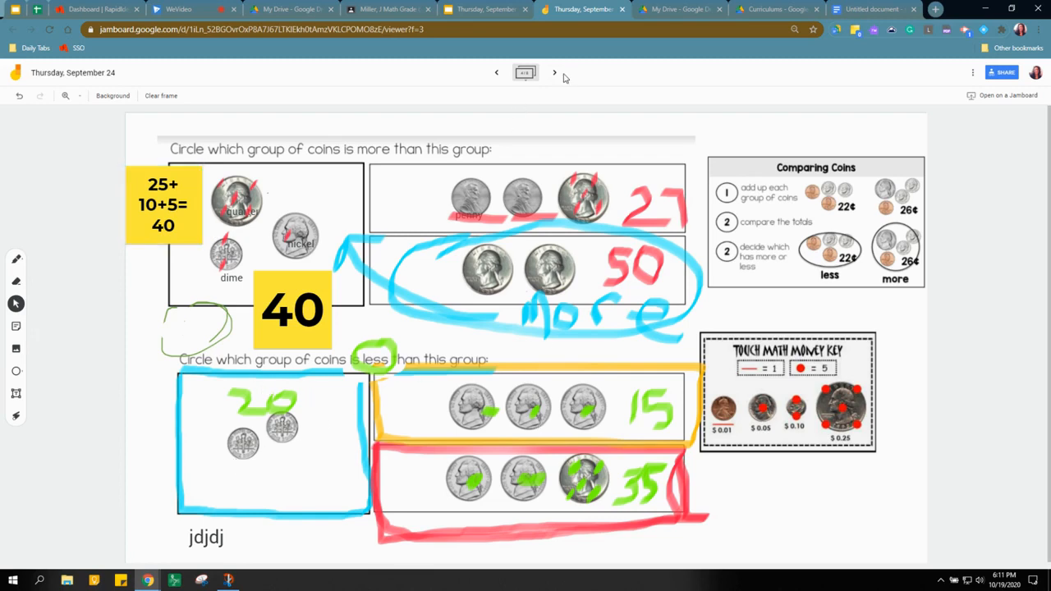
pyautogui.click(554, 73)
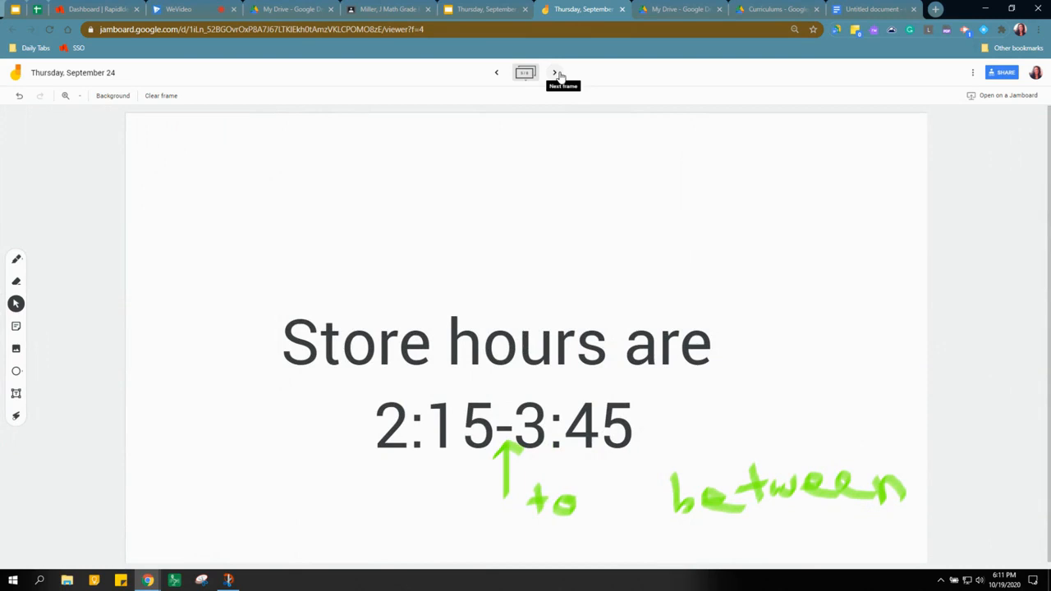
pyautogui.click(554, 72)
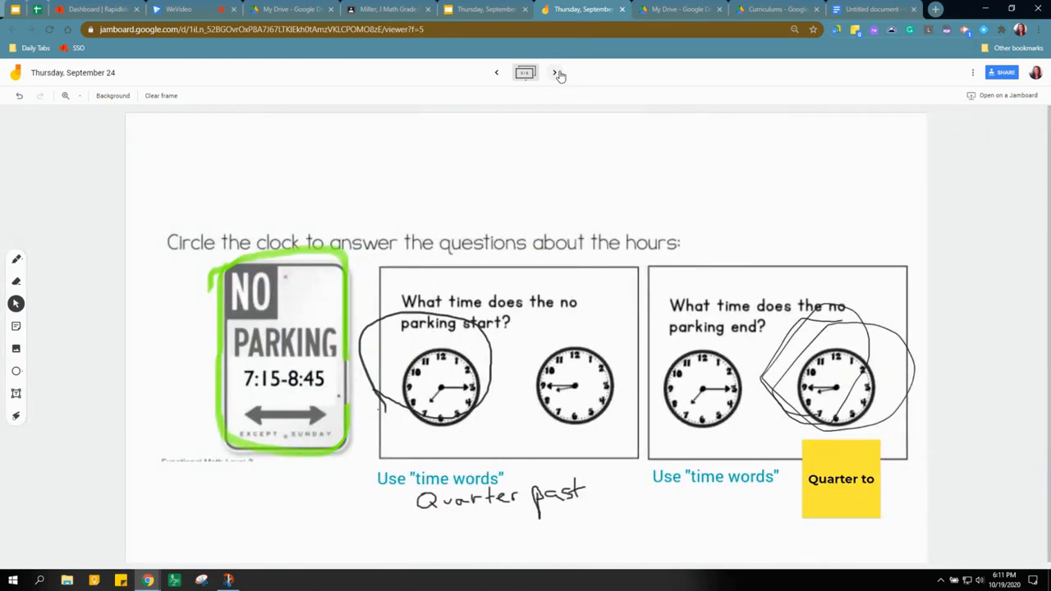
pyautogui.moveTo(854, 479)
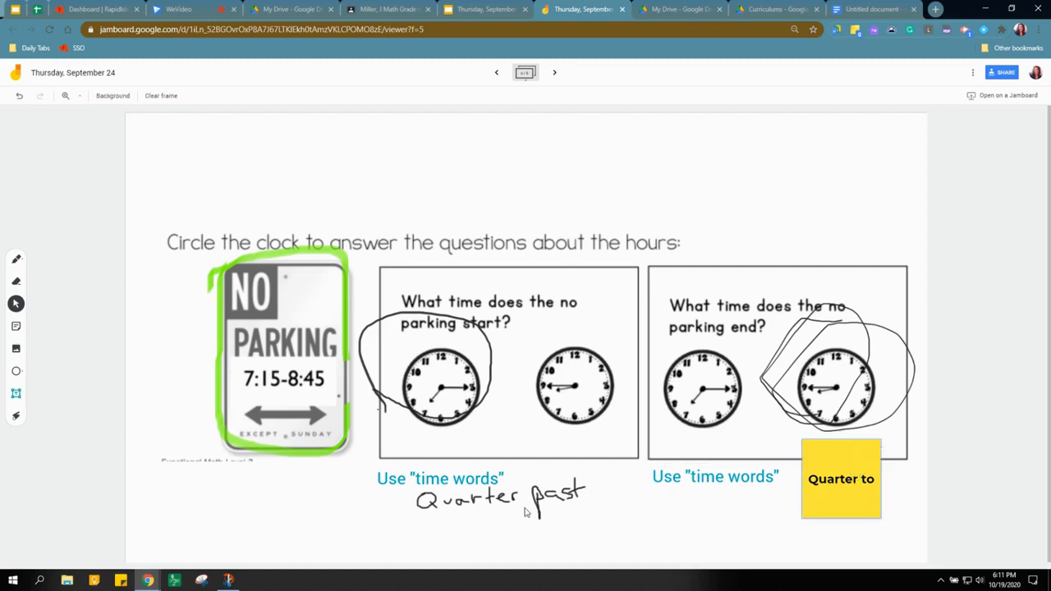
pyautogui.click(554, 72)
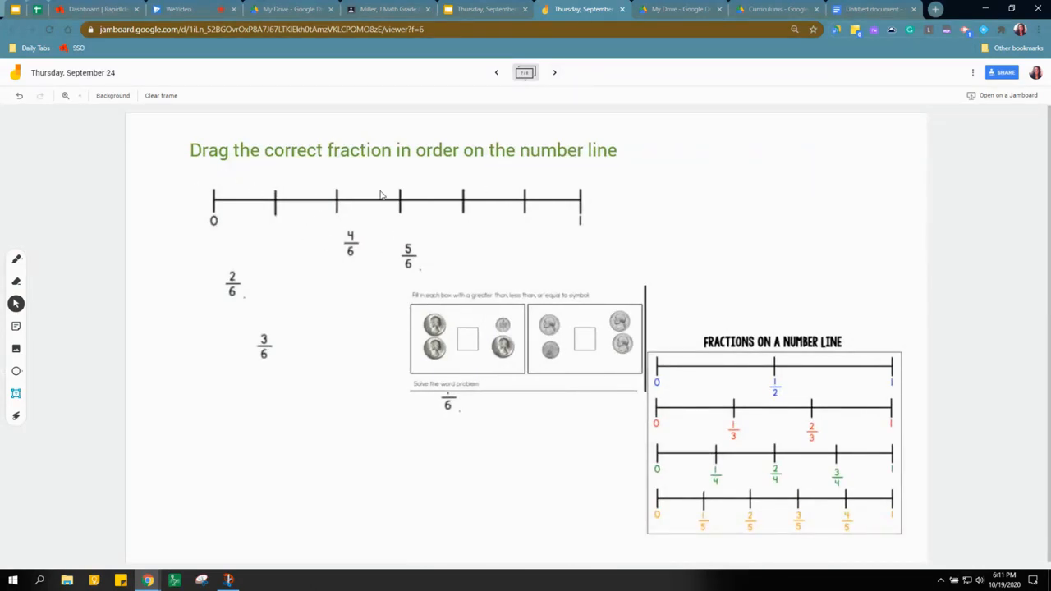
pyautogui.moveTo(519, 250)
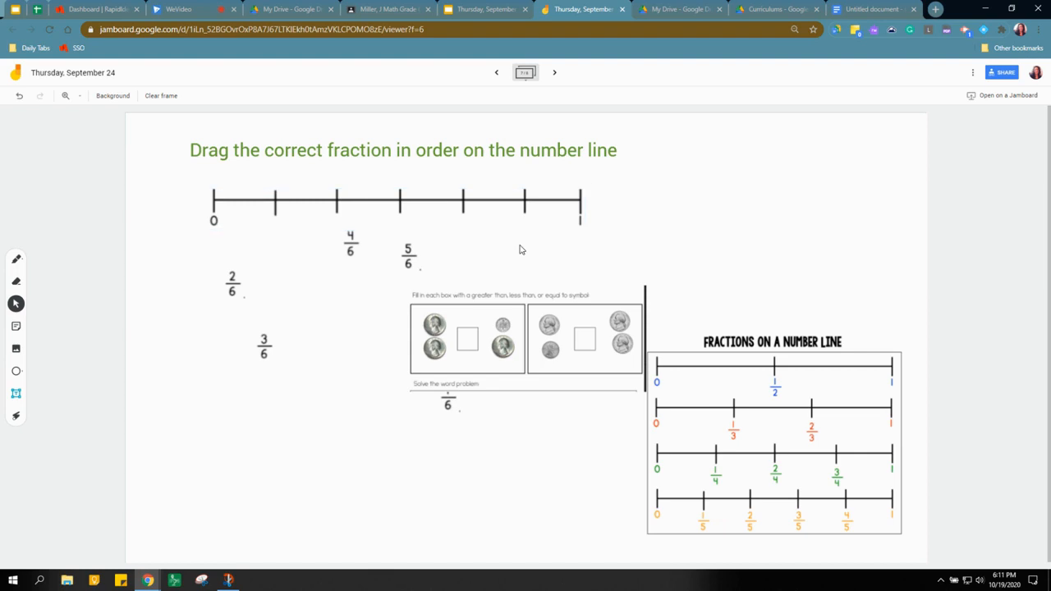
# Move the coin worksheet to the bottom right and drag 4/6 and 3/6 toward the number line.
pyautogui.moveTo(526, 339); pyautogui.dragTo(622, 506)
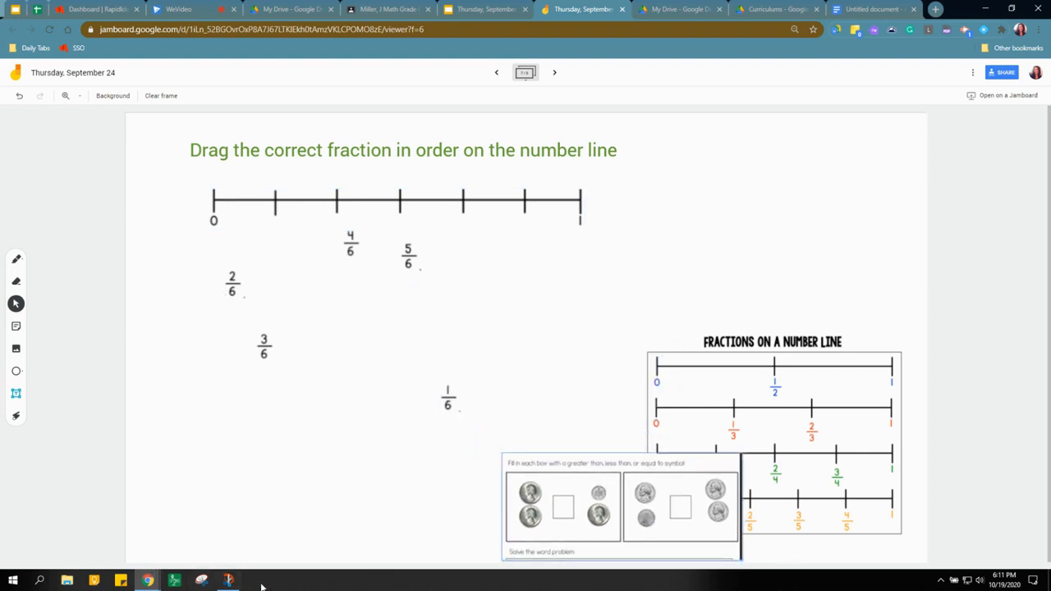
pyautogui.click(232, 284)
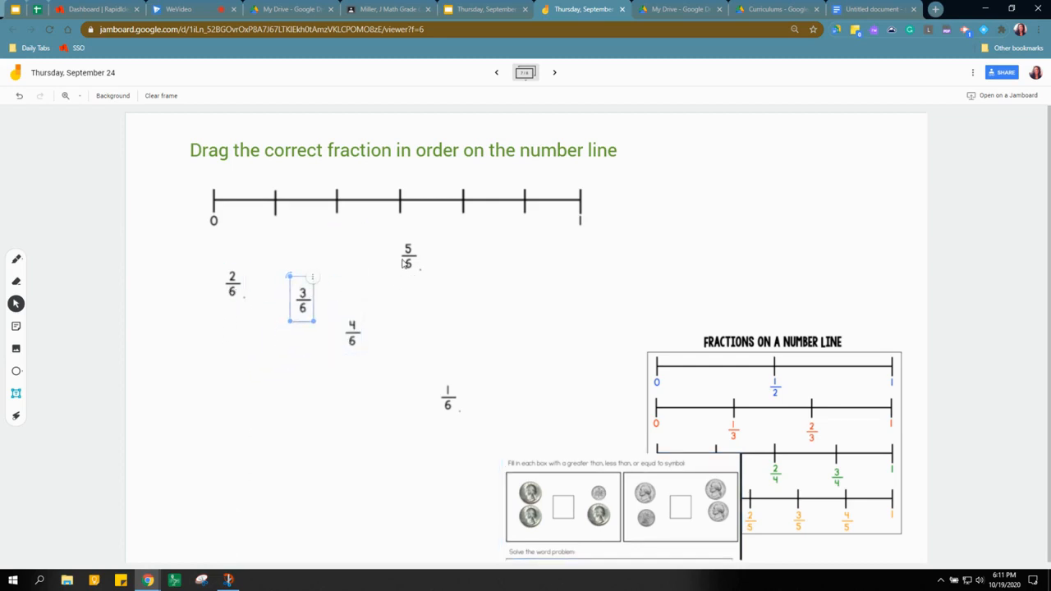
pyautogui.moveTo(351, 333); pyautogui.dragTo(519, 251)
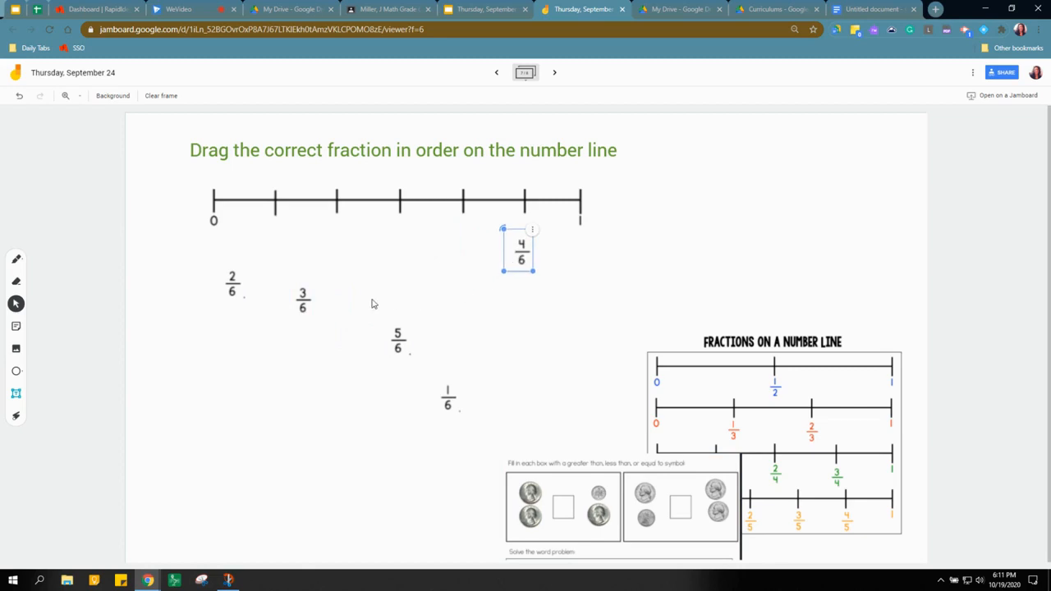
pyautogui.moveTo(302, 299); pyautogui.dragTo(431, 275)
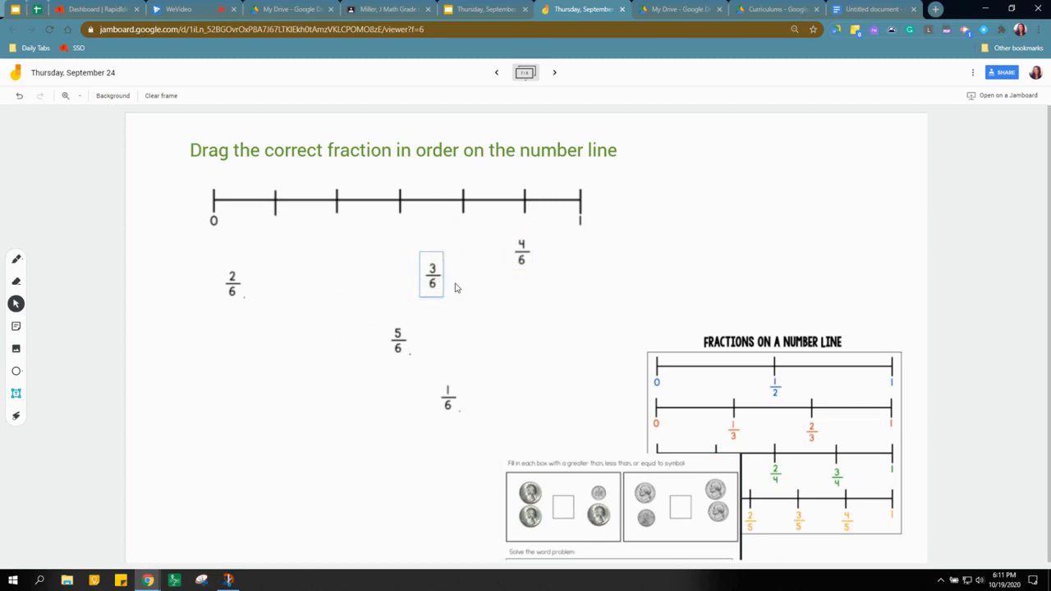
pyautogui.click(554, 72)
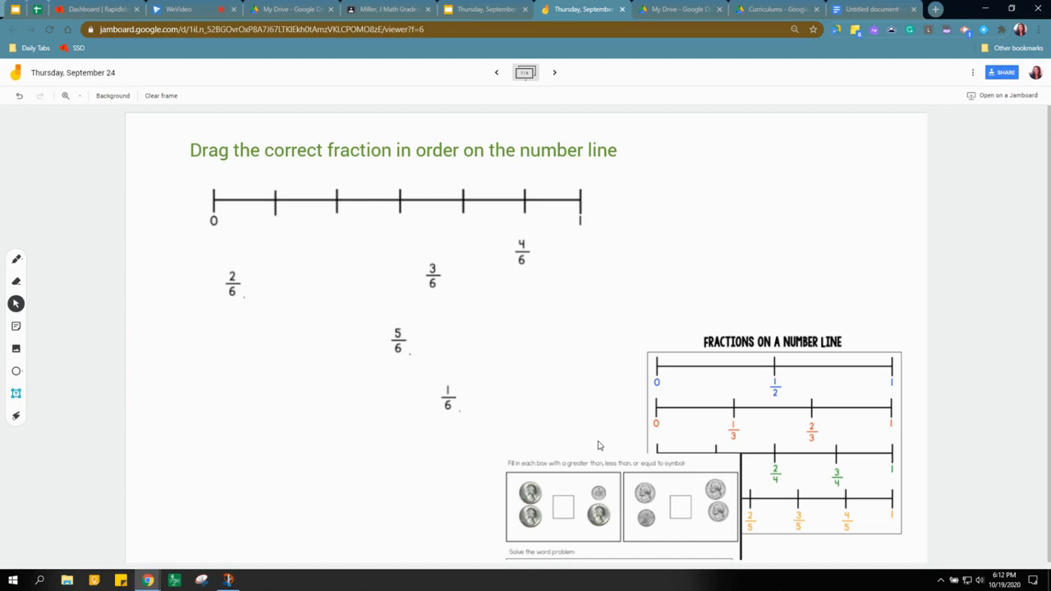
pyautogui.moveTo(593, 424)
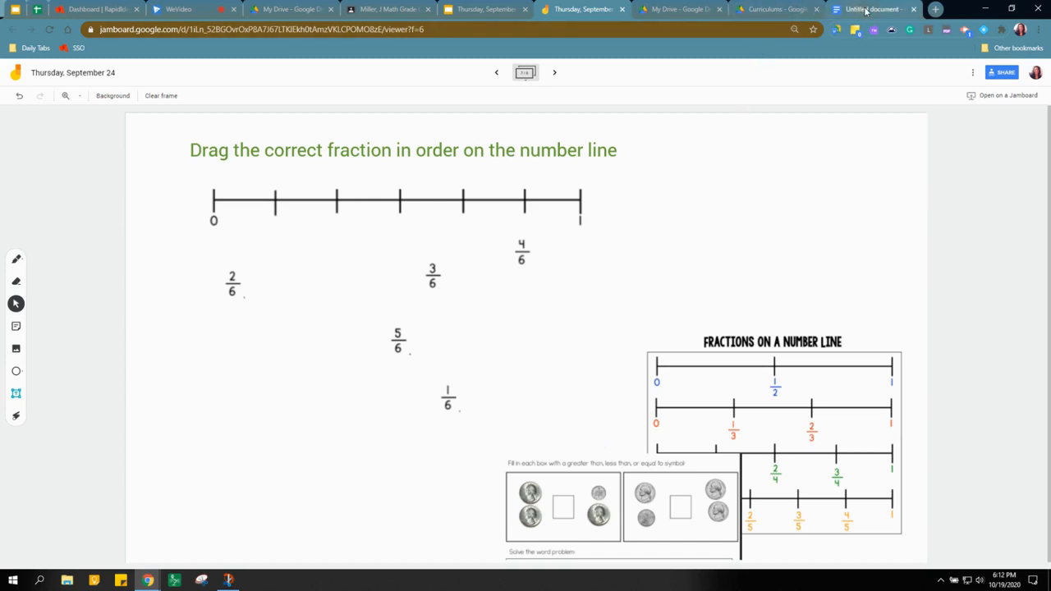
pyautogui.click(870, 9)
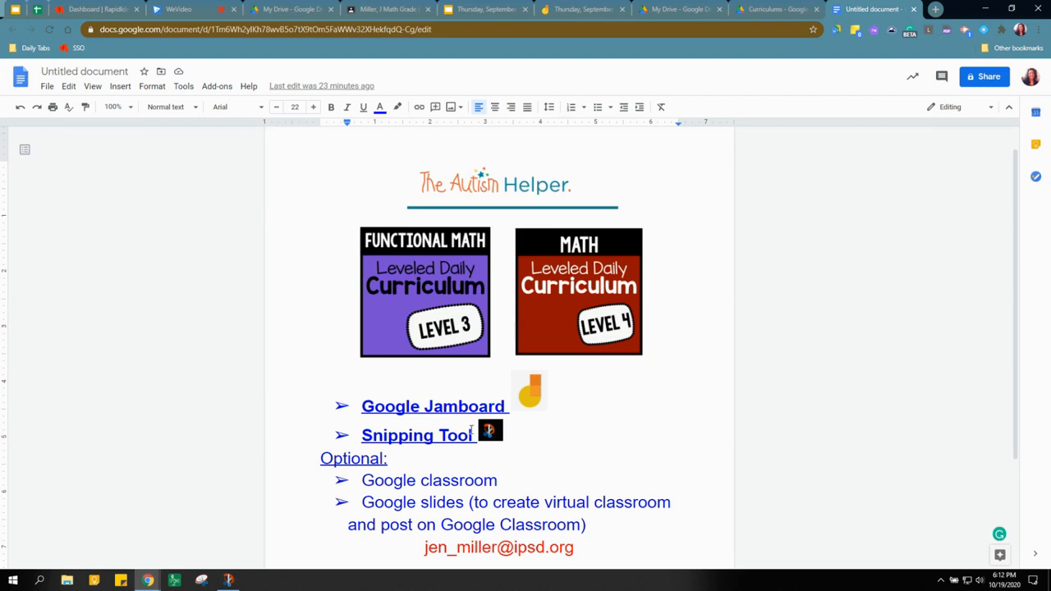
pyautogui.moveTo(477, 473)
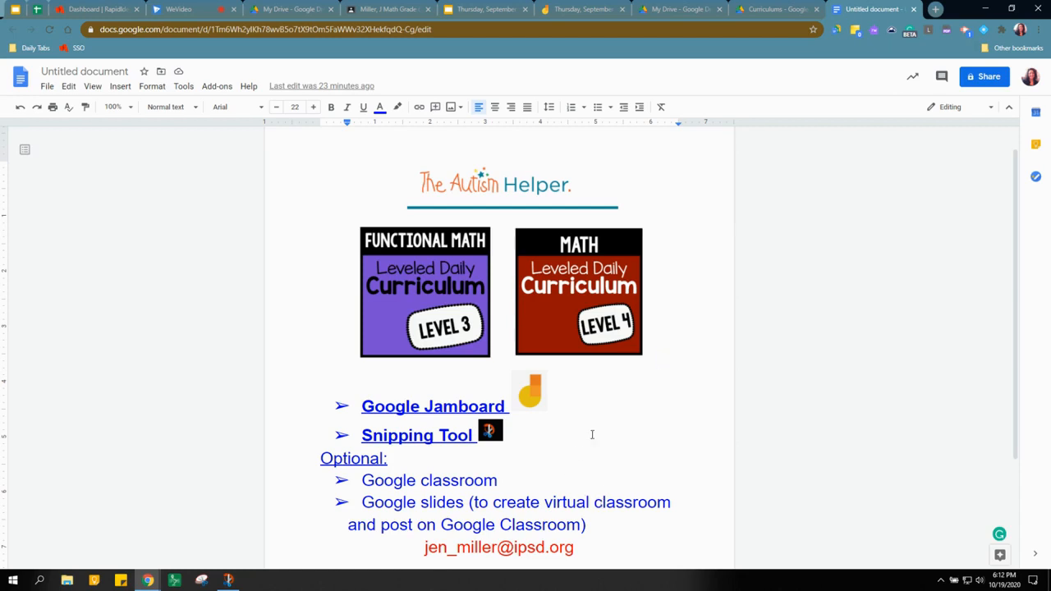
pyautogui.moveTo(614, 387)
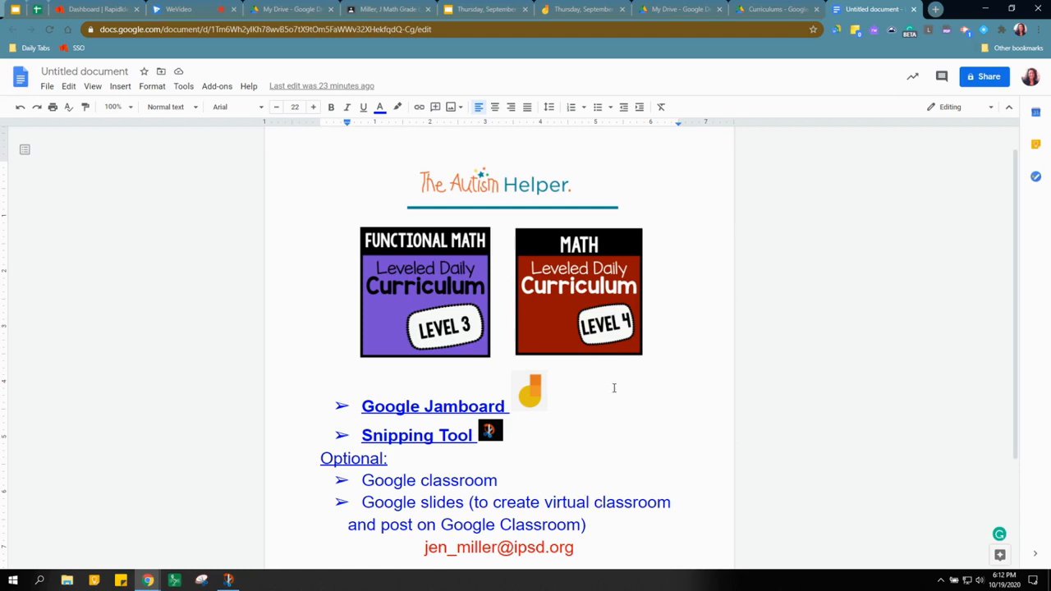
pyautogui.moveTo(585, 425)
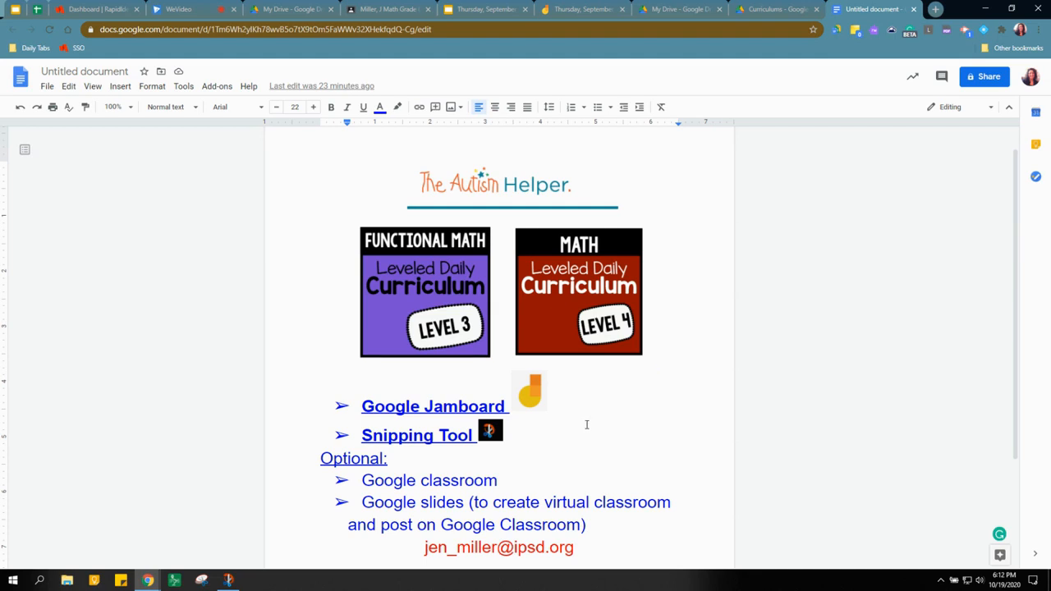
pyautogui.moveTo(449, 90)
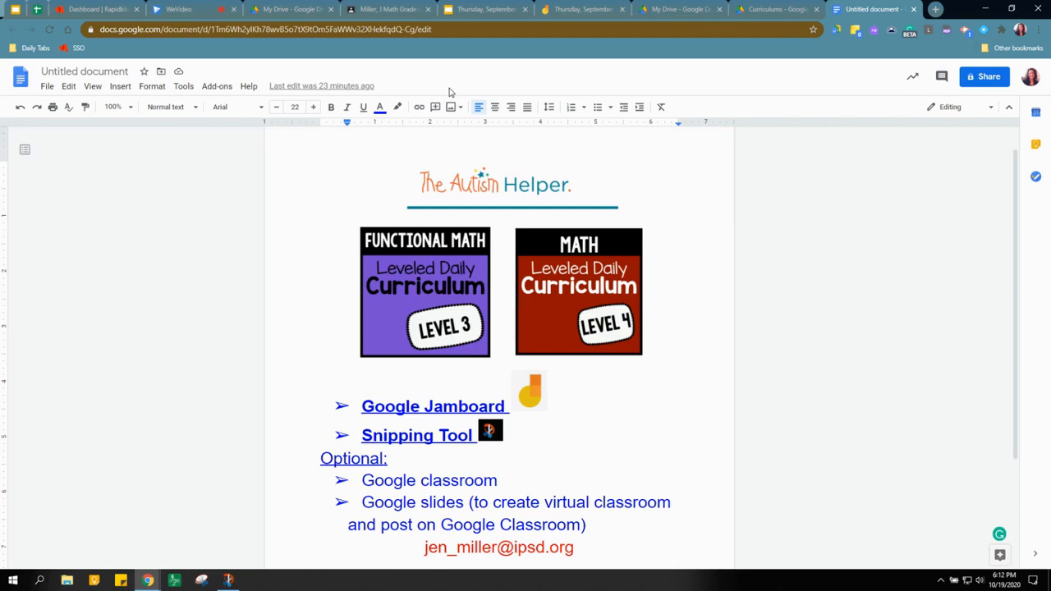
pyautogui.moveTo(687, 372)
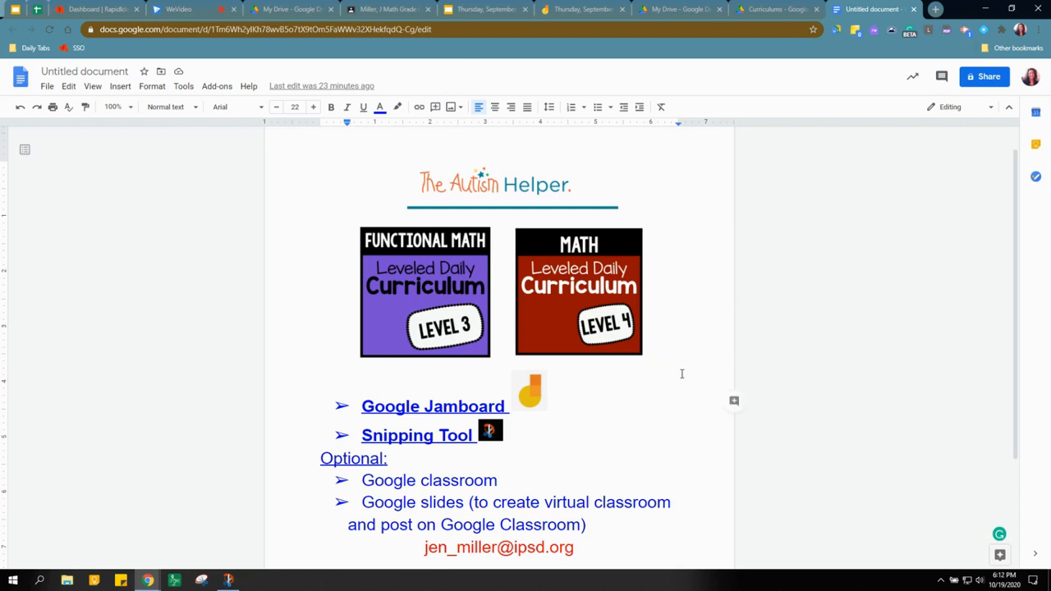
pyautogui.moveTo(533, 98)
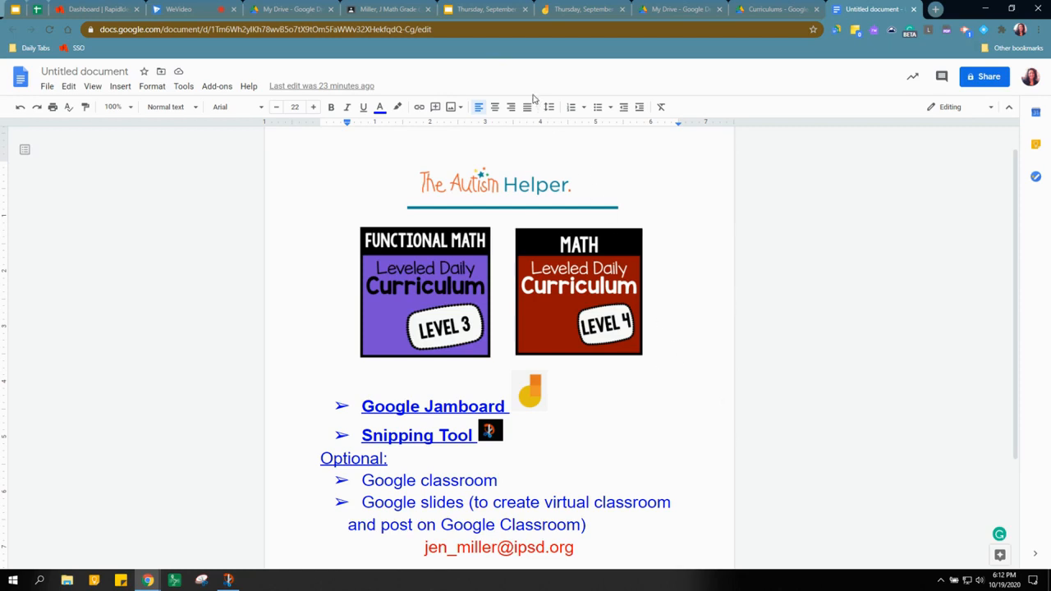
pyautogui.moveTo(484, 9)
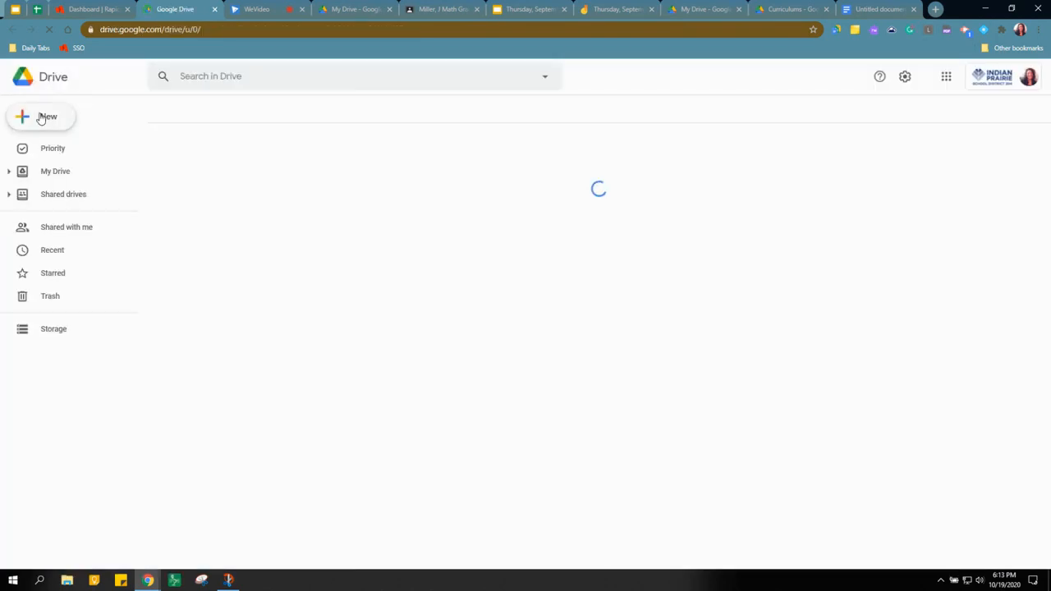
# In My Drive, bring up the New menu to create a Google Slides presentation.
pyautogui.click(41, 116)
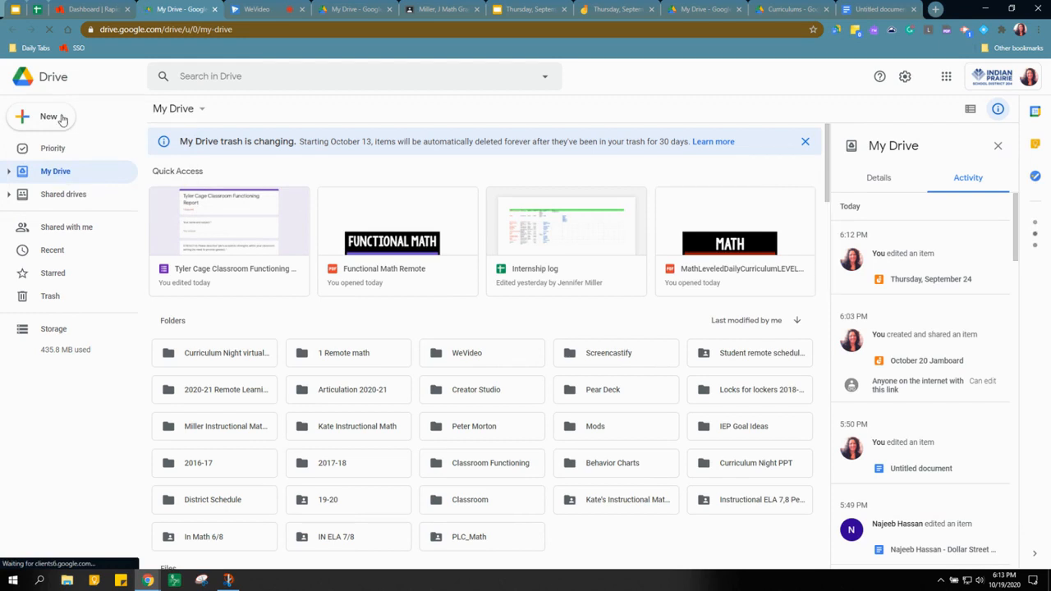
pyautogui.click(49, 116)
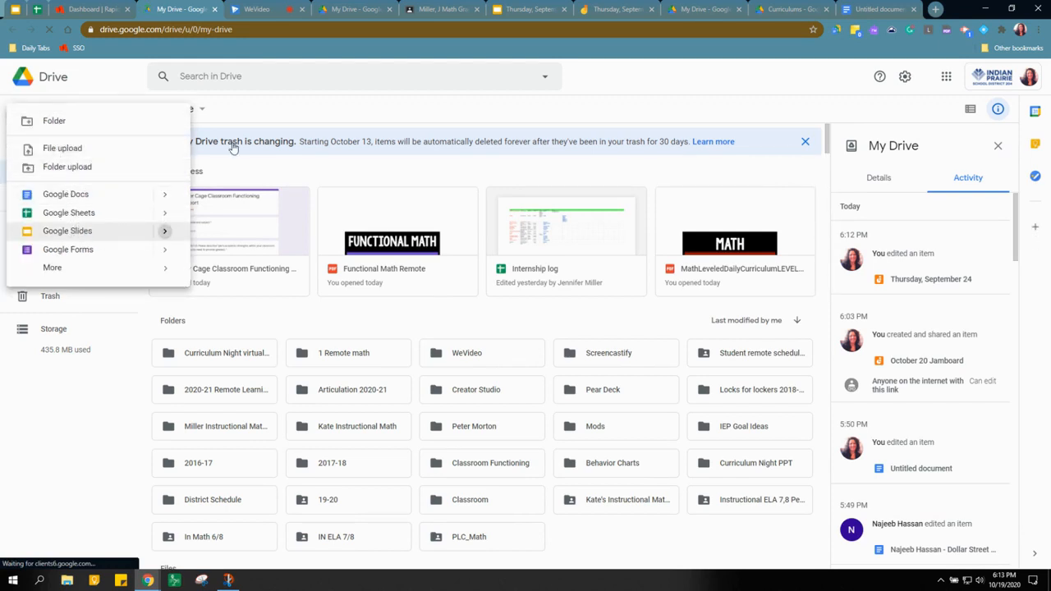
pyautogui.click(529, 9)
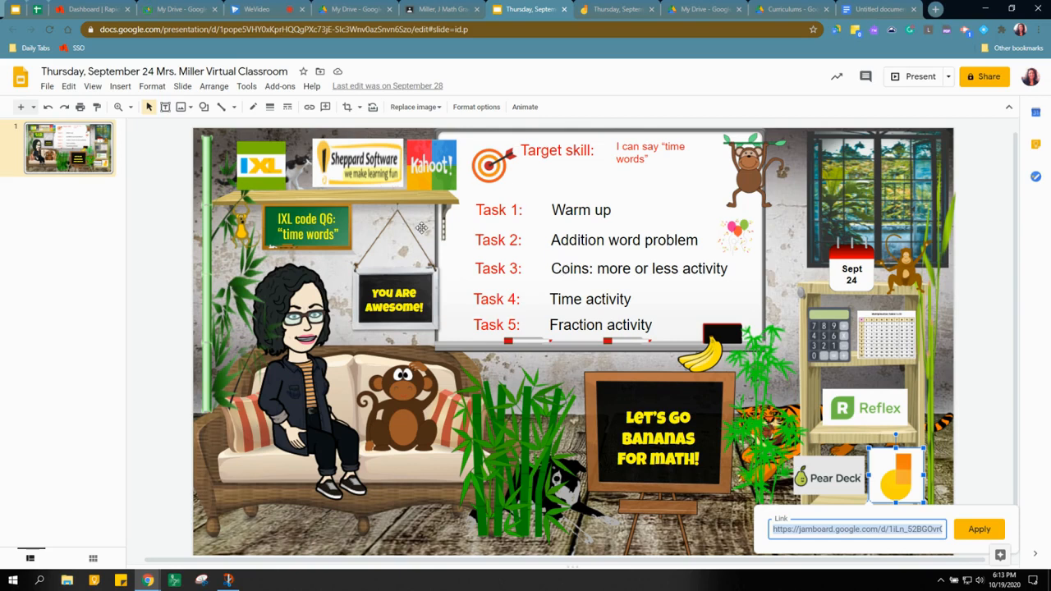
pyautogui.moveTo(643, 279)
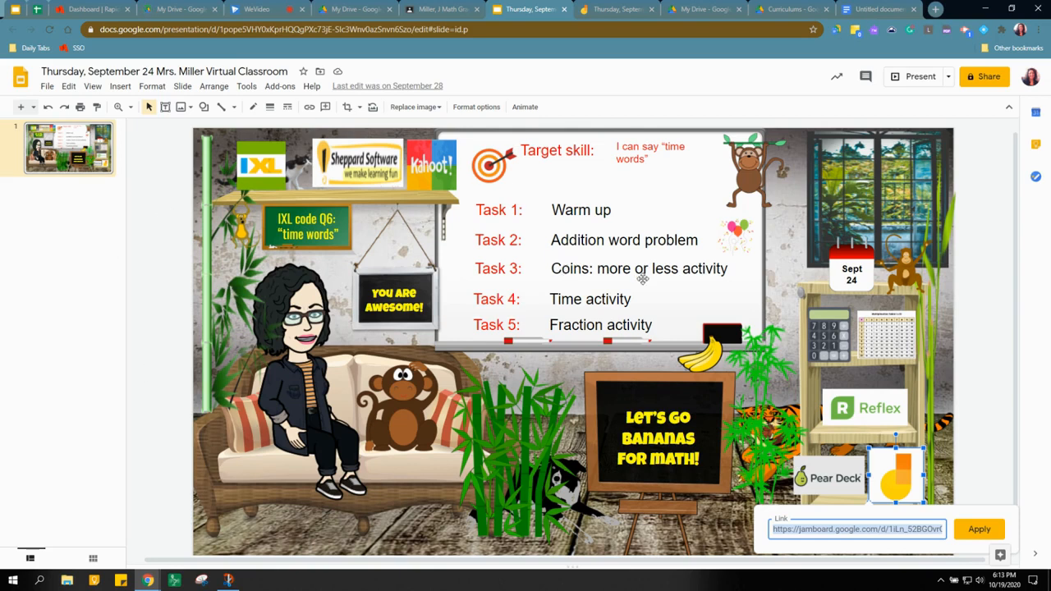
pyautogui.moveTo(521, 390)
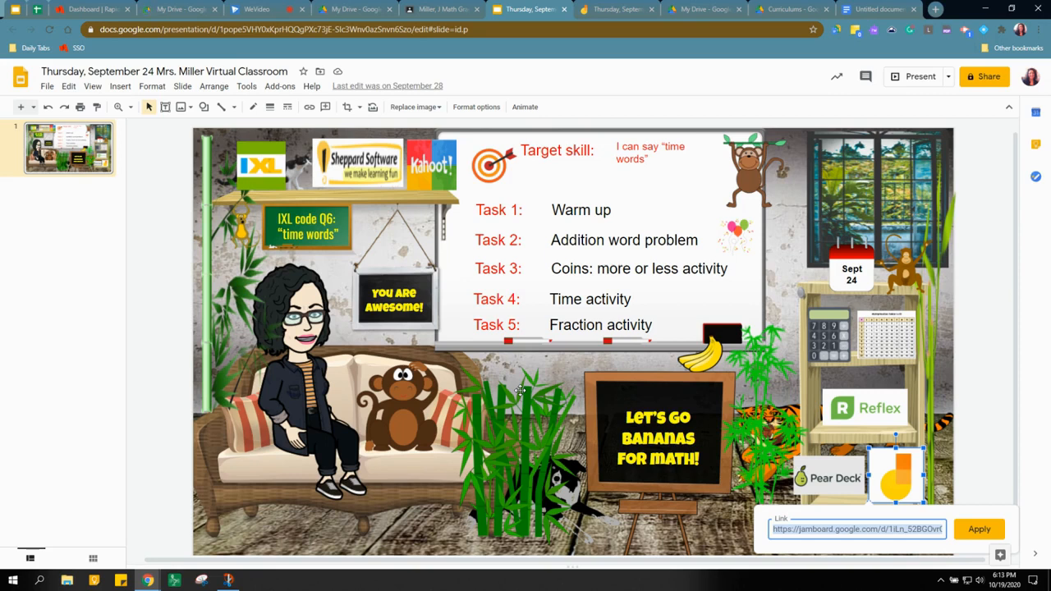
pyautogui.moveTo(972, 469)
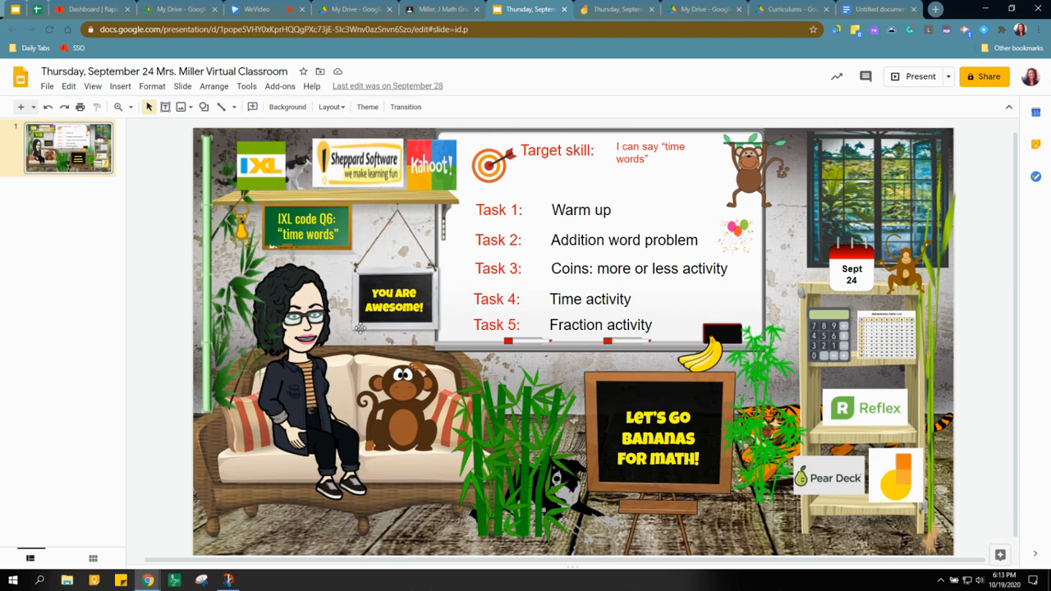
pyautogui.moveTo(554, 398)
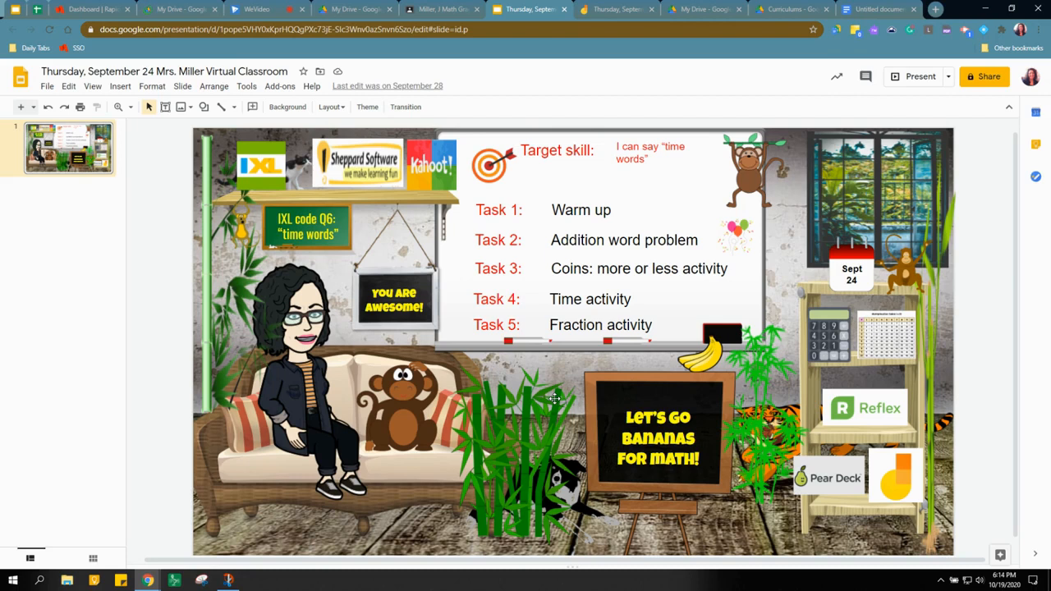
pyautogui.moveTo(576, 388)
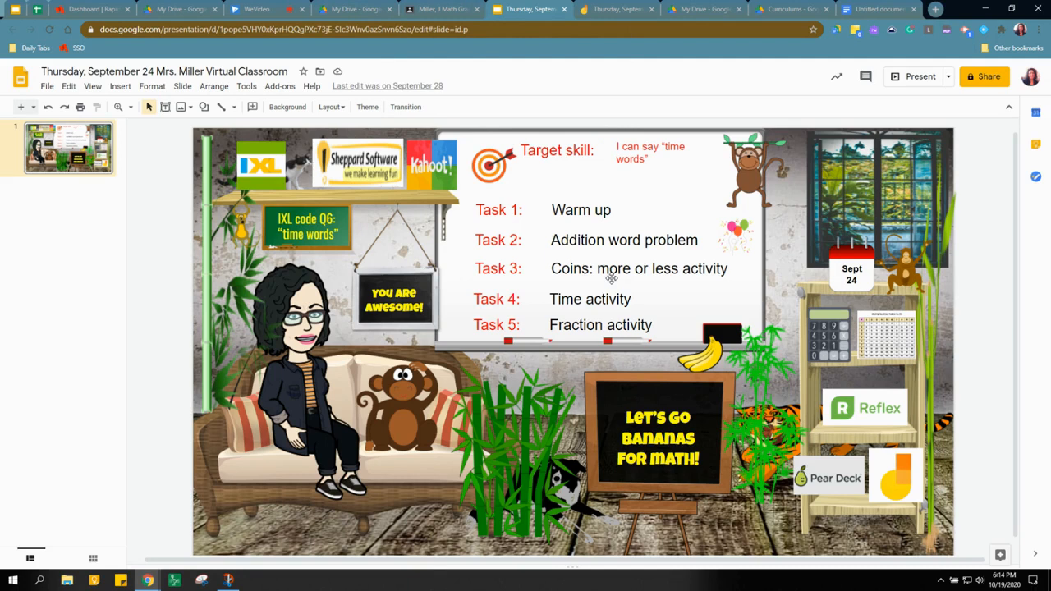
pyautogui.moveTo(744, 279)
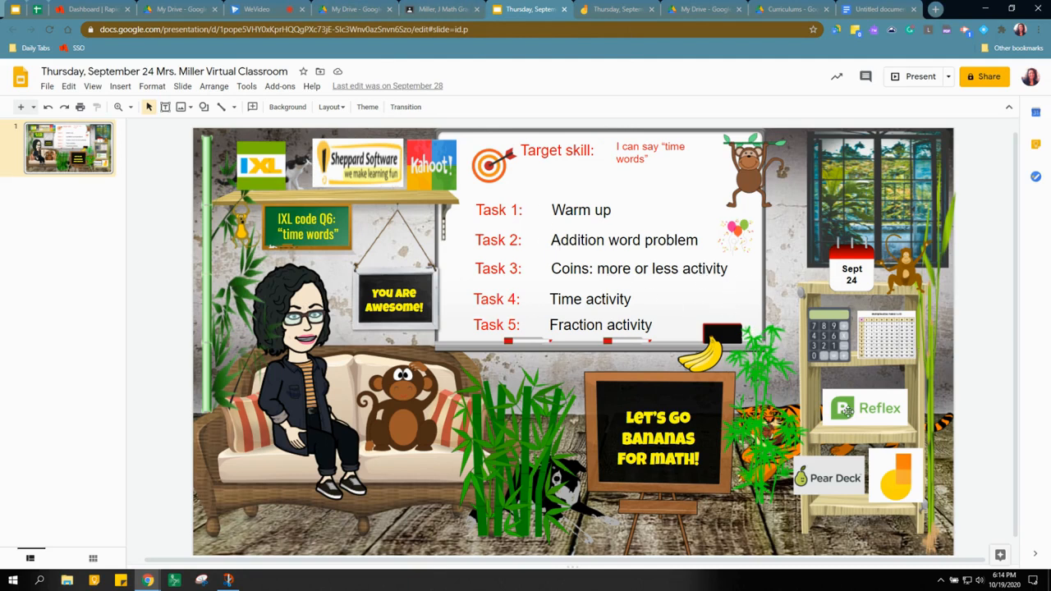
# Open the Thursday, September 24 Jamboard board from the slide's Jamboard logo link.
pyautogui.click(895, 476)
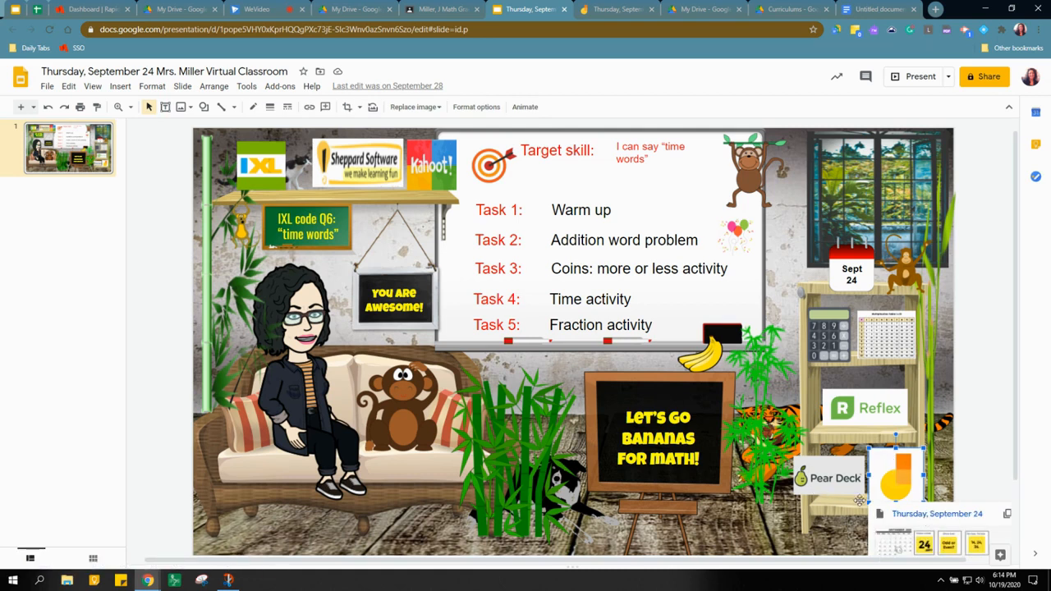
pyautogui.click(566, 9)
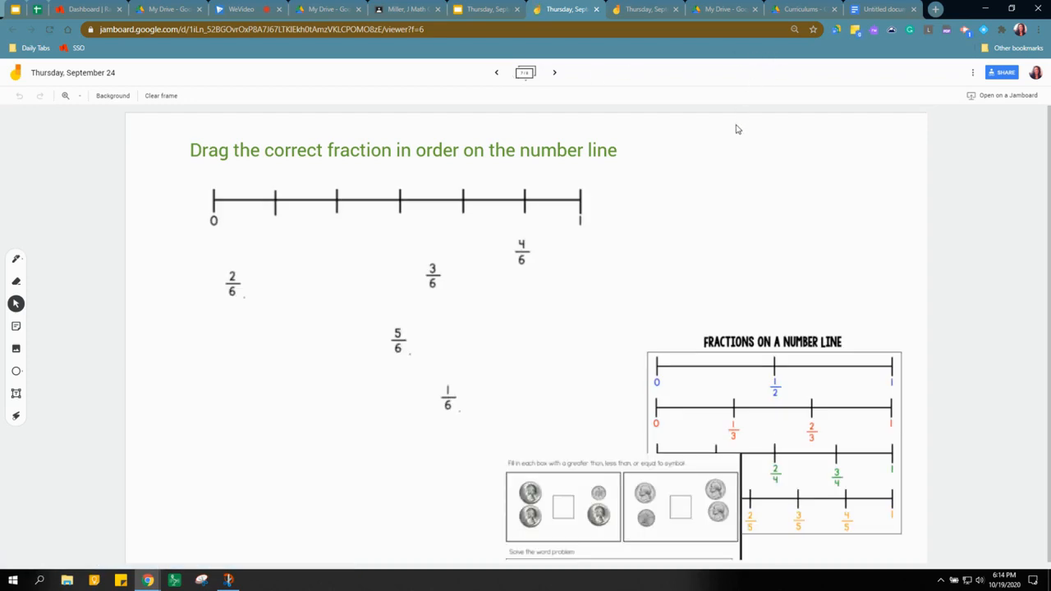
pyautogui.moveTo(643, 394)
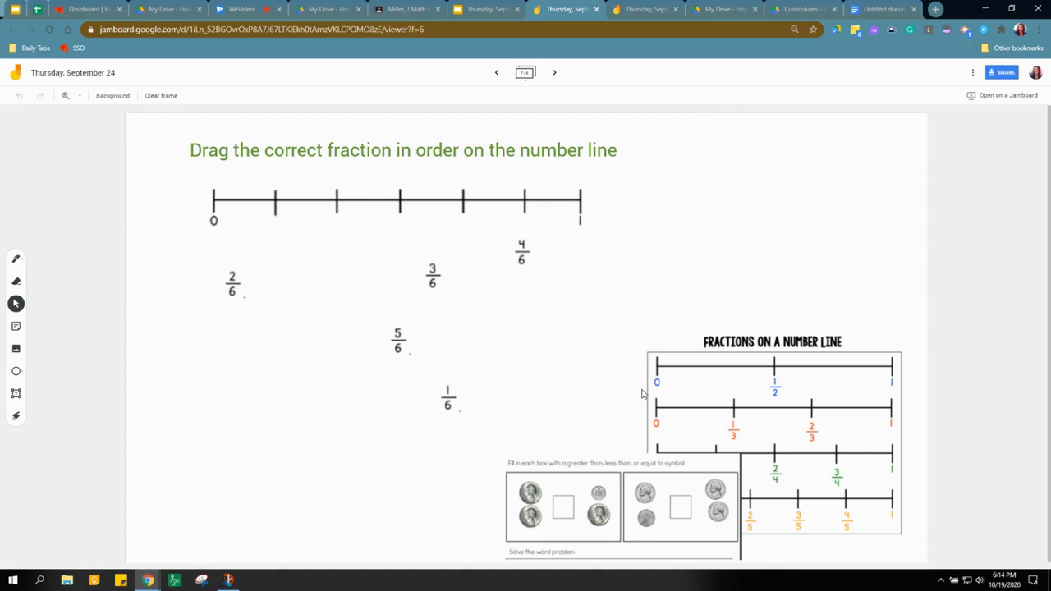
pyautogui.moveTo(566, 126)
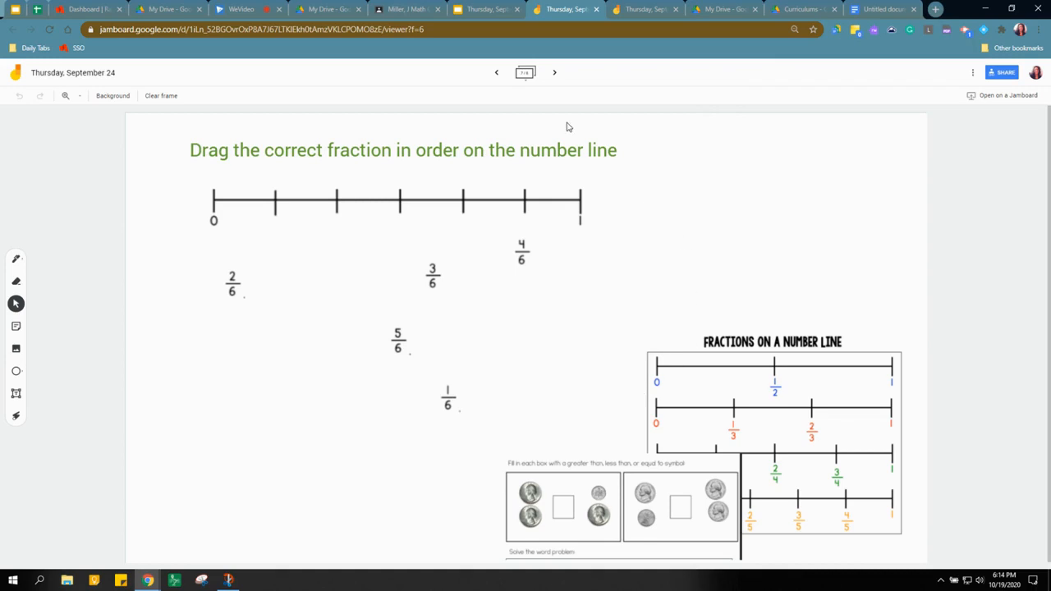
pyautogui.click(484, 9)
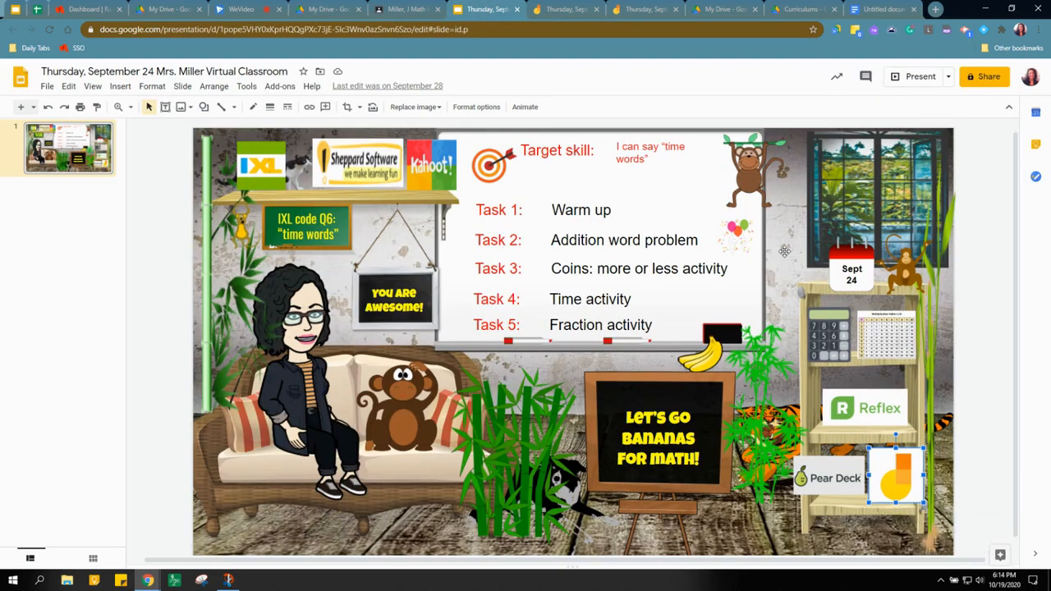
pyautogui.click(566, 9)
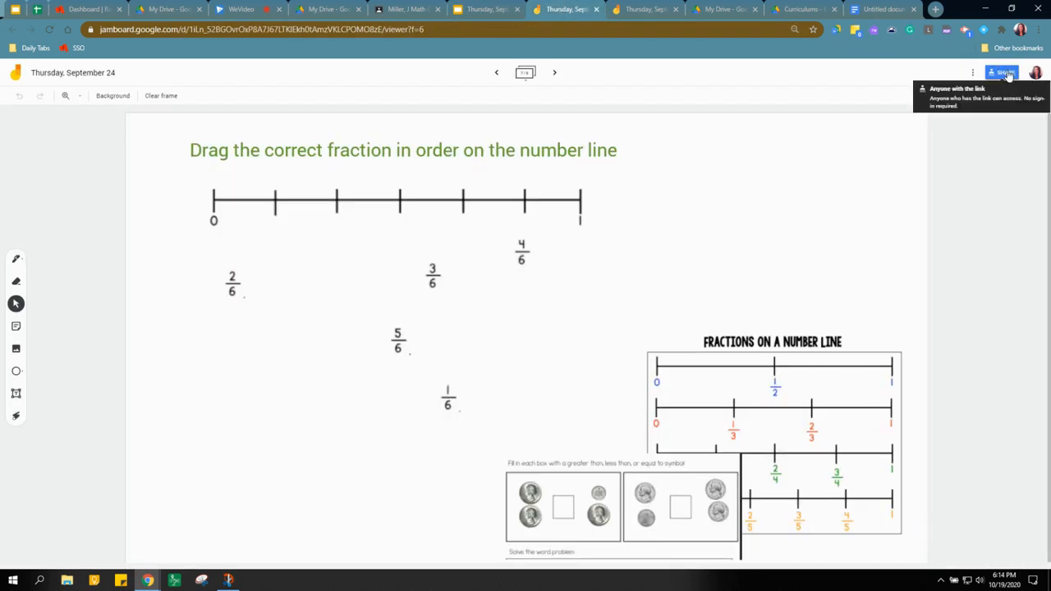
# Copy the Thursday, September 24 jam's share link and return to the Slides tab.
pyautogui.click(1002, 72)
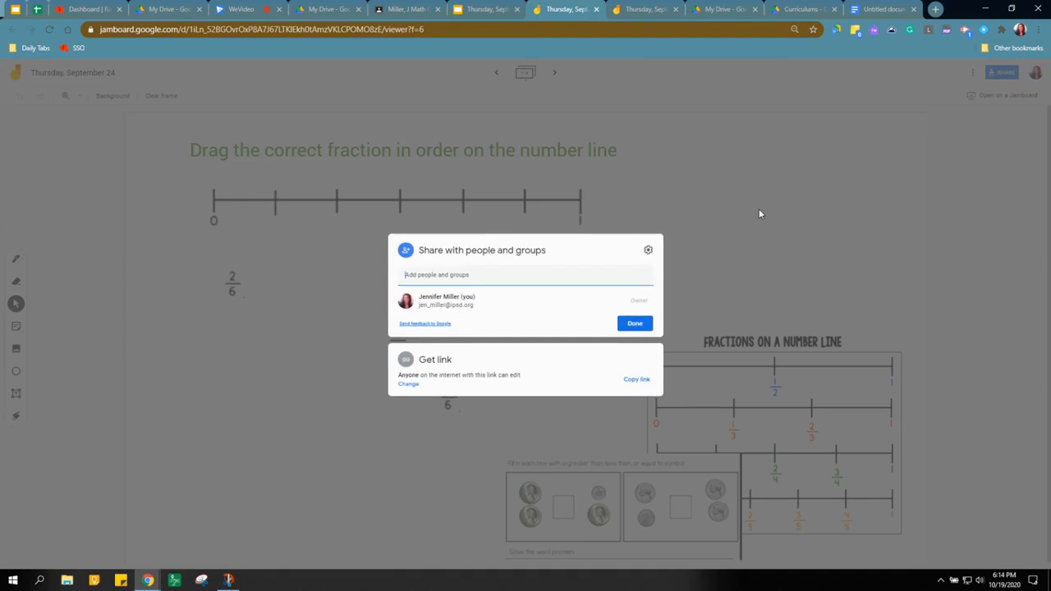
pyautogui.moveTo(611, 382)
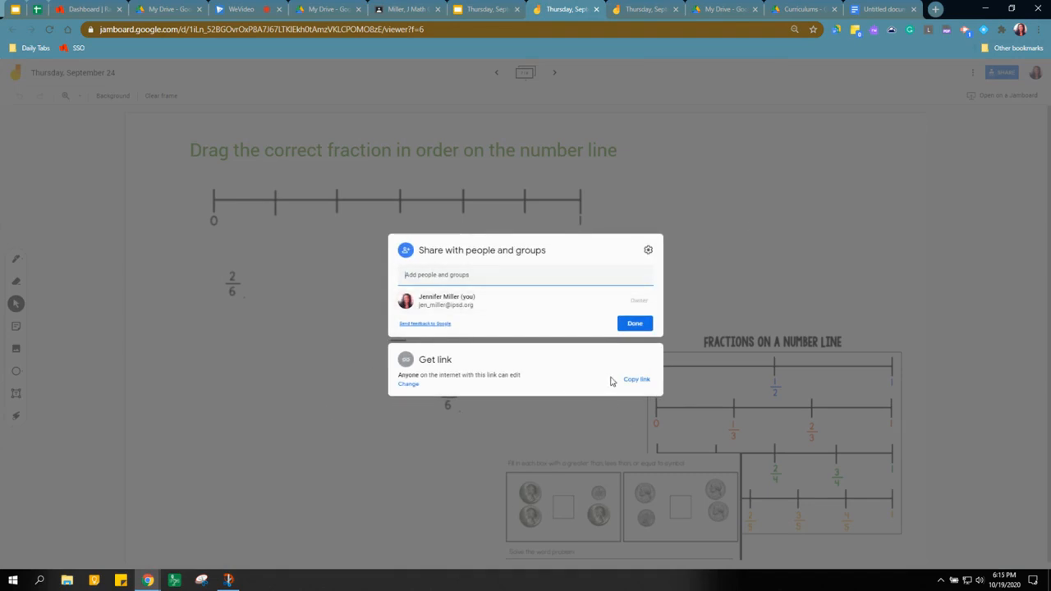
pyautogui.click(637, 379)
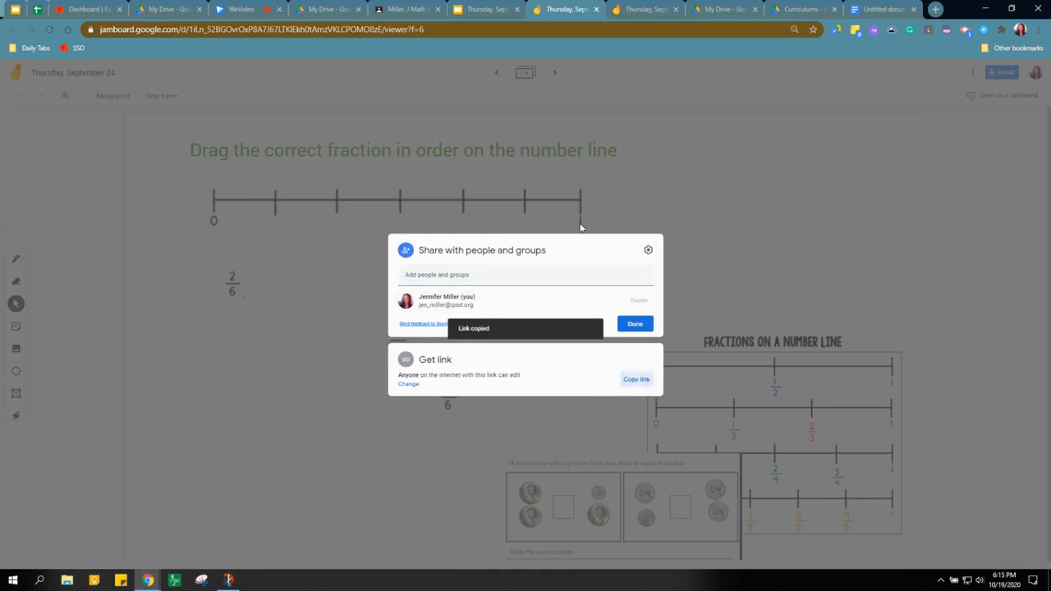
pyautogui.click(483, 9)
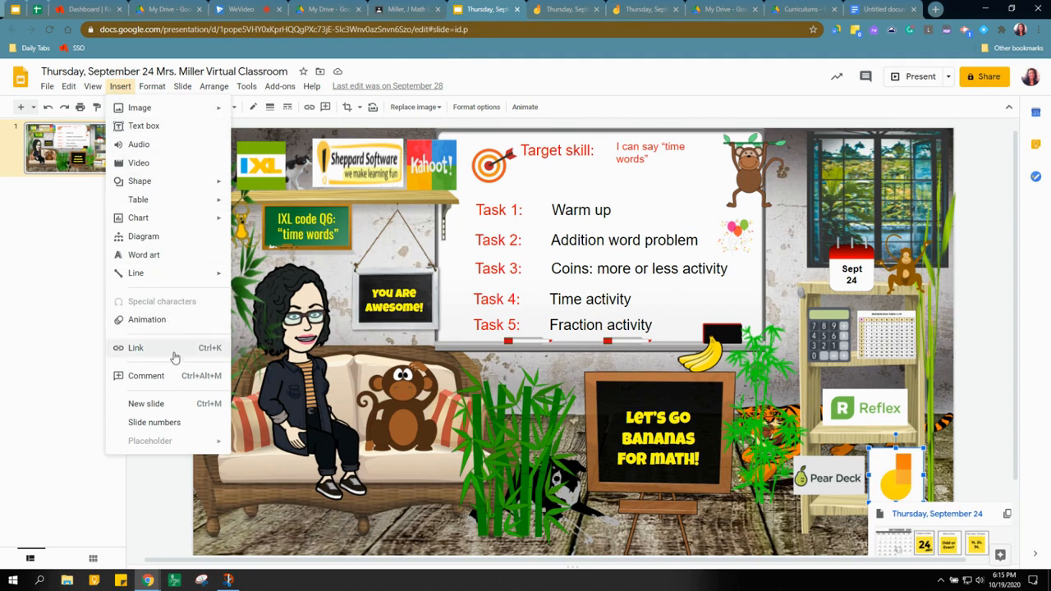
# Apply the copied September 24 jam link to the Jamboard logo.
pyautogui.click(135, 347)
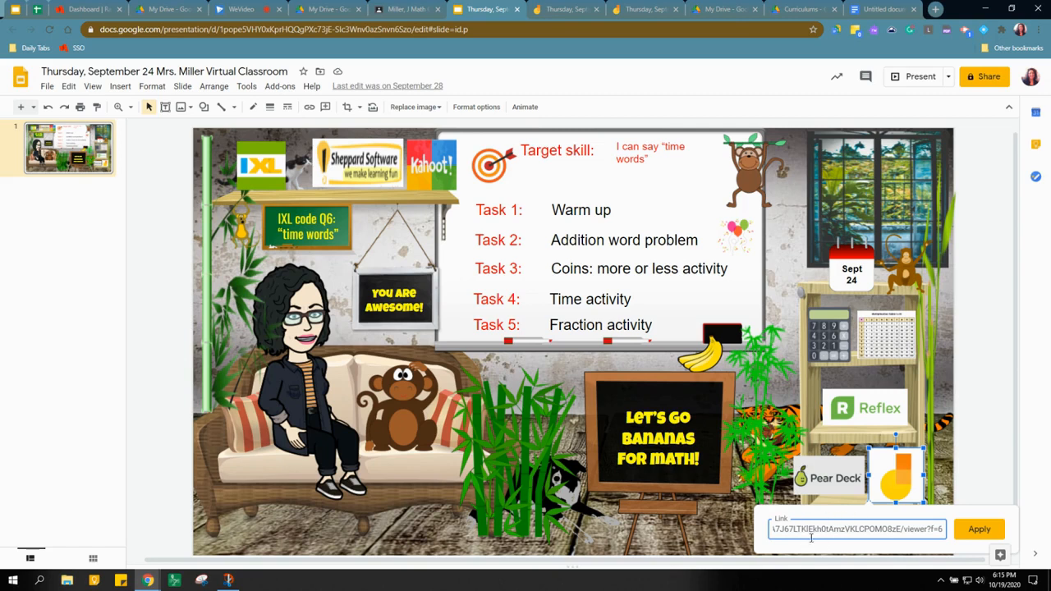
pyautogui.click(978, 529)
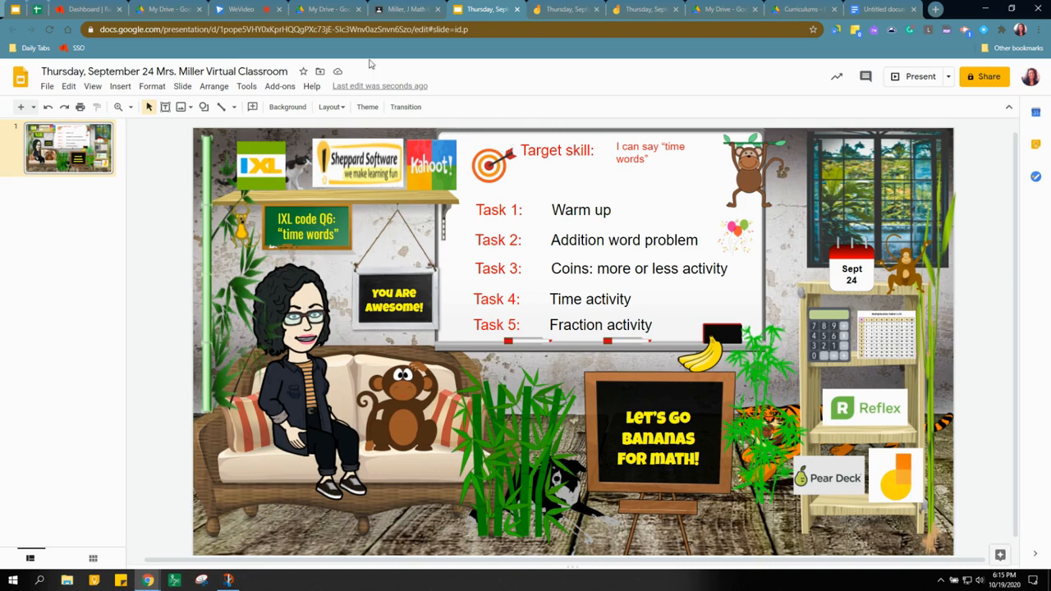
pyautogui.moveTo(381, 94)
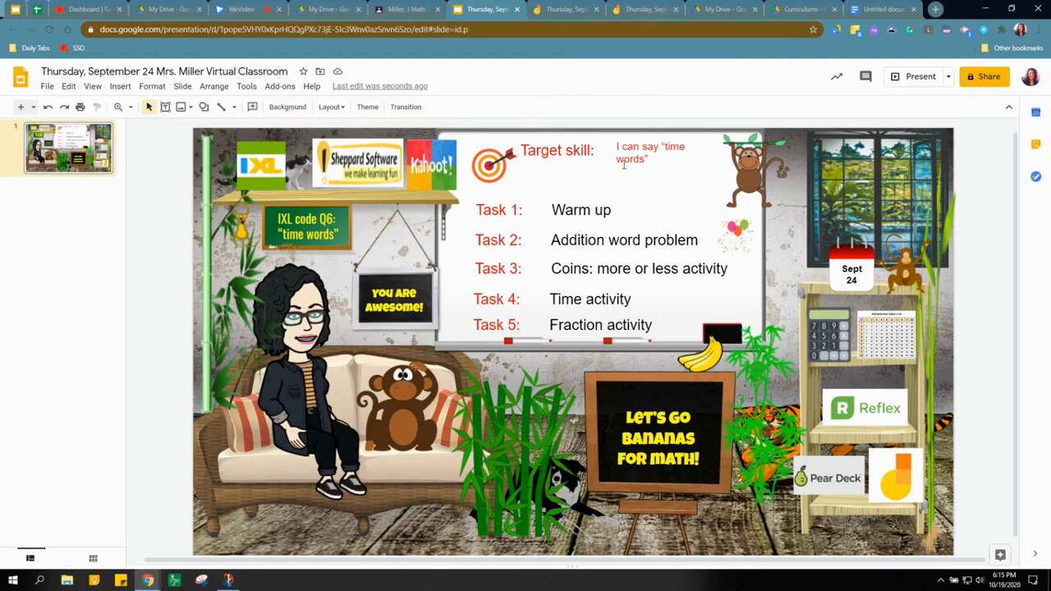
pyautogui.moveTo(985, 77)
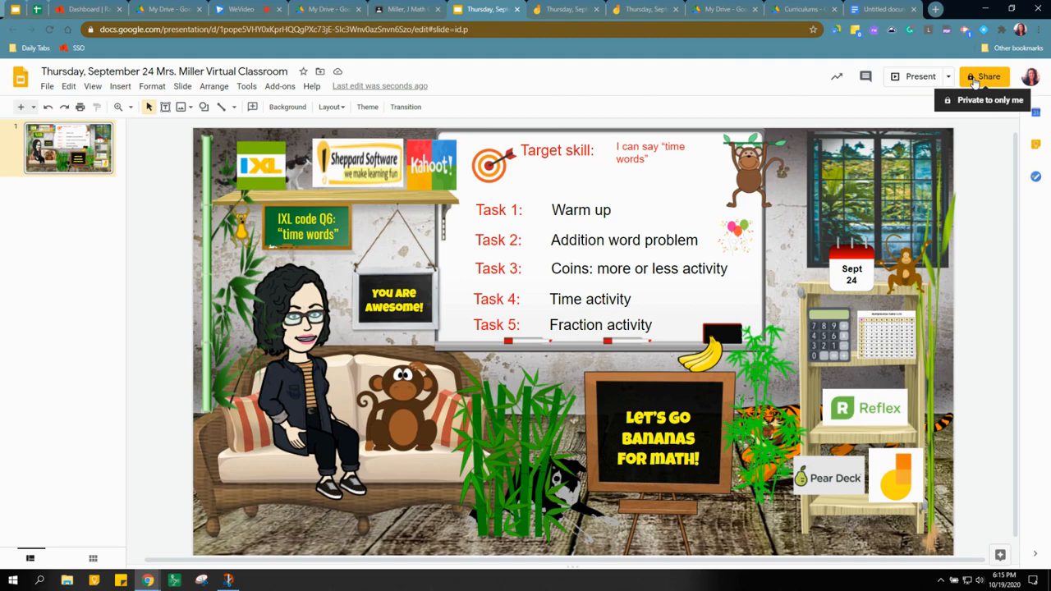
# Copy the virtual classroom presentation's share link from the Share dialog.
pyautogui.click(984, 76)
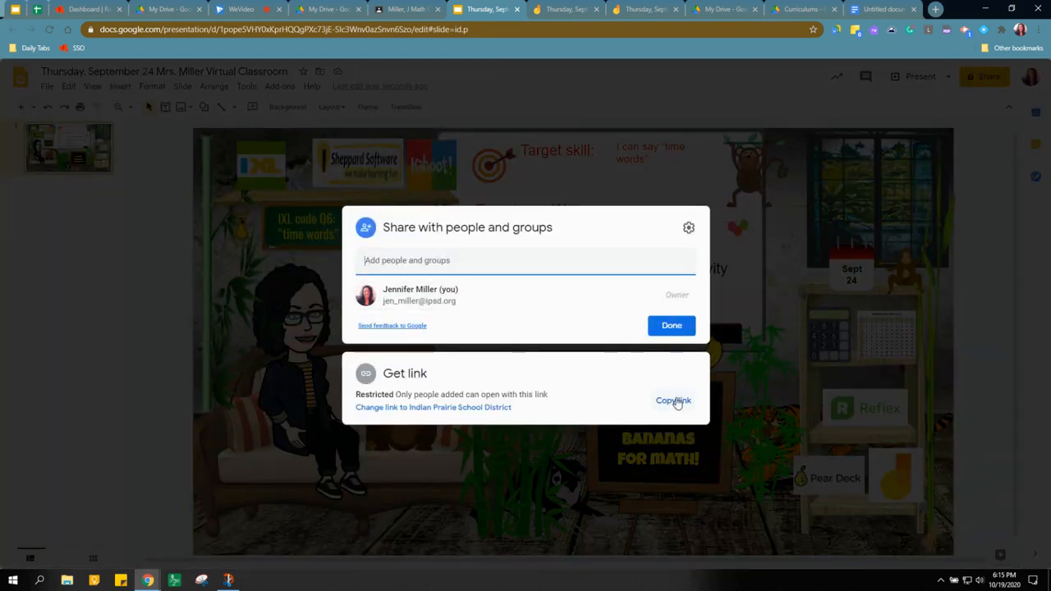
pyautogui.click(672, 401)
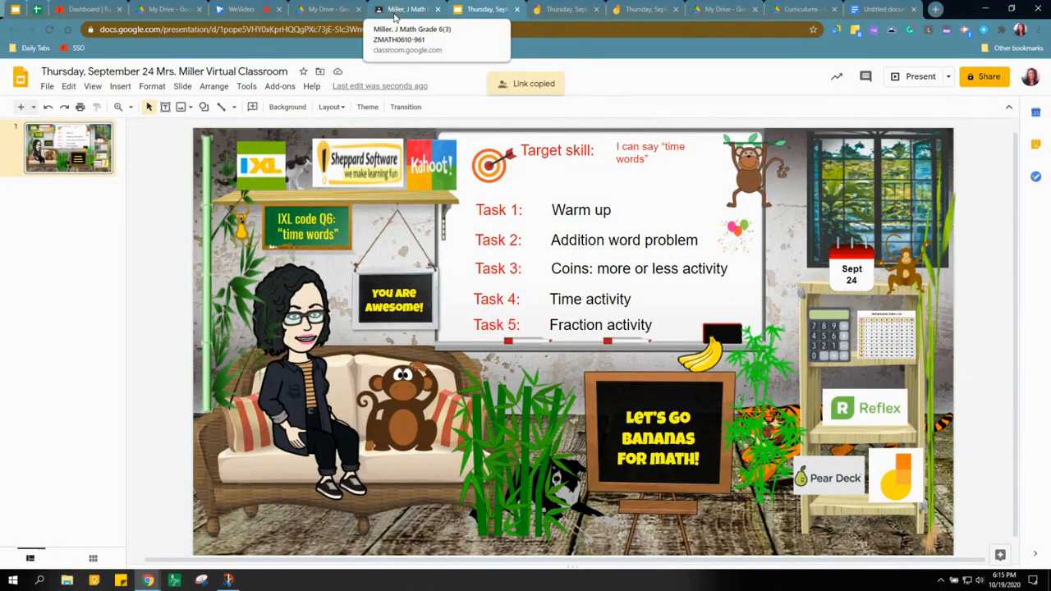
pyautogui.click(406, 9)
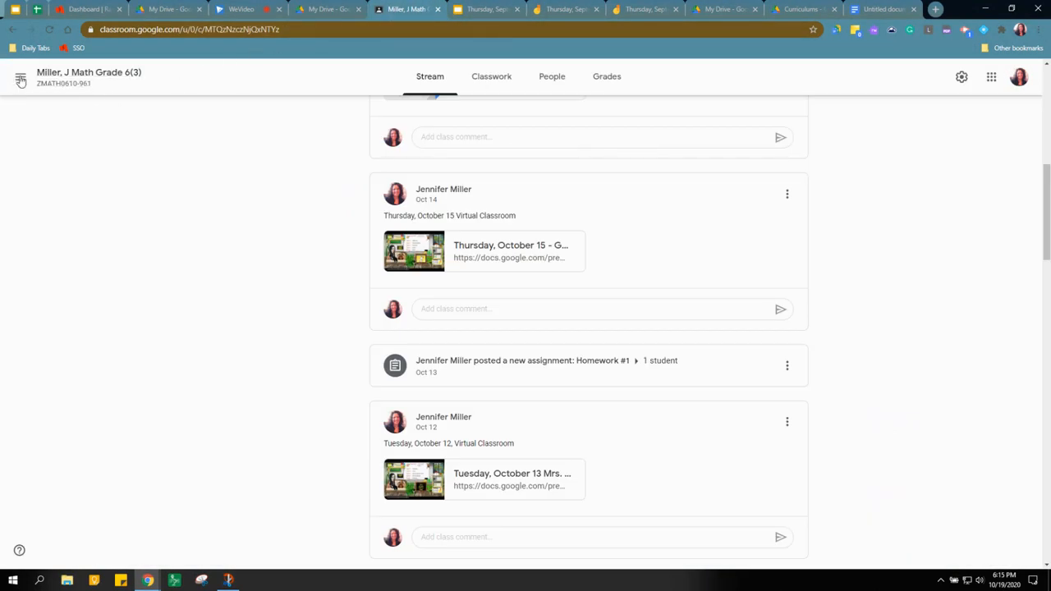
pyautogui.click(21, 80)
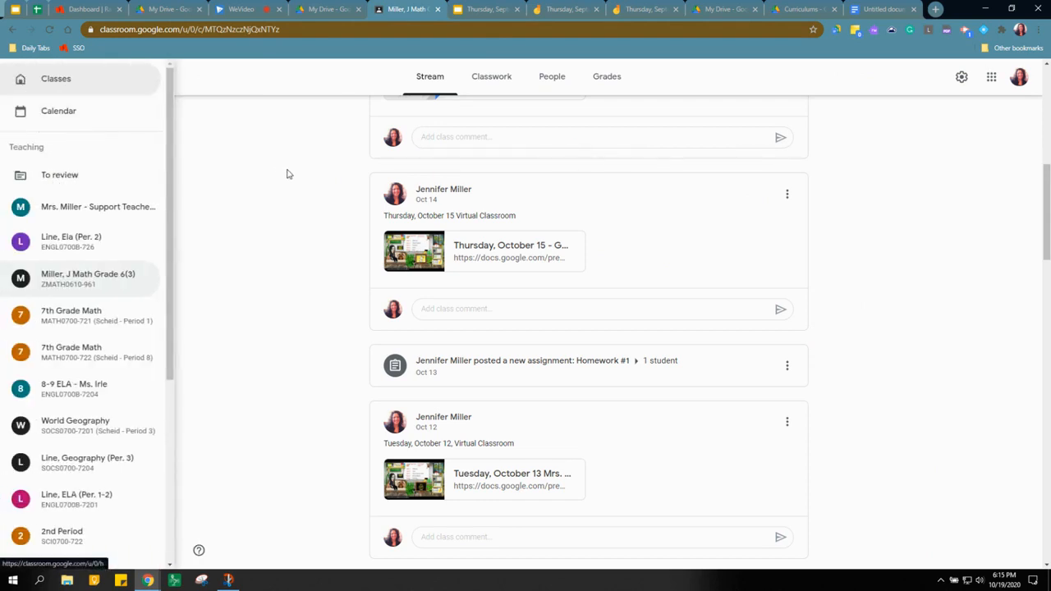
pyautogui.click(19, 76)
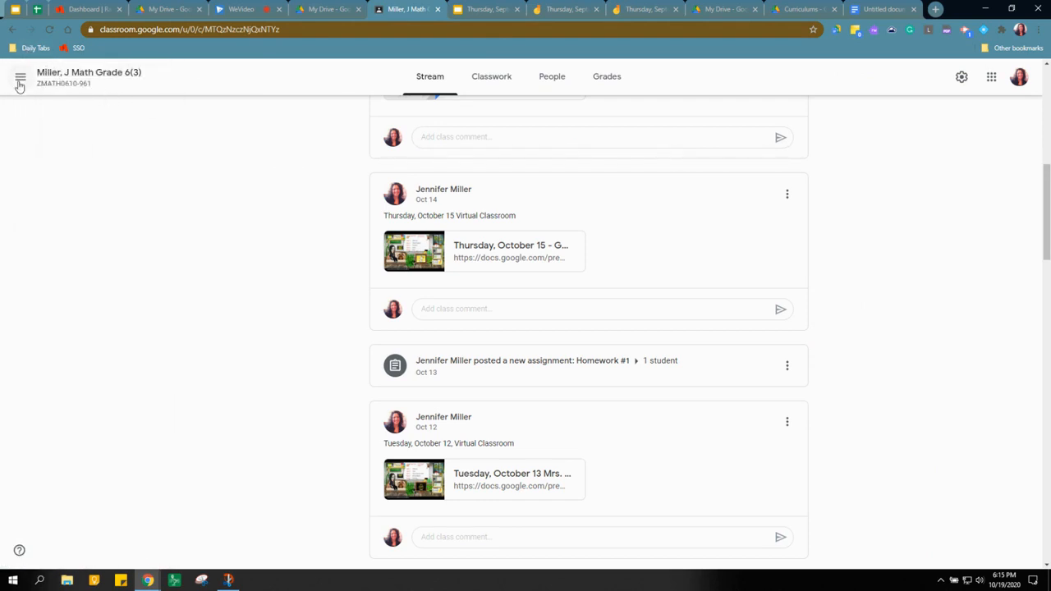
pyautogui.click(20, 77)
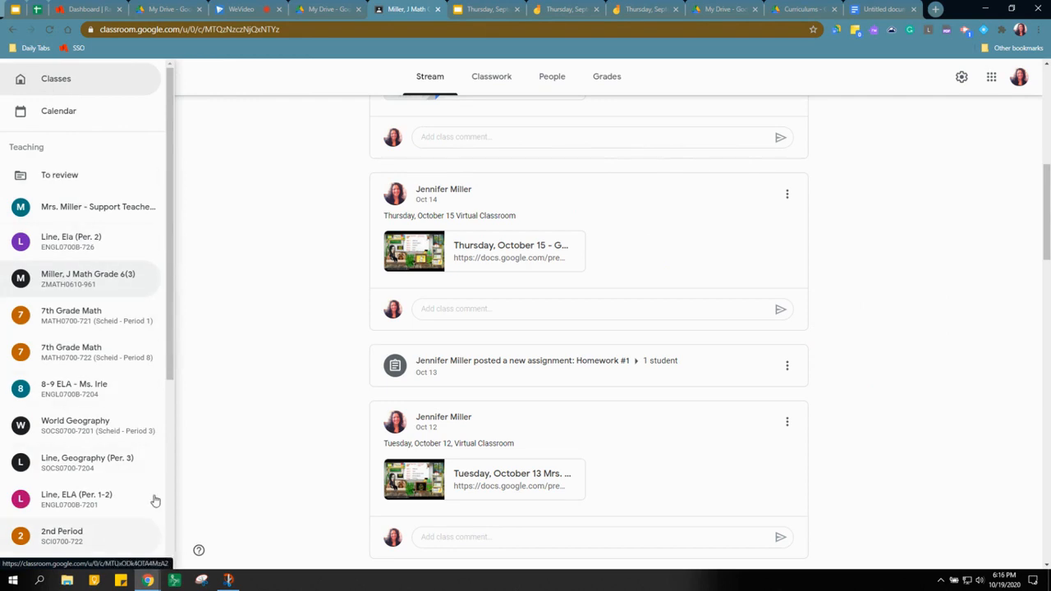
pyautogui.click(20, 77)
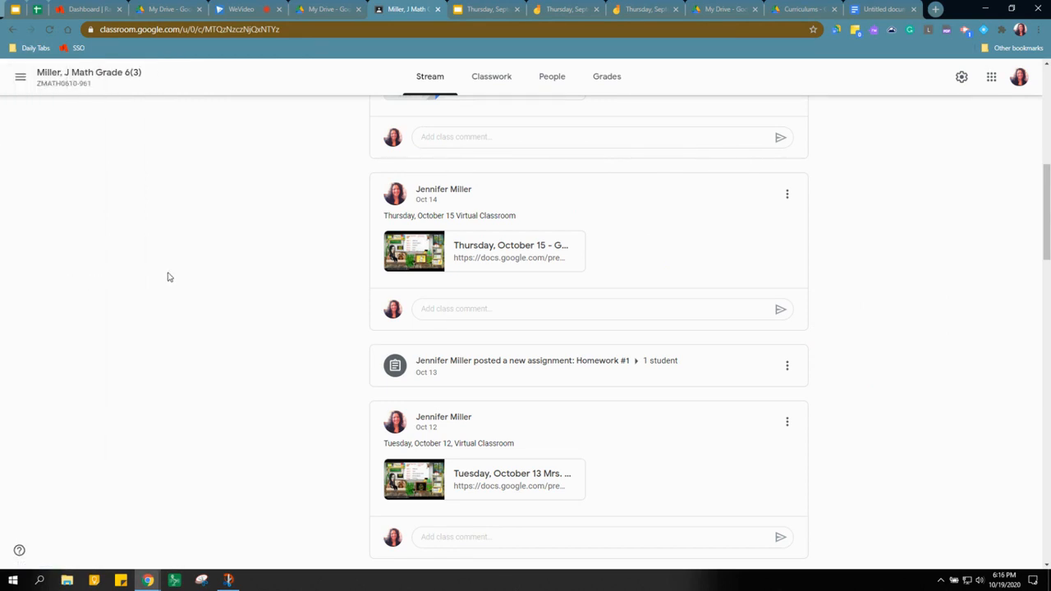
pyautogui.scroll(3)
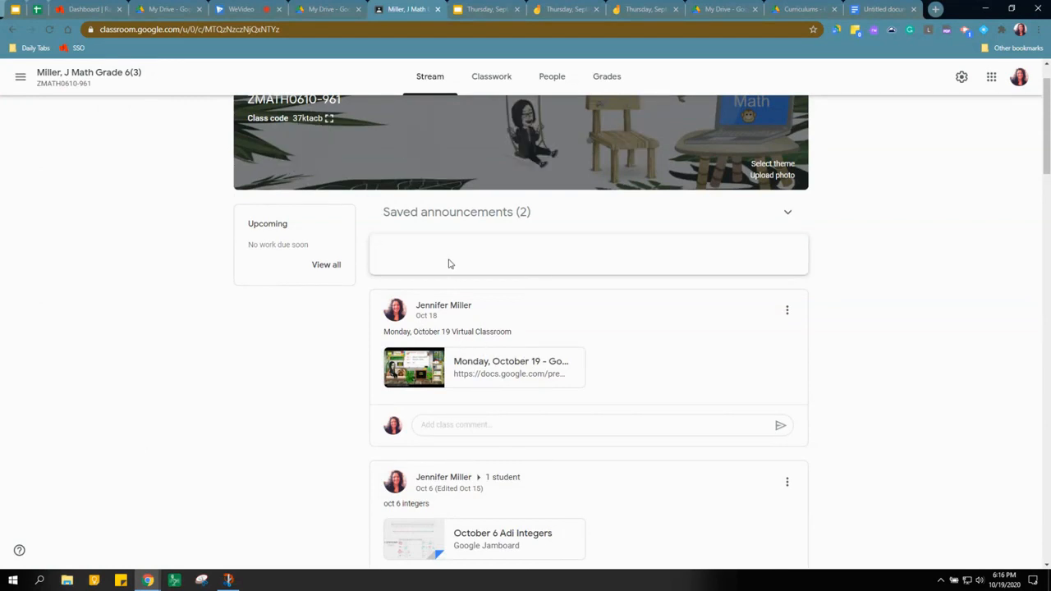
# Start a class announcement and attach the virtual classroom Slides link.
pyautogui.click(406, 403)
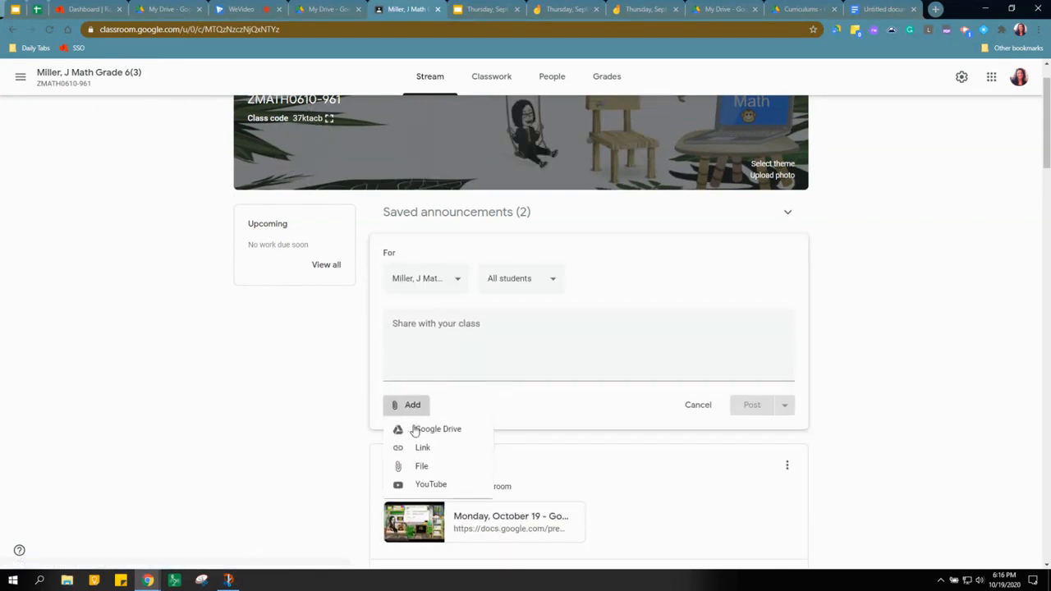
pyautogui.click(422, 448)
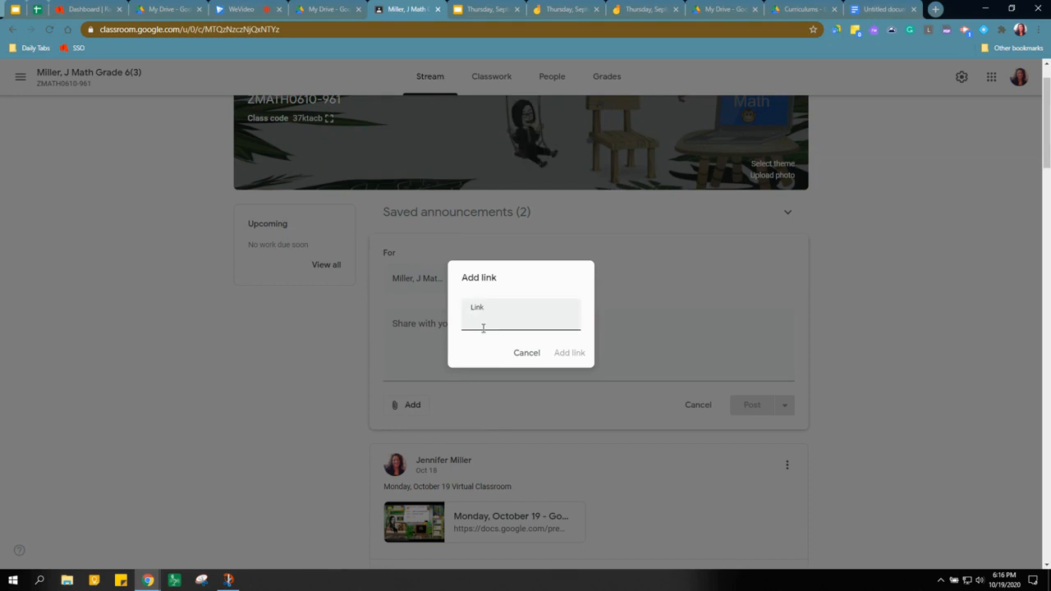
pyautogui.write('n6Szo/edit?usp=sharing')
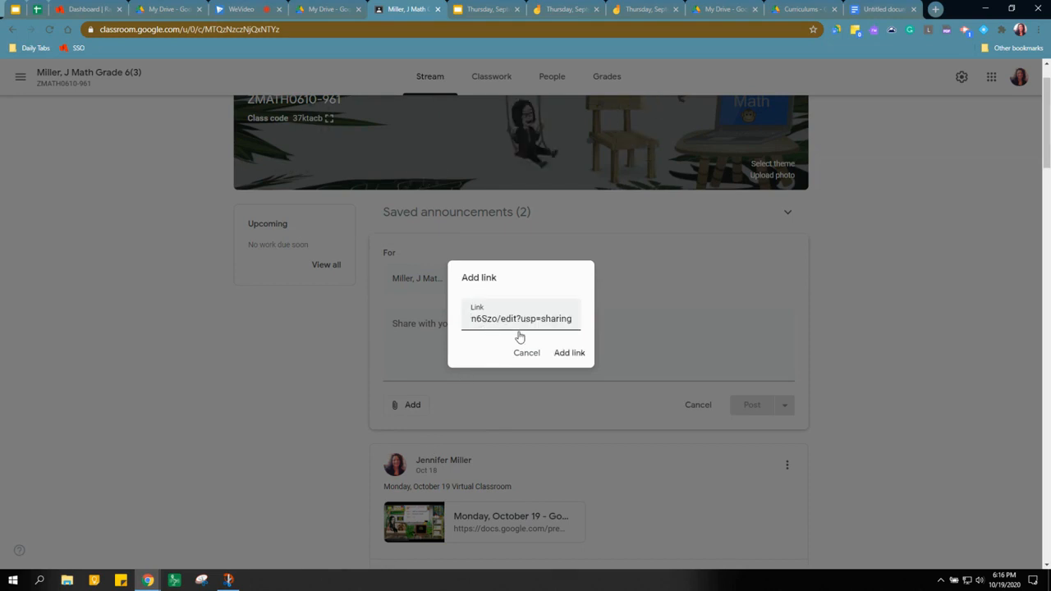
pyautogui.click(569, 352)
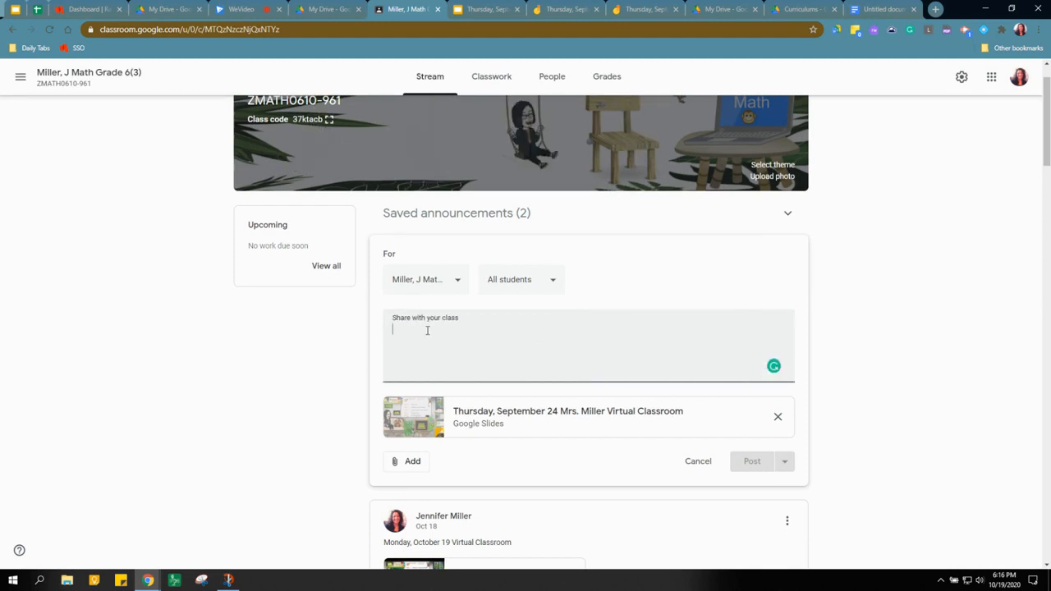
pyautogui.moveTo(483, 328)
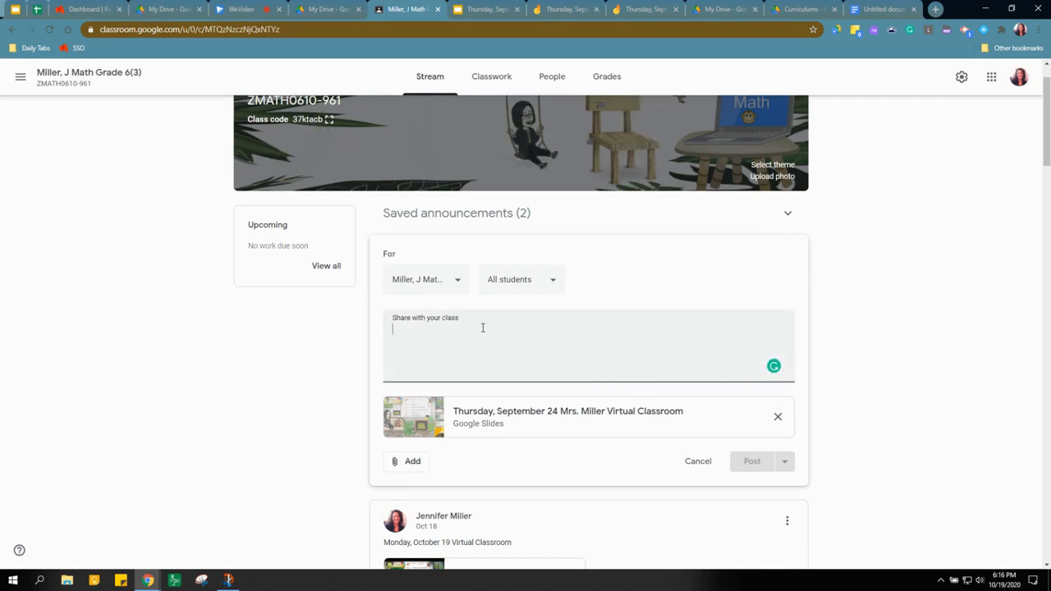
# Write the announcement text 'Tues, Oct 20 Virtual Classroom'.
pyautogui.write('Tuesd')
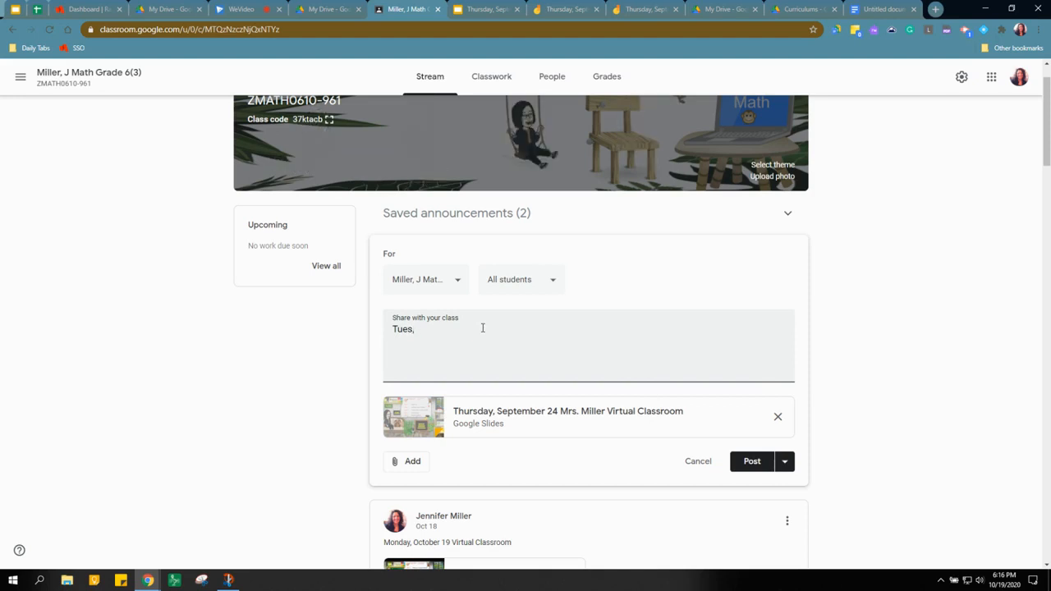
pyautogui.write('Oct 20 V')
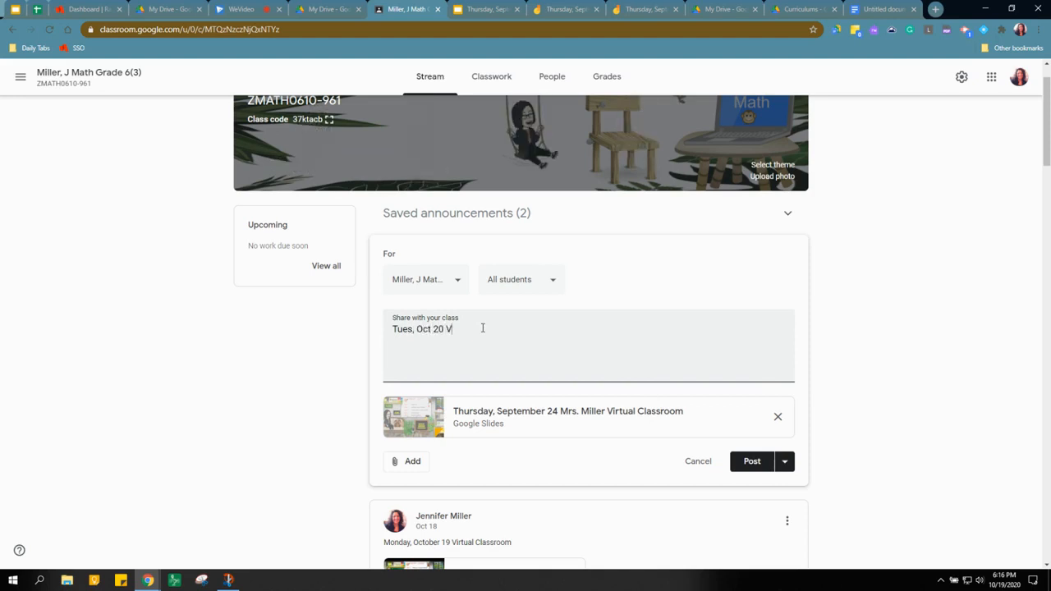
pyautogui.write('irtua')
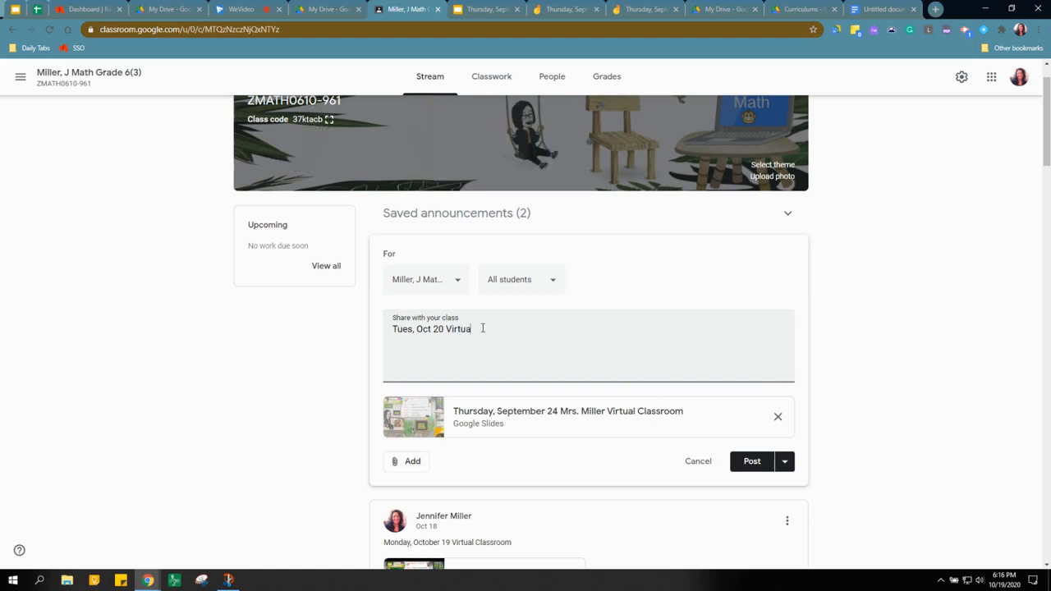
pyautogui.write('l Classroom')
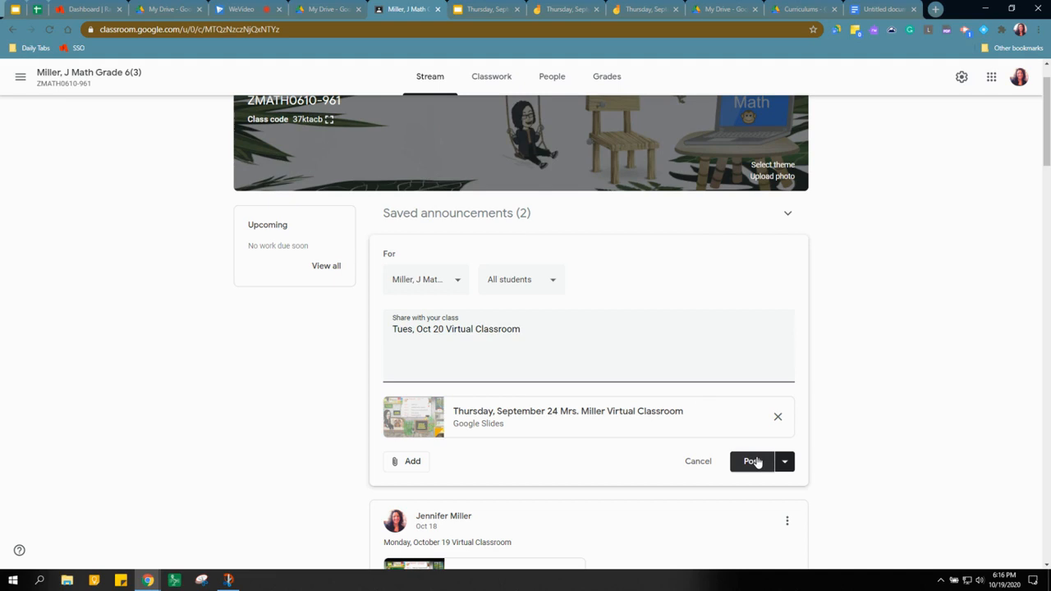
pyautogui.moveTo(474, 360)
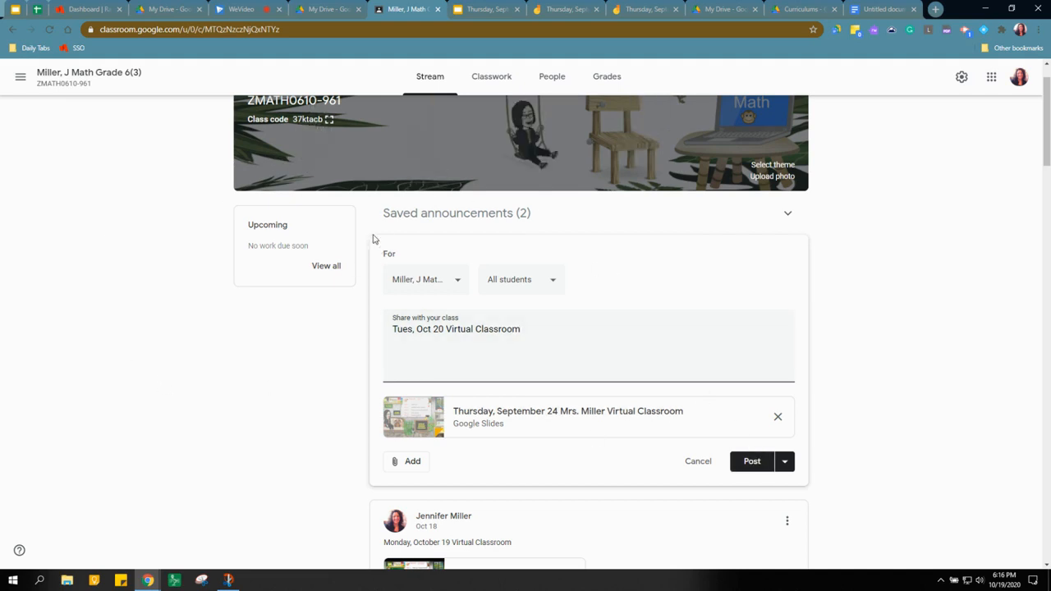
pyautogui.moveTo(221, 158)
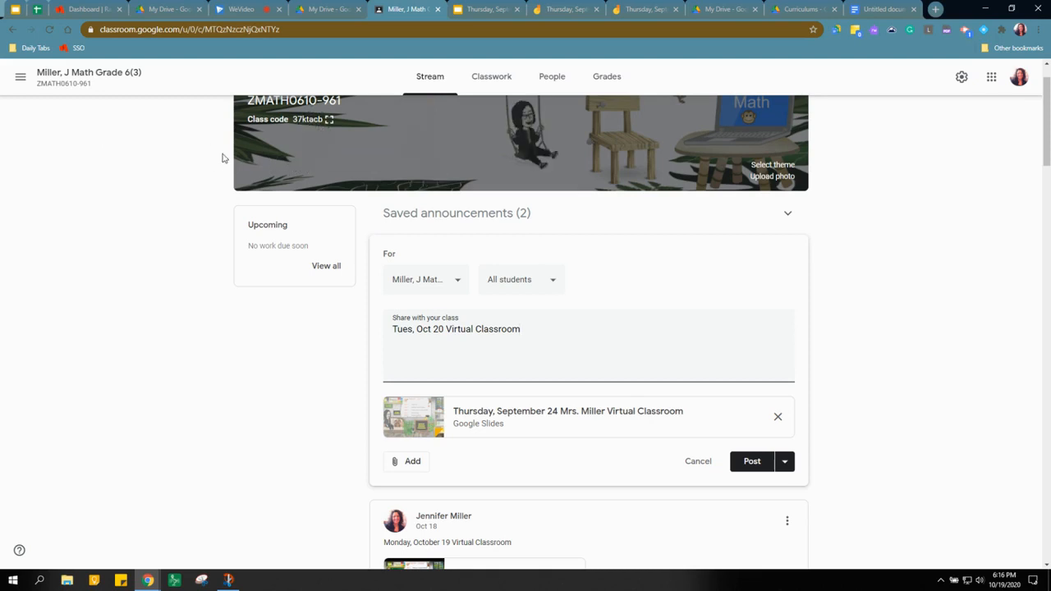
pyautogui.scroll(-3)
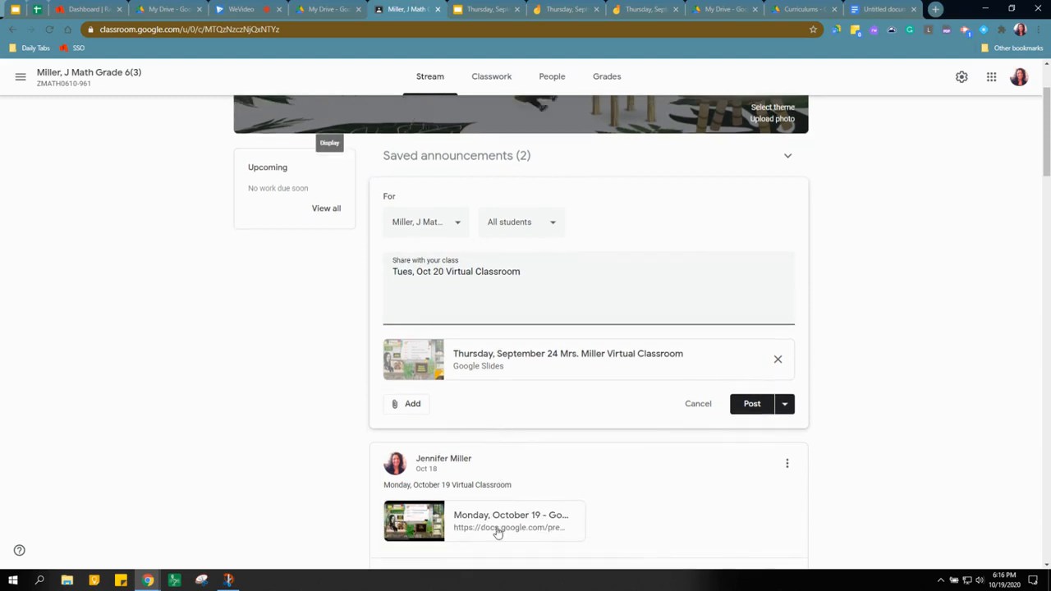
pyautogui.moveTo(497, 530)
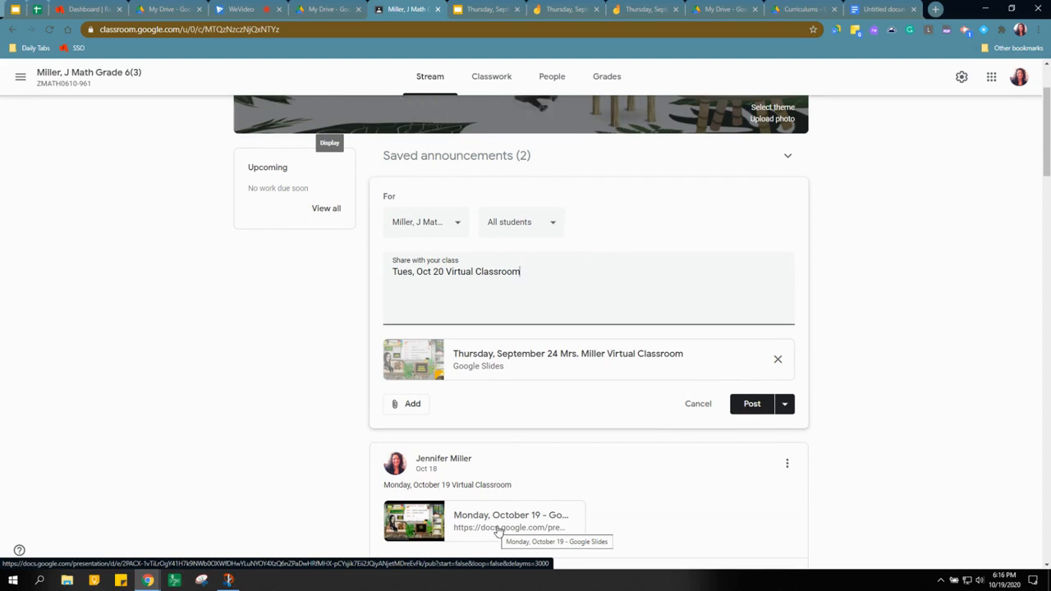
pyautogui.moveTo(506, 517)
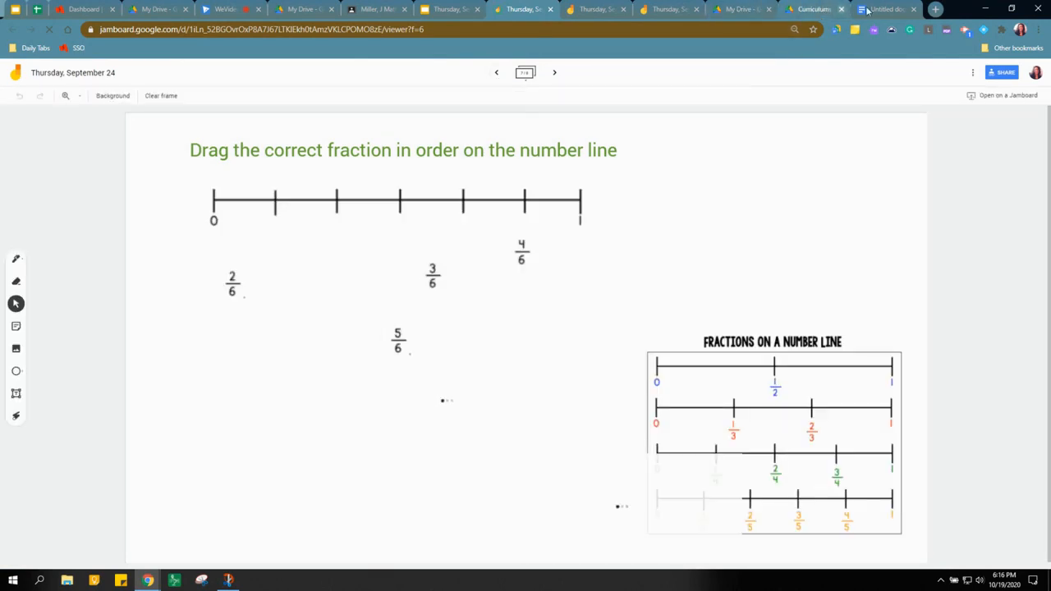
# Switch to the Untitled Google Docs tool list.
pyautogui.click(885, 9)
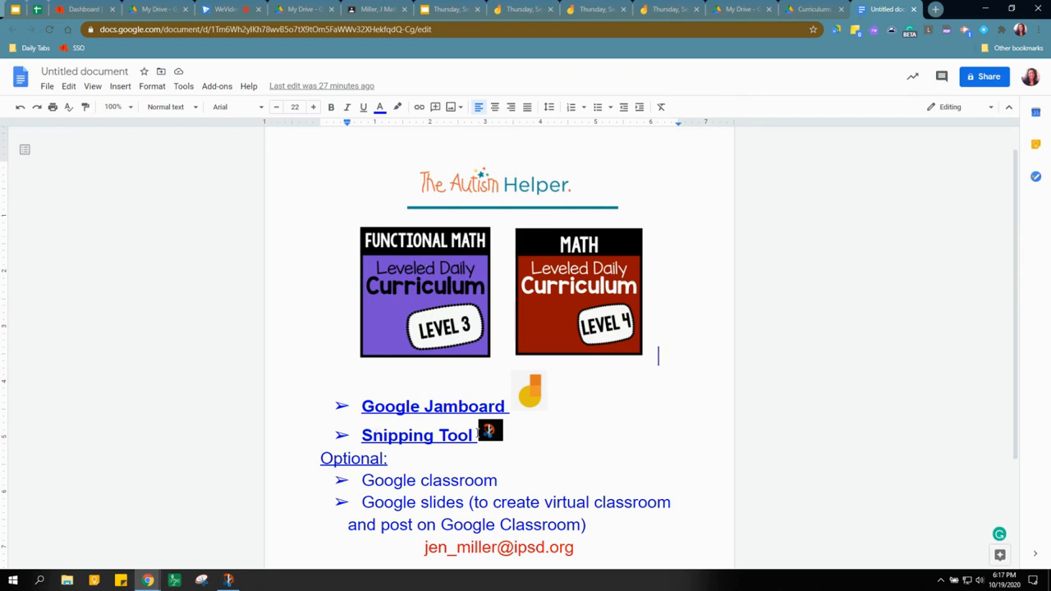
pyautogui.moveTo(477, 438)
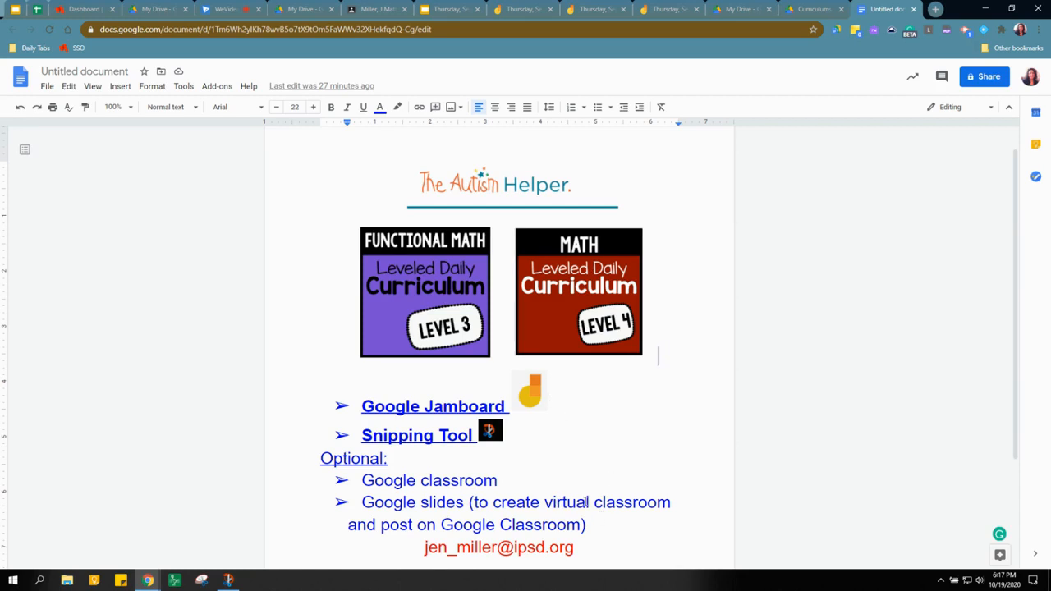
pyautogui.moveTo(584, 368)
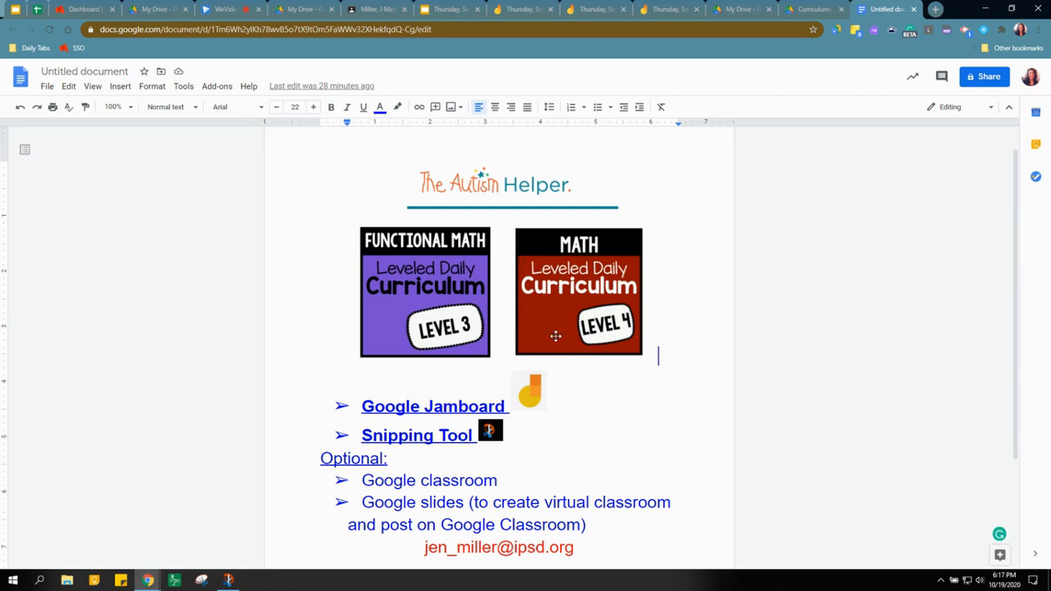
pyautogui.moveTo(528, 274)
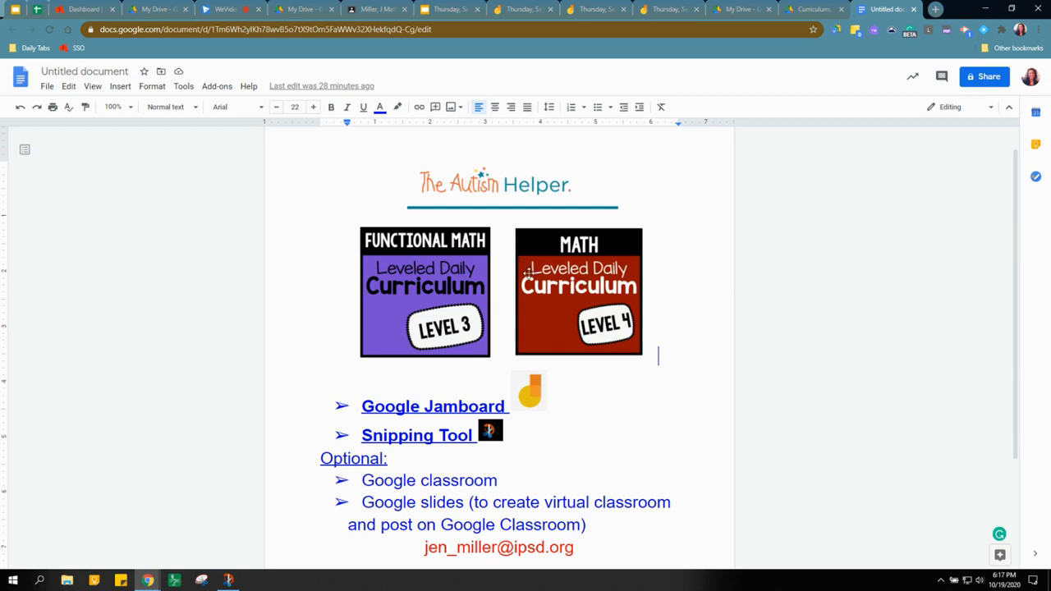
pyautogui.moveTo(520, 303)
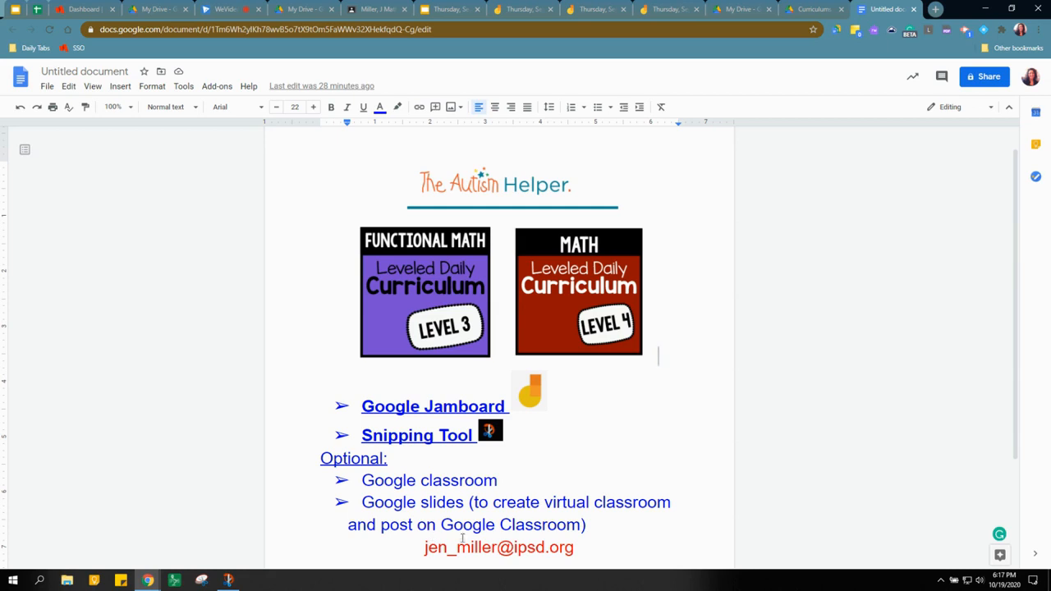
pyautogui.moveTo(755, 494)
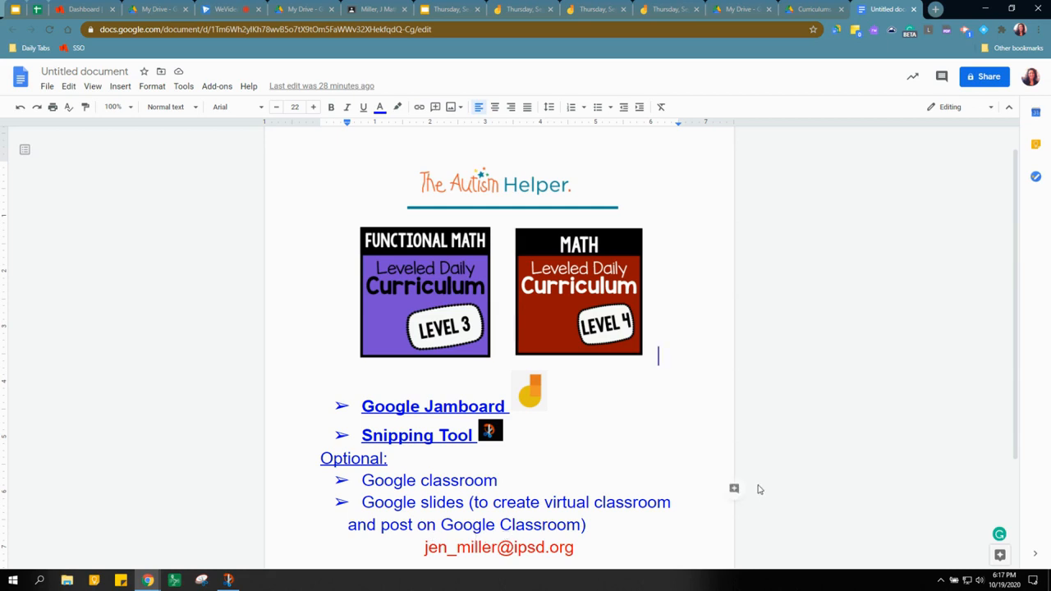
pyautogui.moveTo(733, 340)
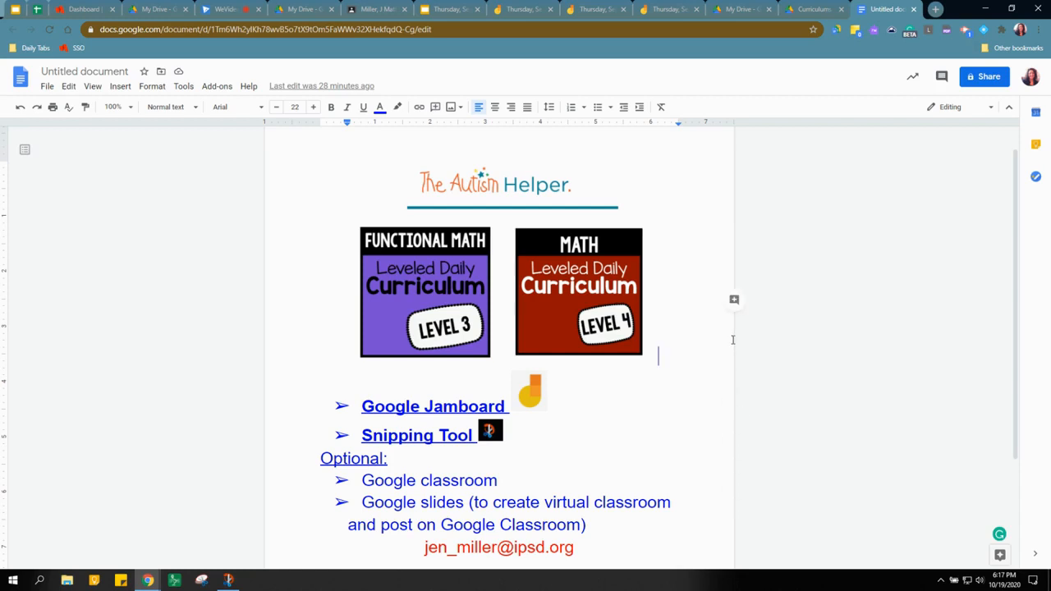